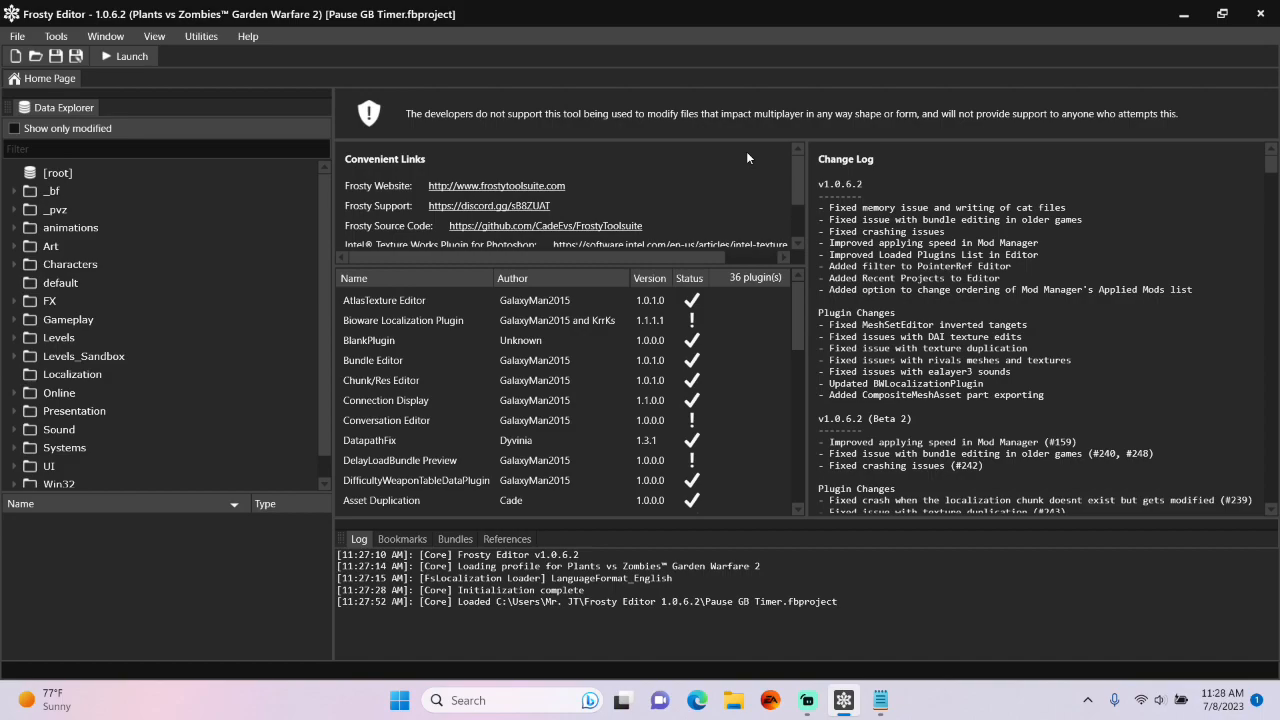
{"action": "mouse_move", "coordinate": [410, 197]}
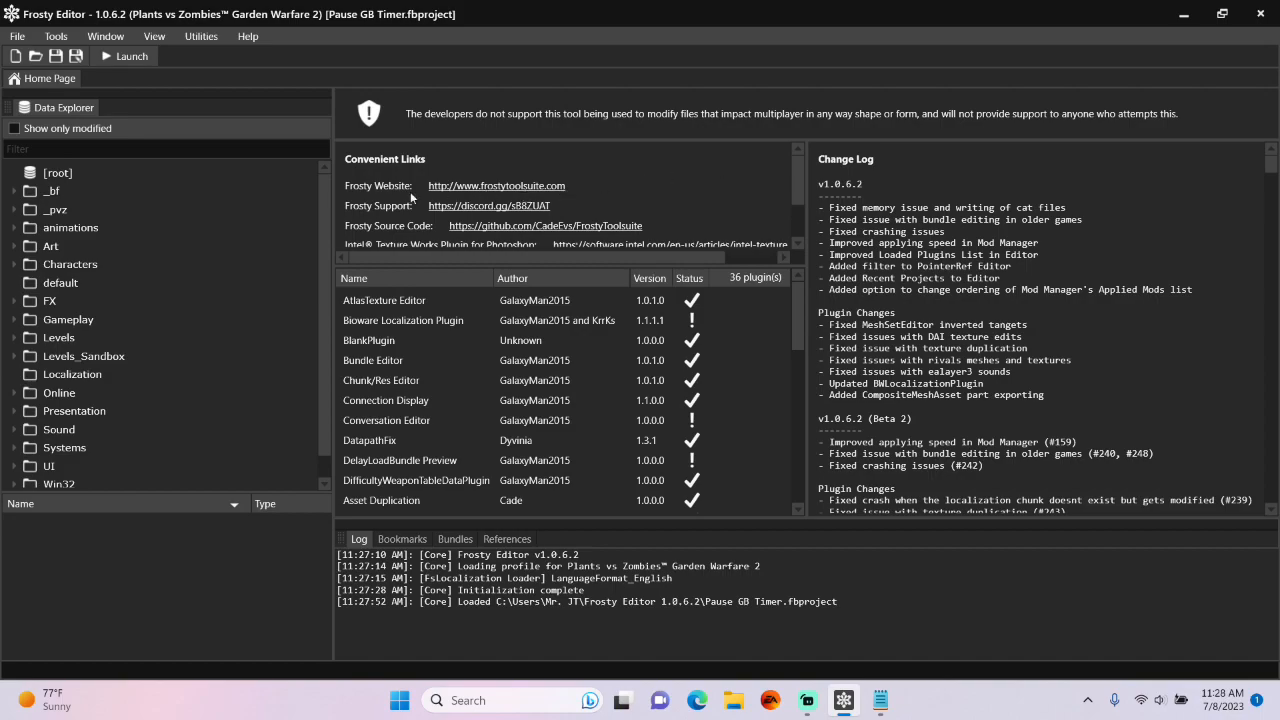
Duplicate PauseTimerChannel in Gameplay > Channel as the new PartyCornChannel asset
{"action": "left_click", "coordinate": [13, 128]}
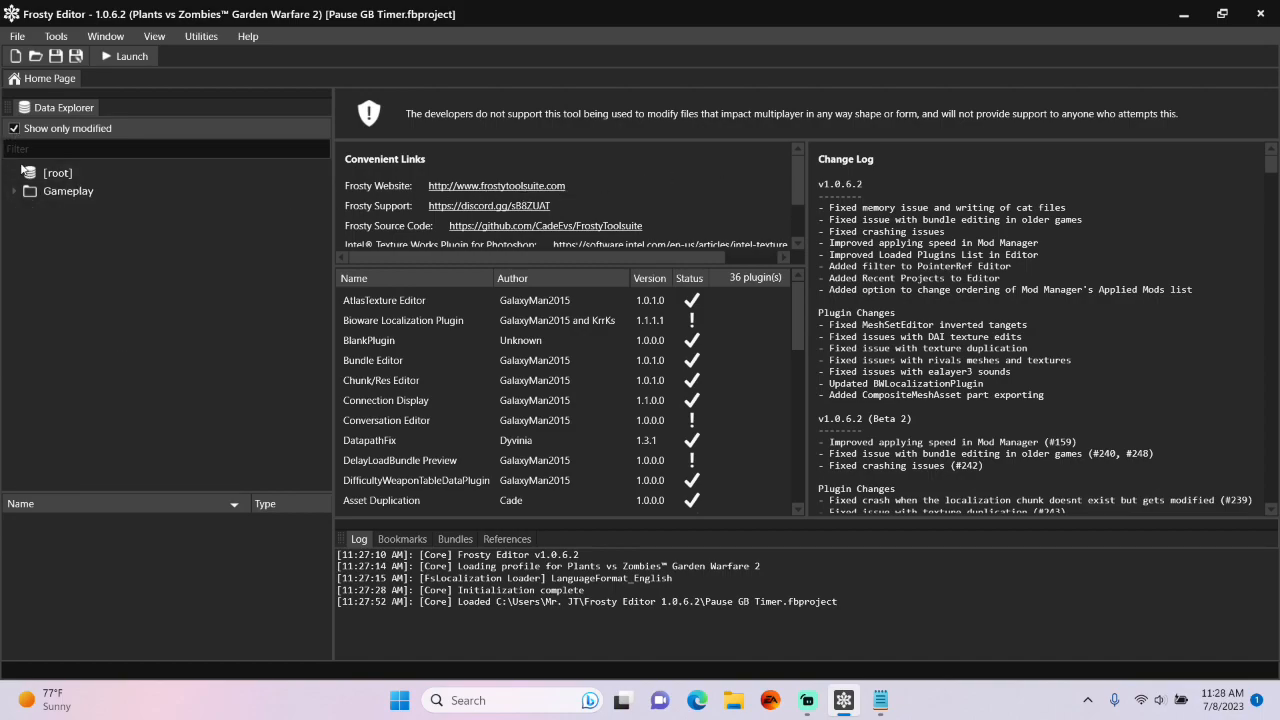
{"action": "left_click", "coordinate": [30, 191]}
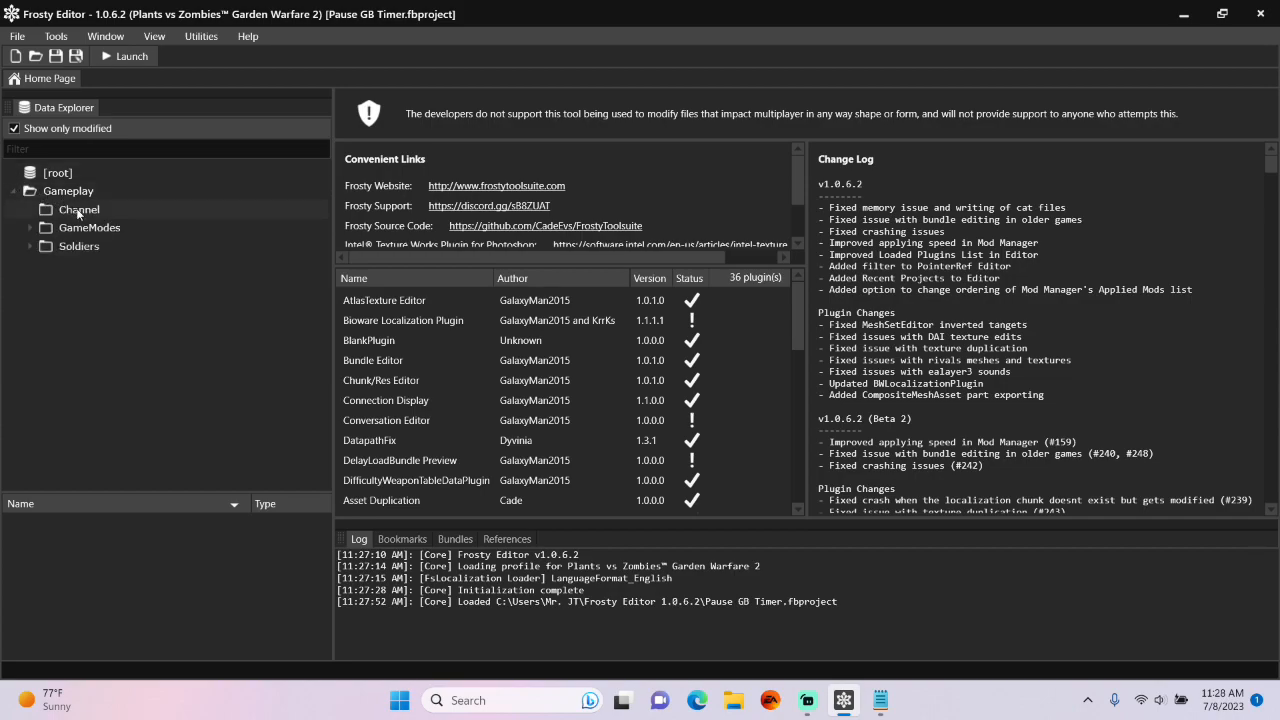
{"action": "right_click", "coordinate": [79, 525]}
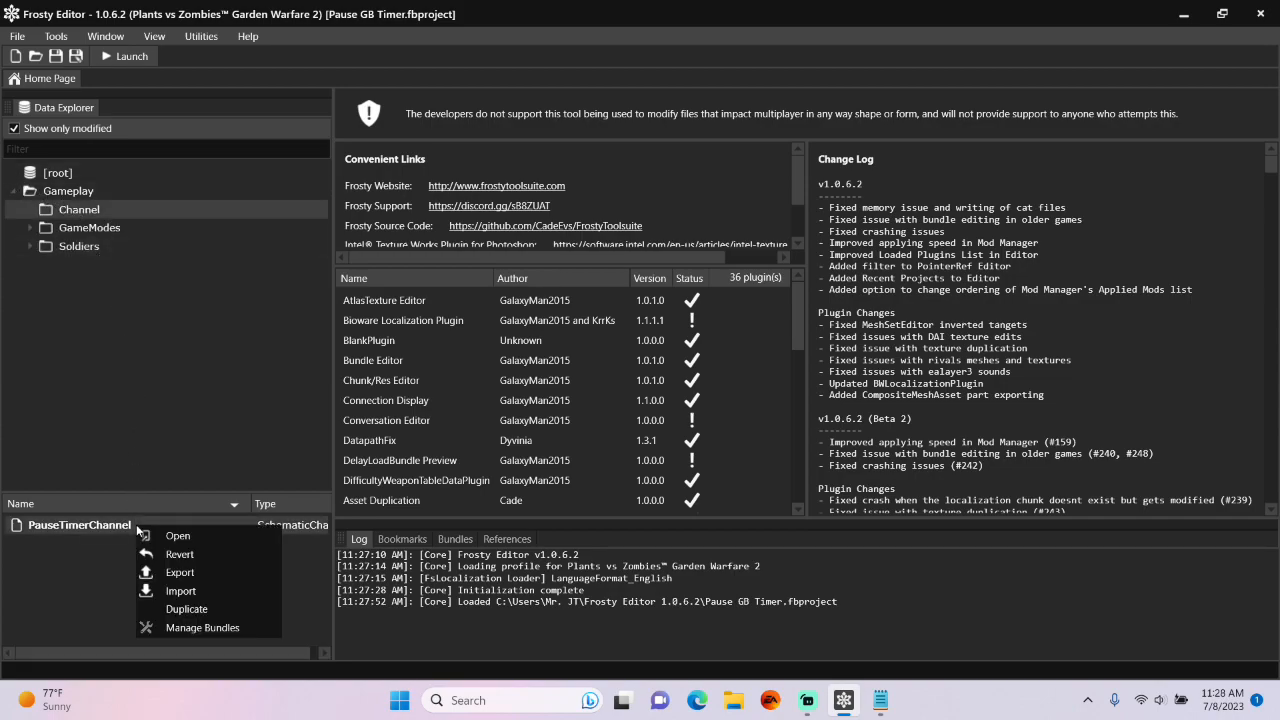
{"action": "left_click", "coordinate": [186, 608]}
{"action": "type", "text": "PartyComChannel"}
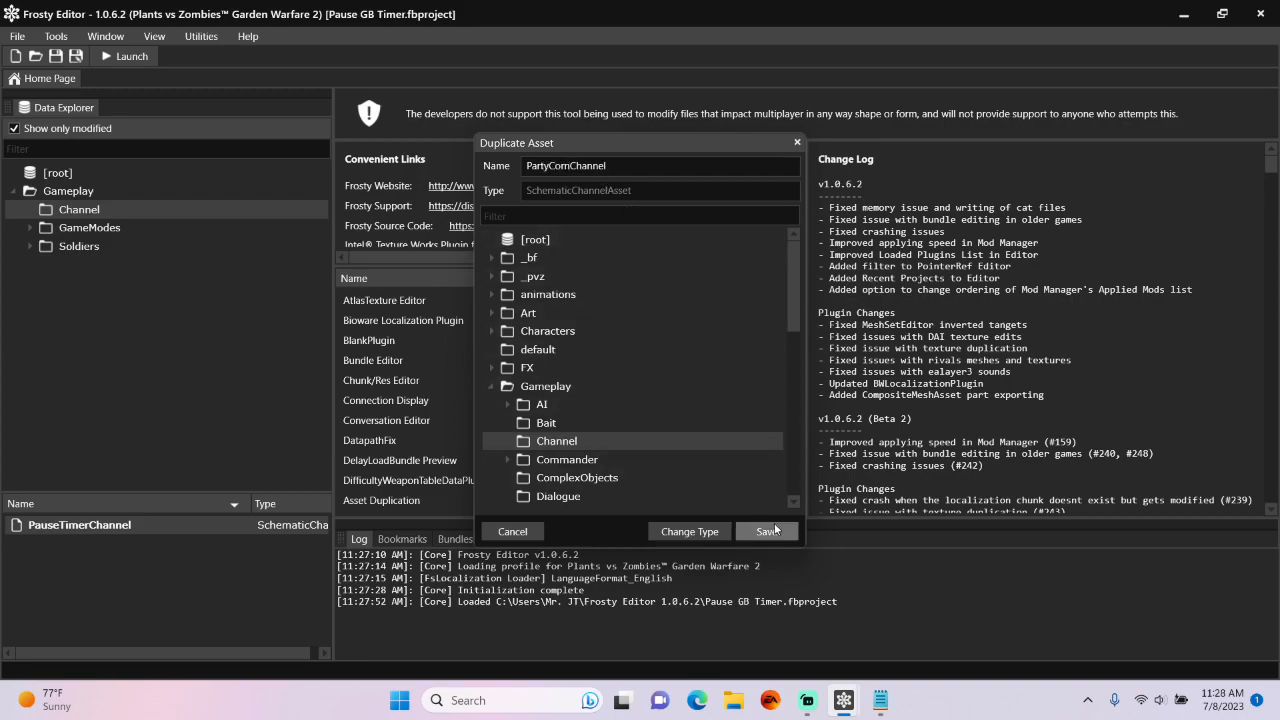
{"action": "left_click", "coordinate": [767, 531]}
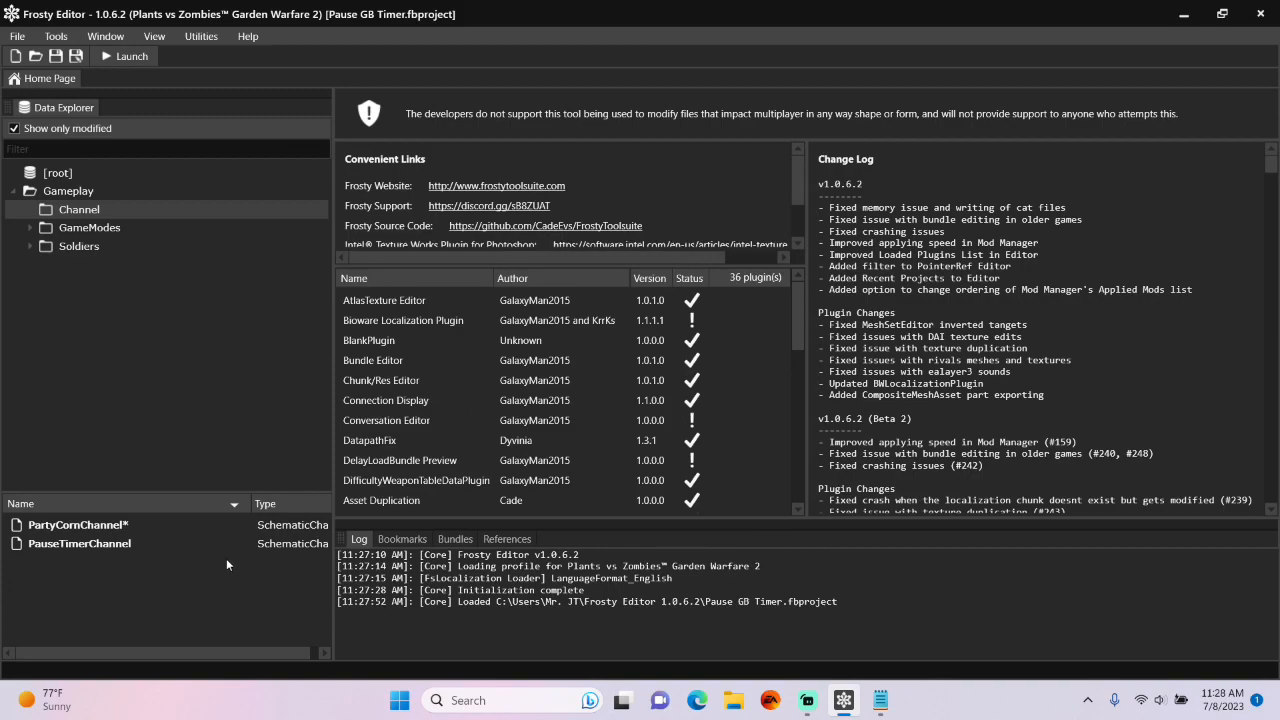
Give PartyCornChannel's property [0] Realm_Server, Id IsImmortal and FieldTypeHash Boolean
{"action": "double_click", "coordinate": [77, 524]}
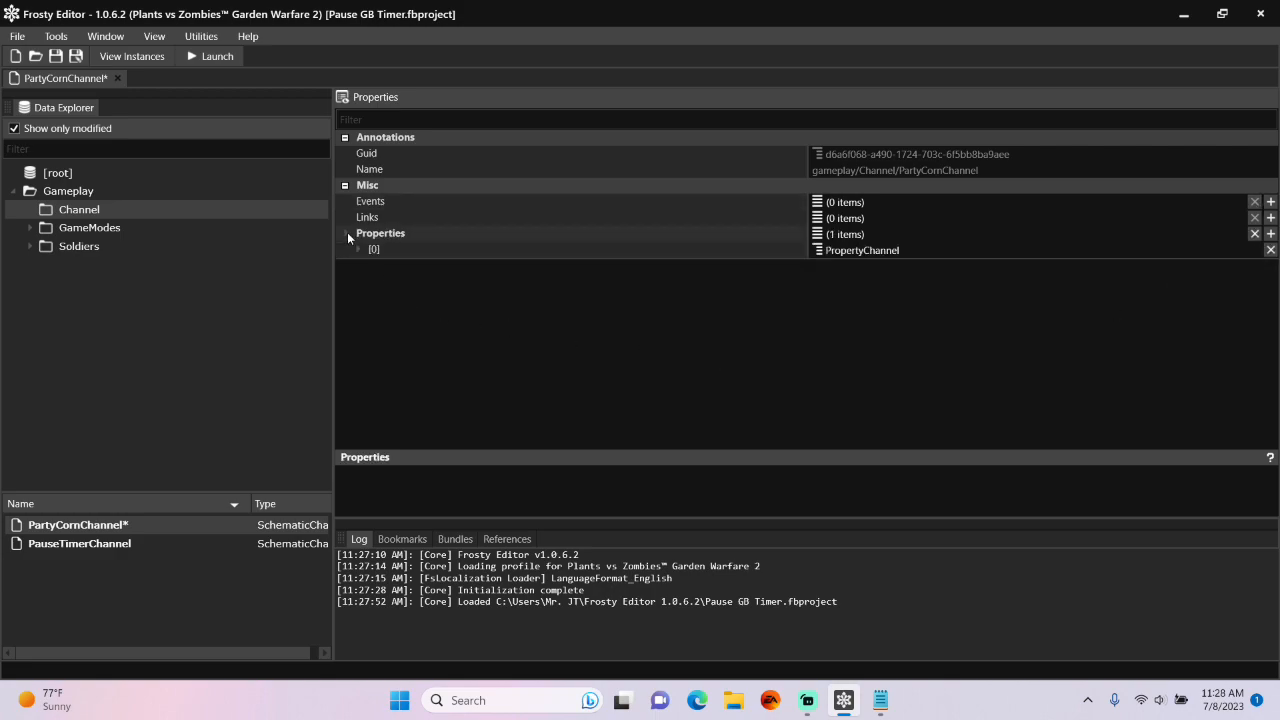
{"action": "left_click", "coordinate": [356, 249]}
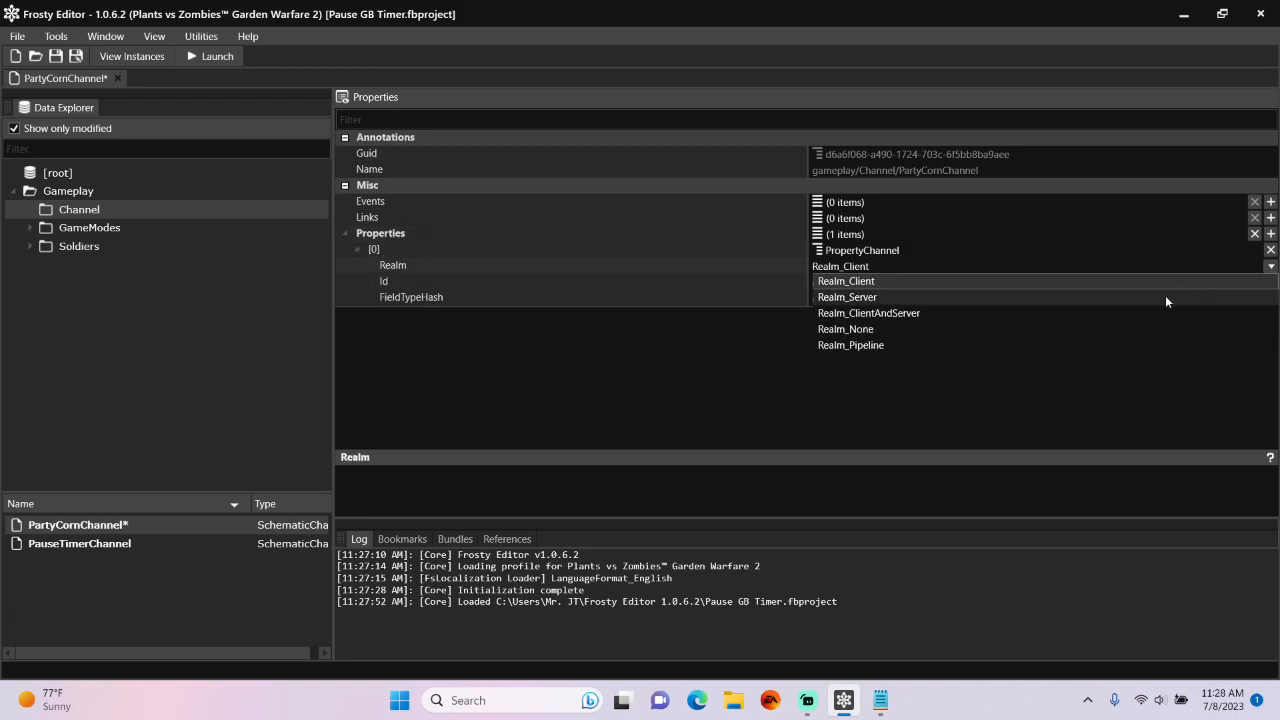
{"action": "left_click", "coordinate": [847, 297]}
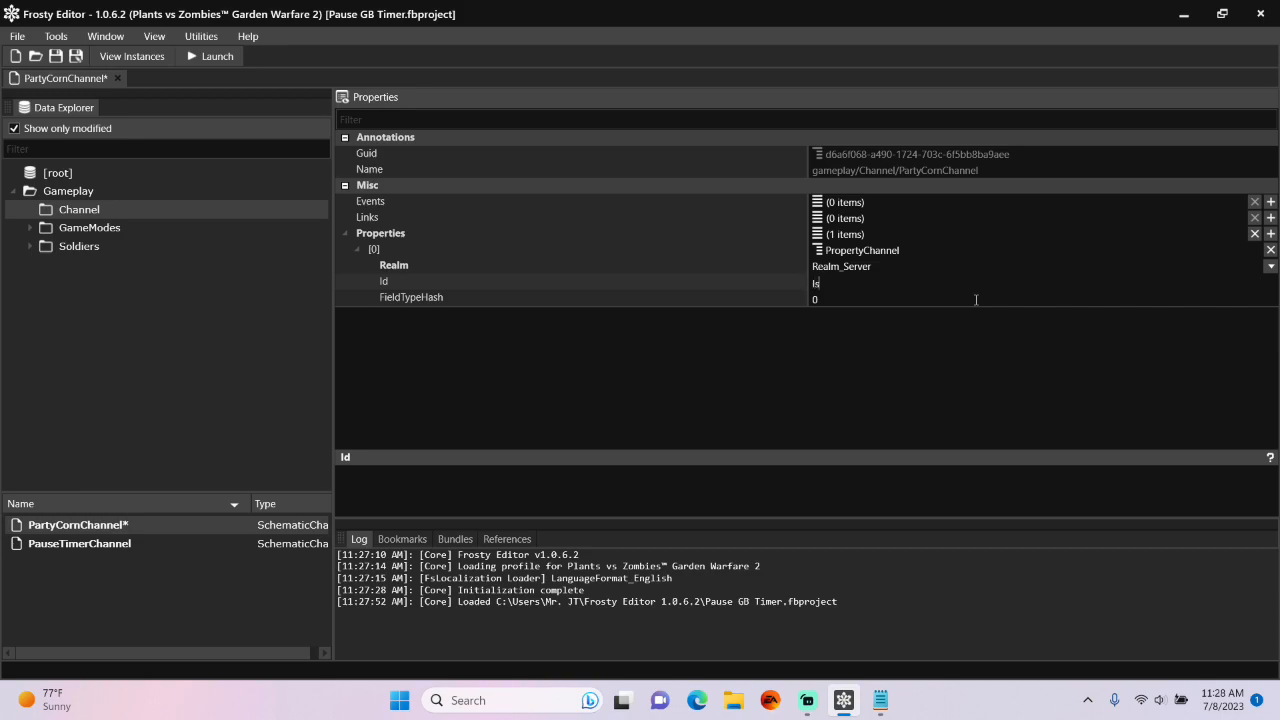
{"action": "type", "text": "IsImmortal"}
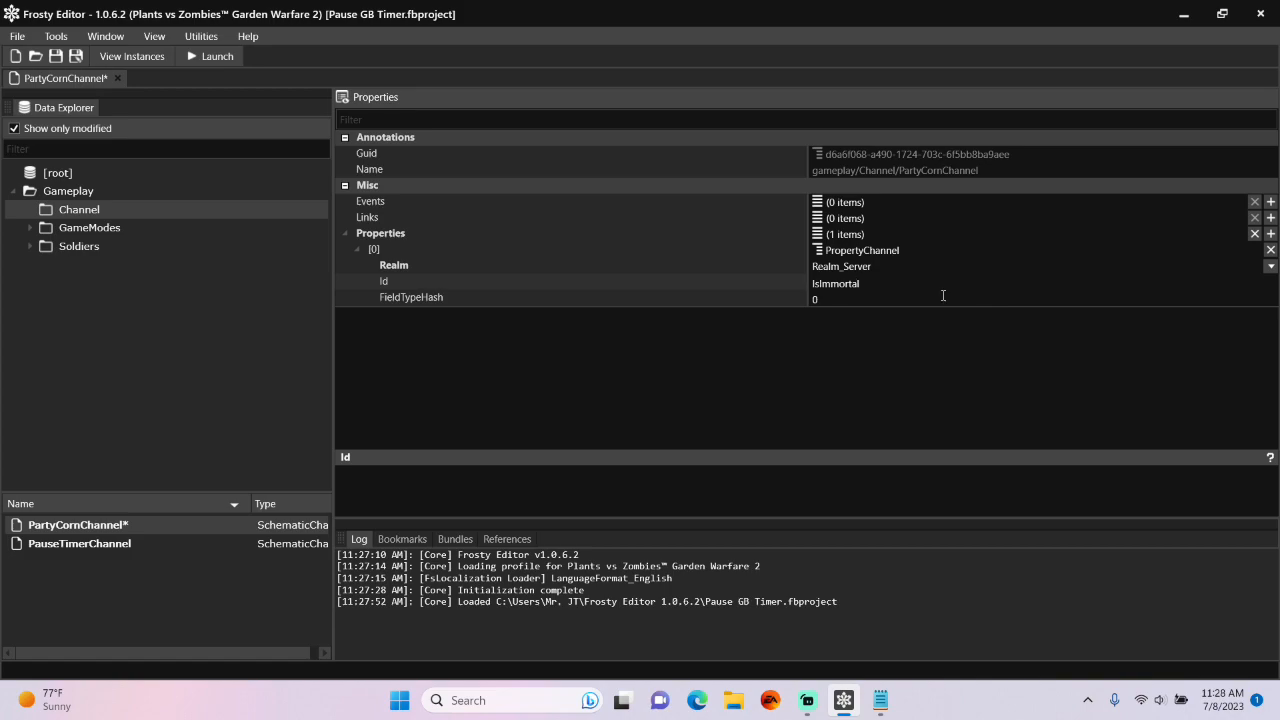
{"action": "left_click", "coordinate": [411, 297]}
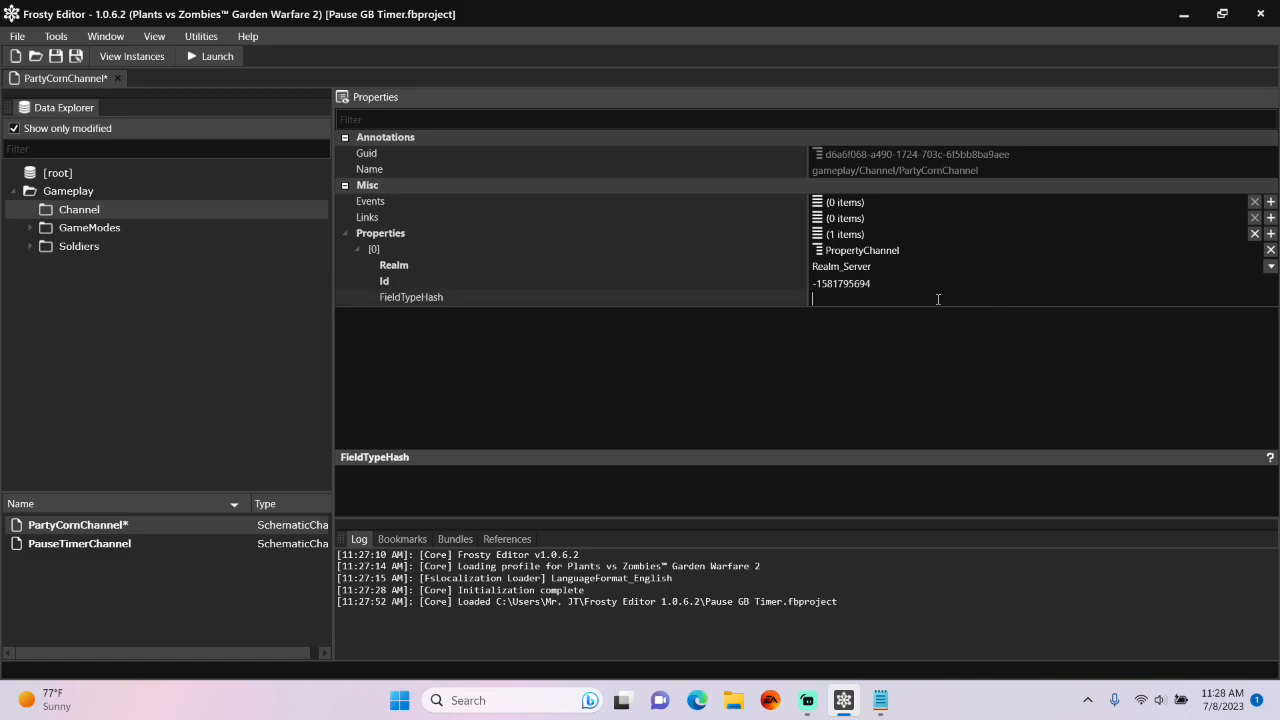
{"action": "type", "text": "Boolea"}
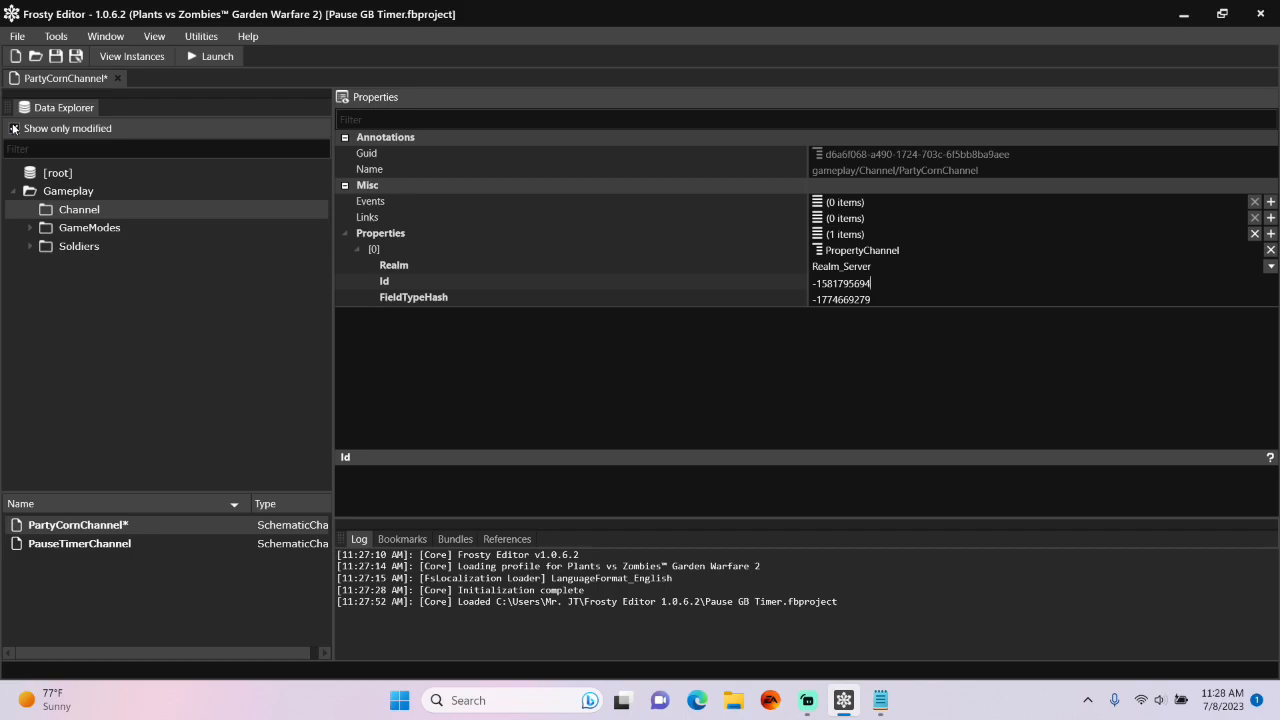
Show all assets and browse to Weapons > AssaultCorn > Primary > PartyCorn
{"action": "left_click", "coordinate": [14, 128]}
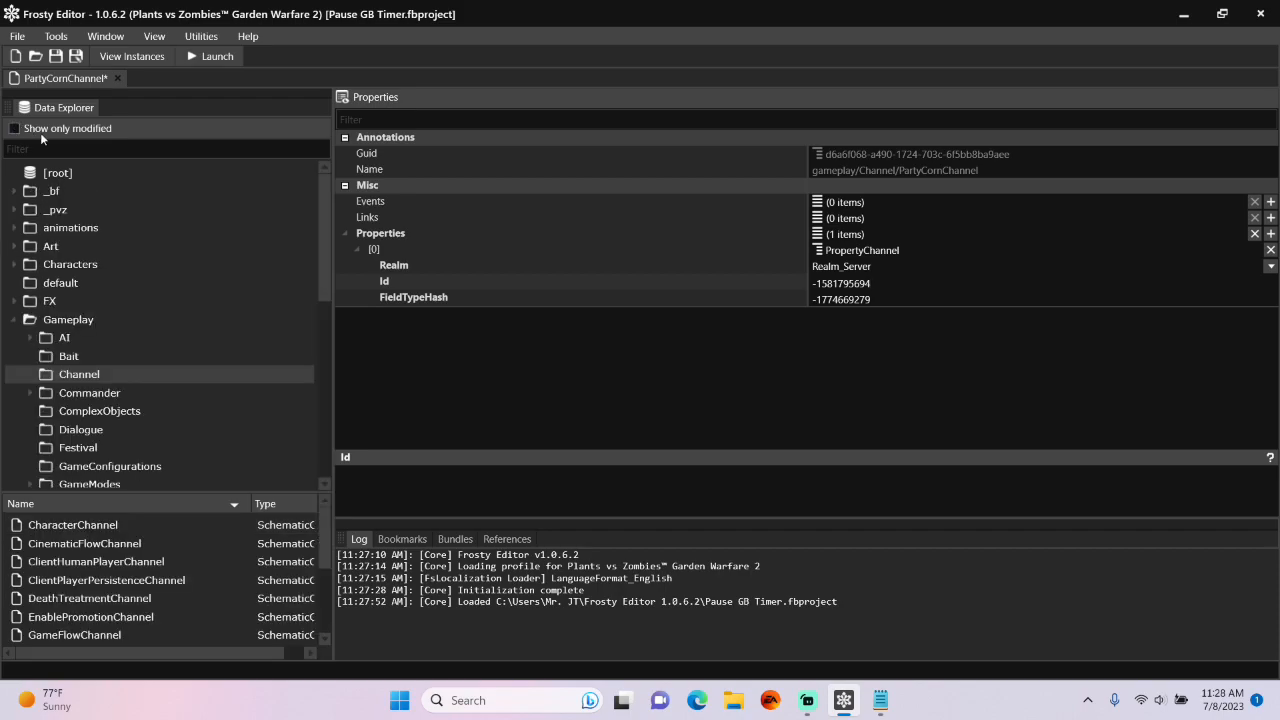
{"action": "scroll", "scroll_direction": "down", "scroll_amount": 3}
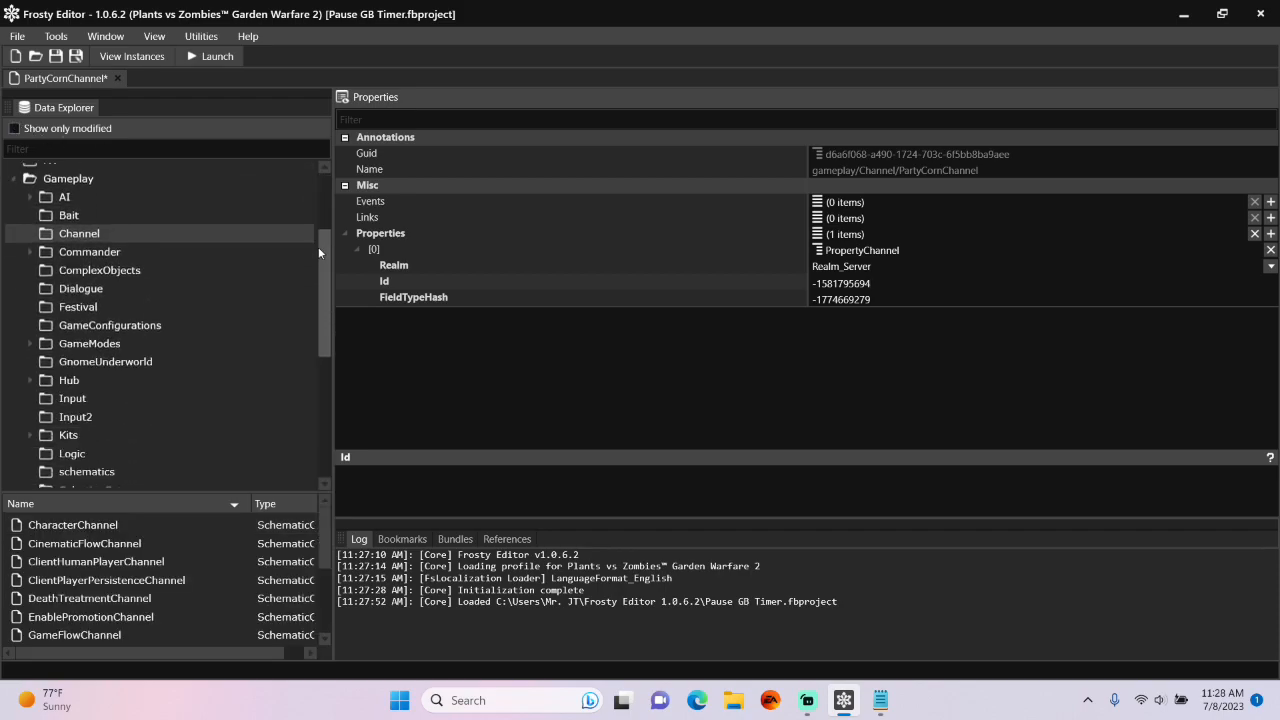
{"action": "scroll", "scroll_direction": "down", "scroll_amount": 3}
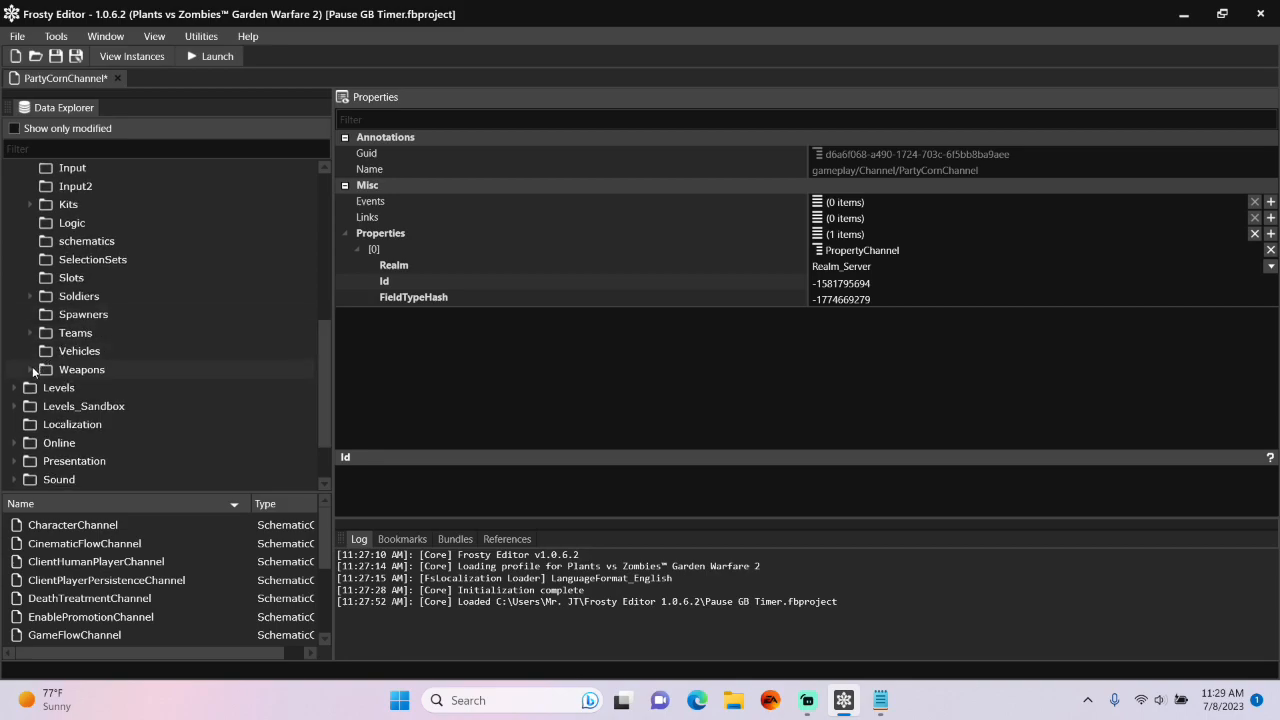
{"action": "left_click", "coordinate": [31, 369]}
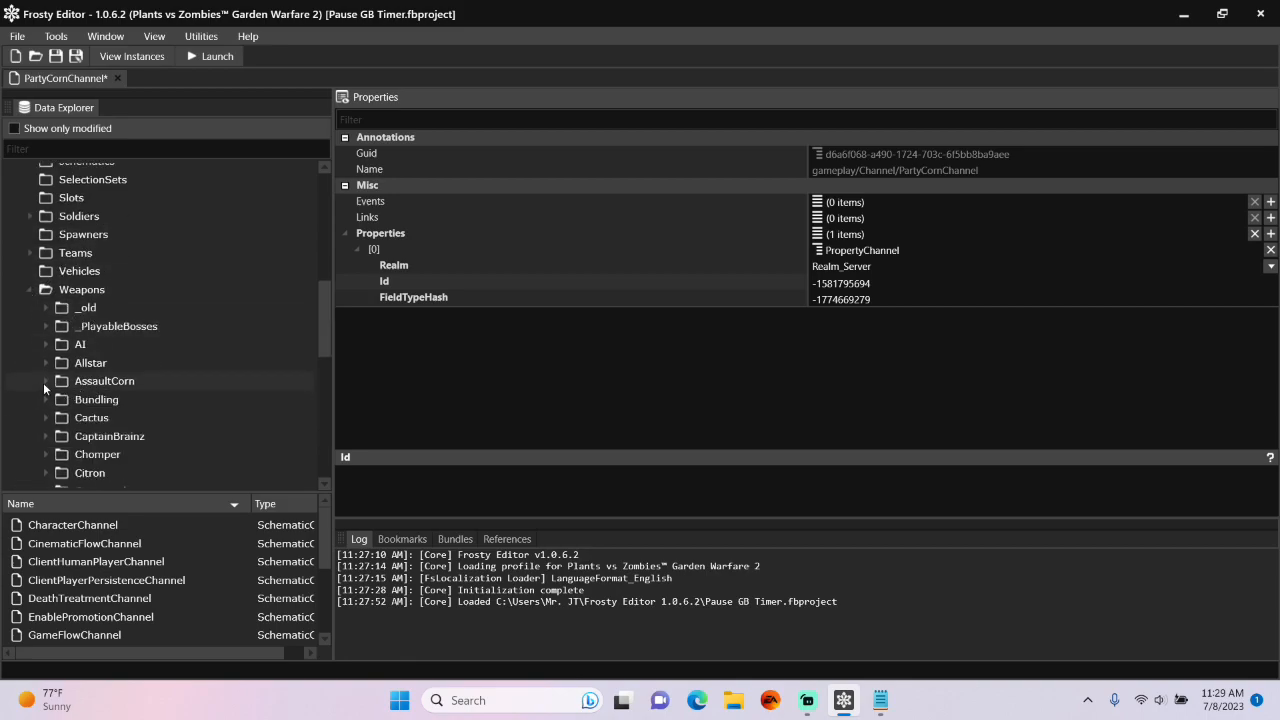
{"action": "left_click", "coordinate": [46, 381]}
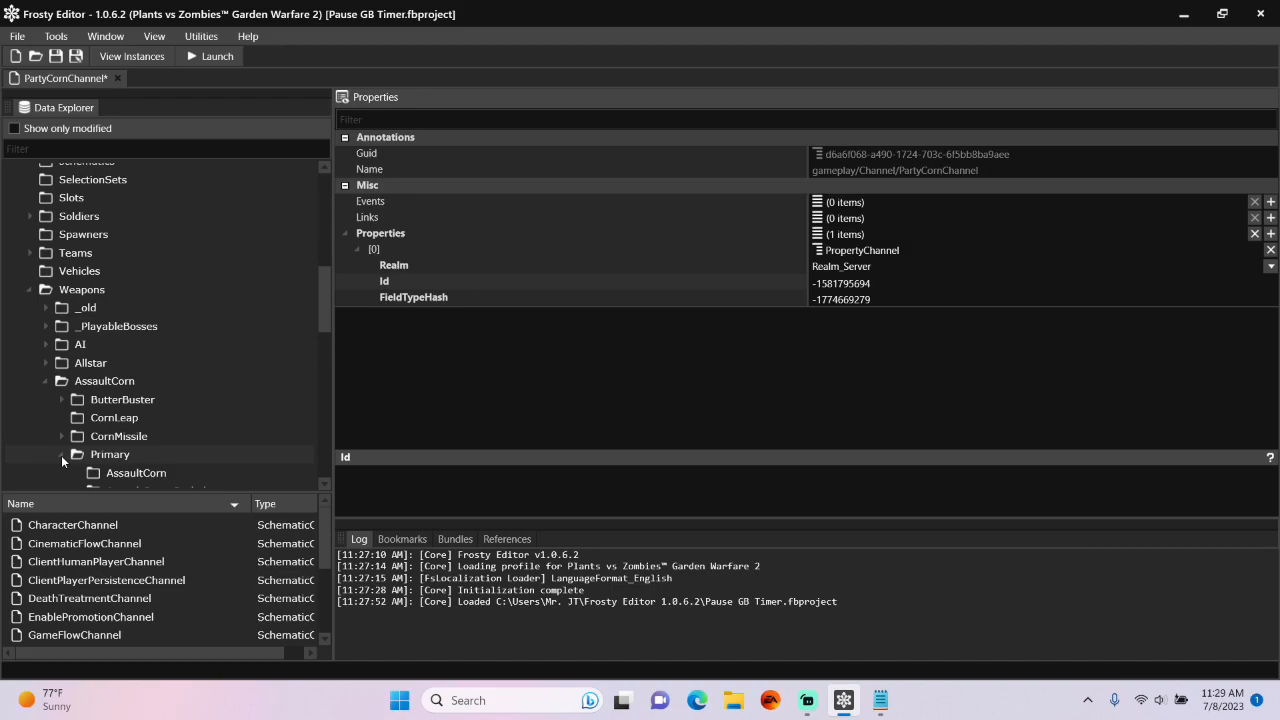
{"action": "left_click", "coordinate": [77, 454]}
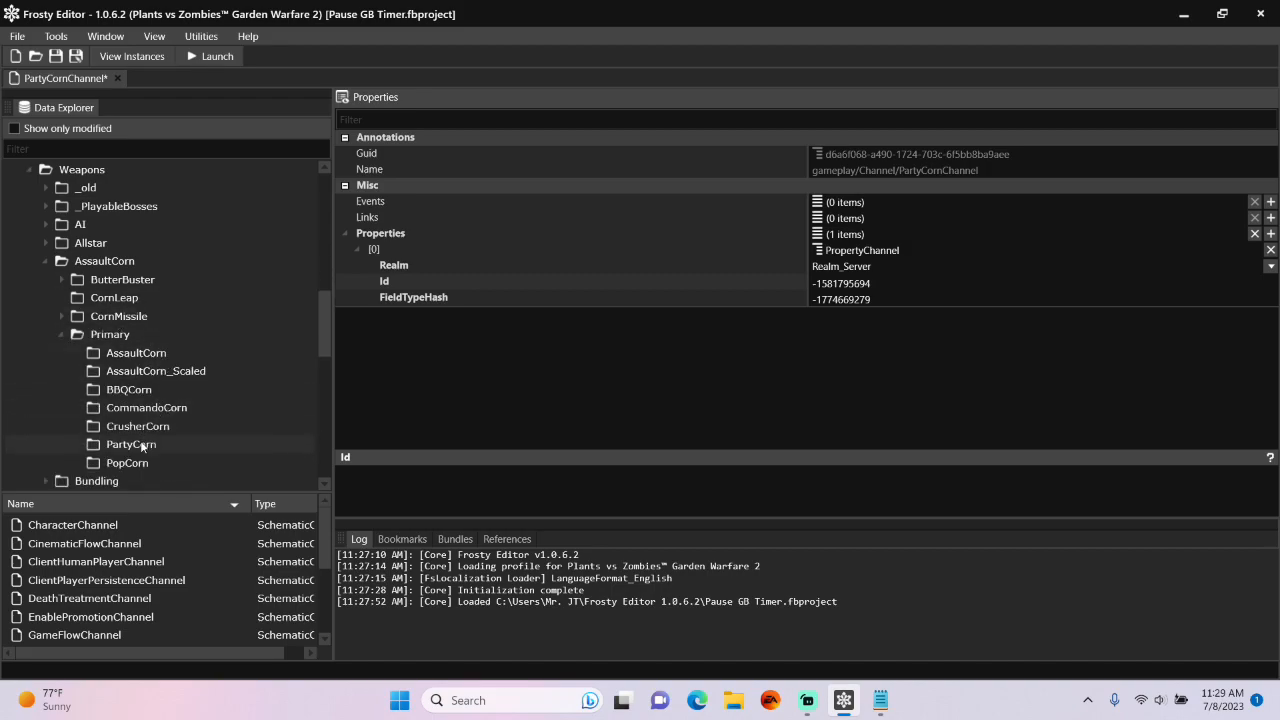
{"action": "left_click", "coordinate": [130, 444]}
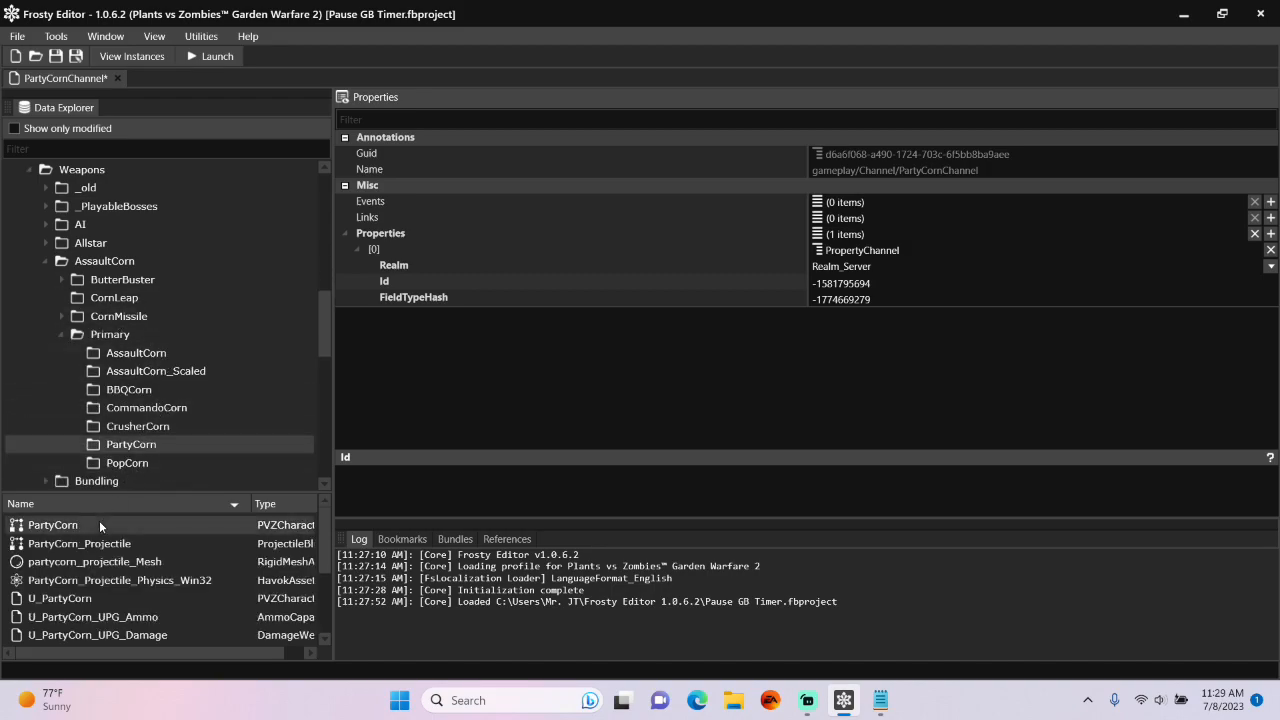
Add two null components to PartyCorn and set its runtime counts to 4 and 2
{"action": "double_click", "coordinate": [52, 524]}
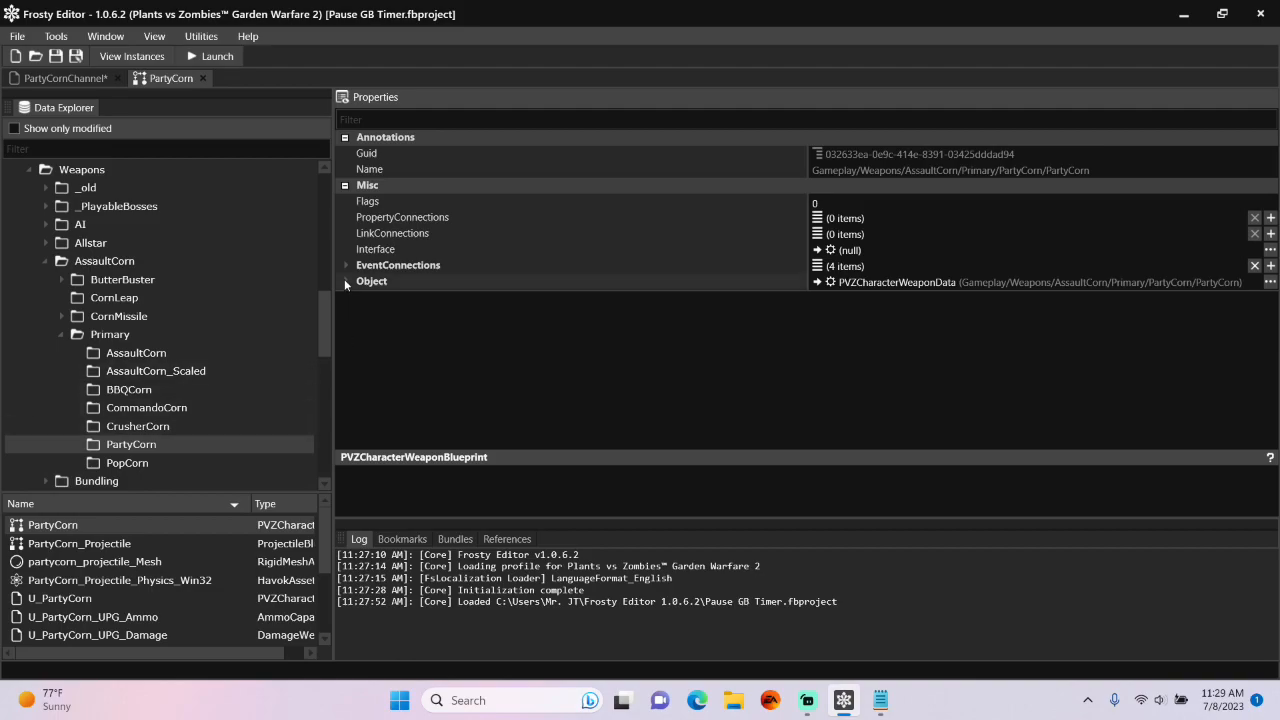
{"action": "left_click", "coordinate": [346, 281]}
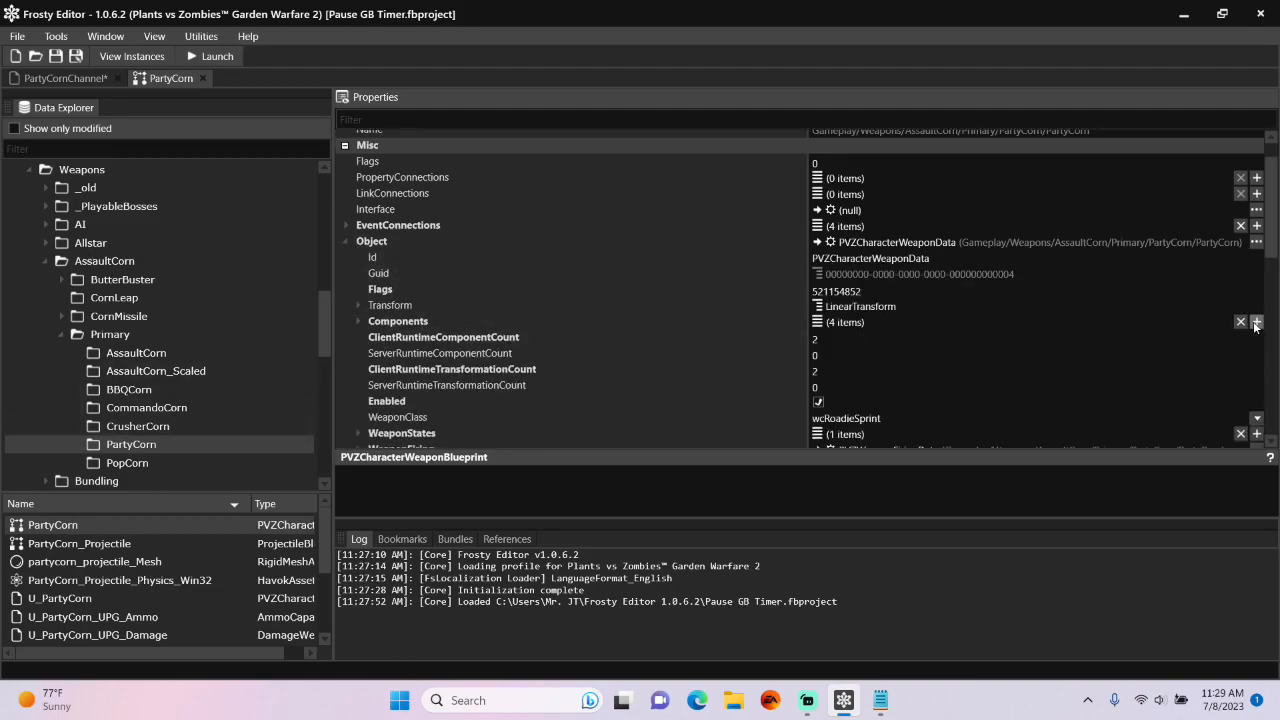
{"action": "left_click", "coordinate": [1256, 321]}
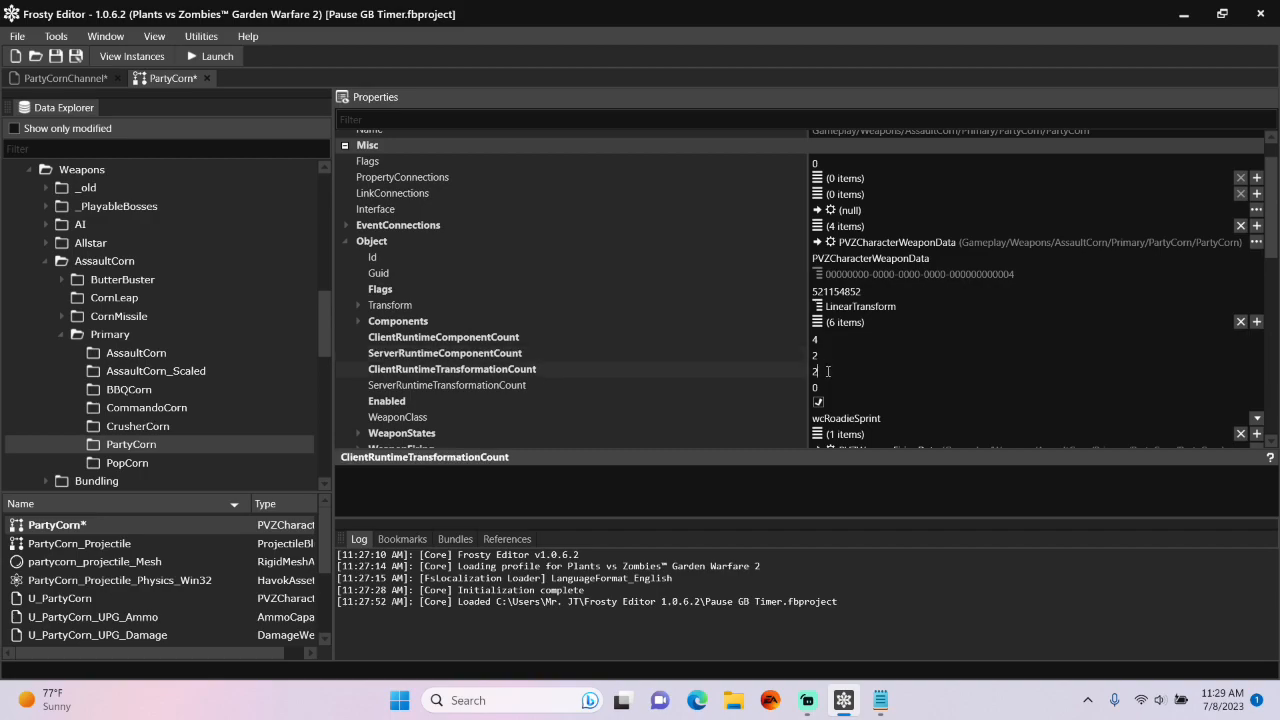
{"action": "left_click", "coordinate": [447, 385]}
{"action": "type", "text": "2"}
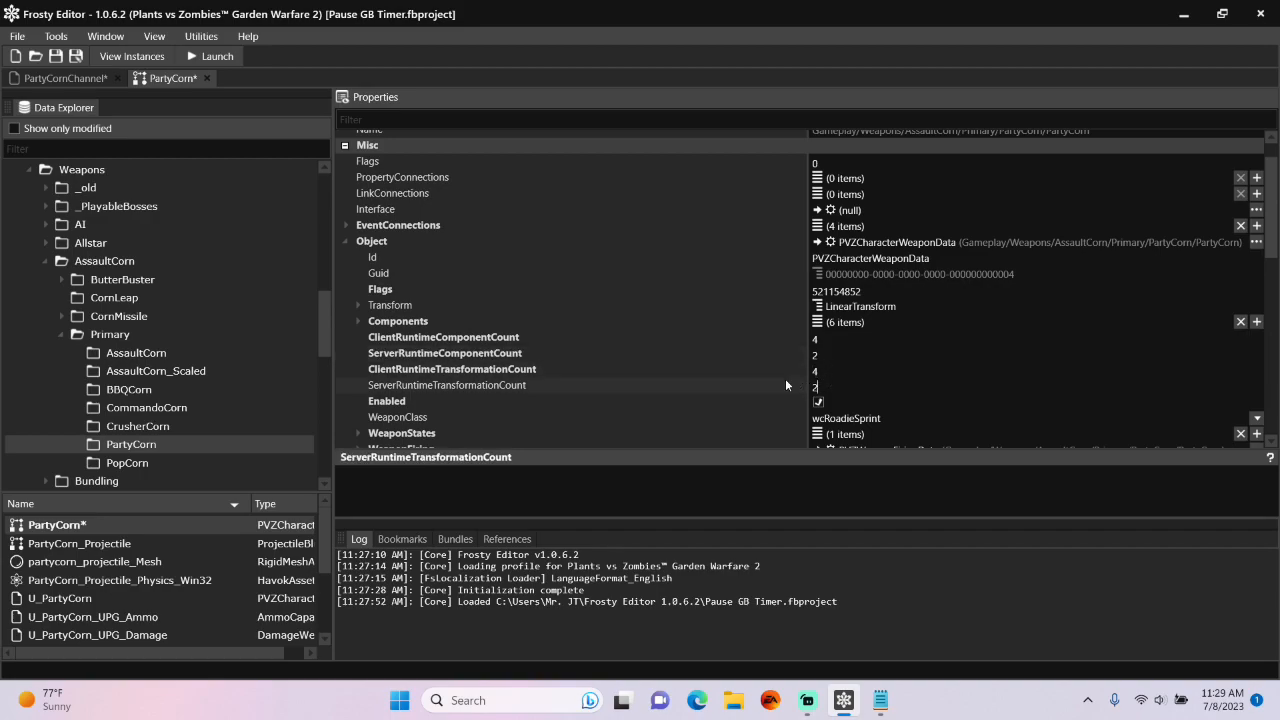
{"action": "left_click", "coordinate": [358, 321]}
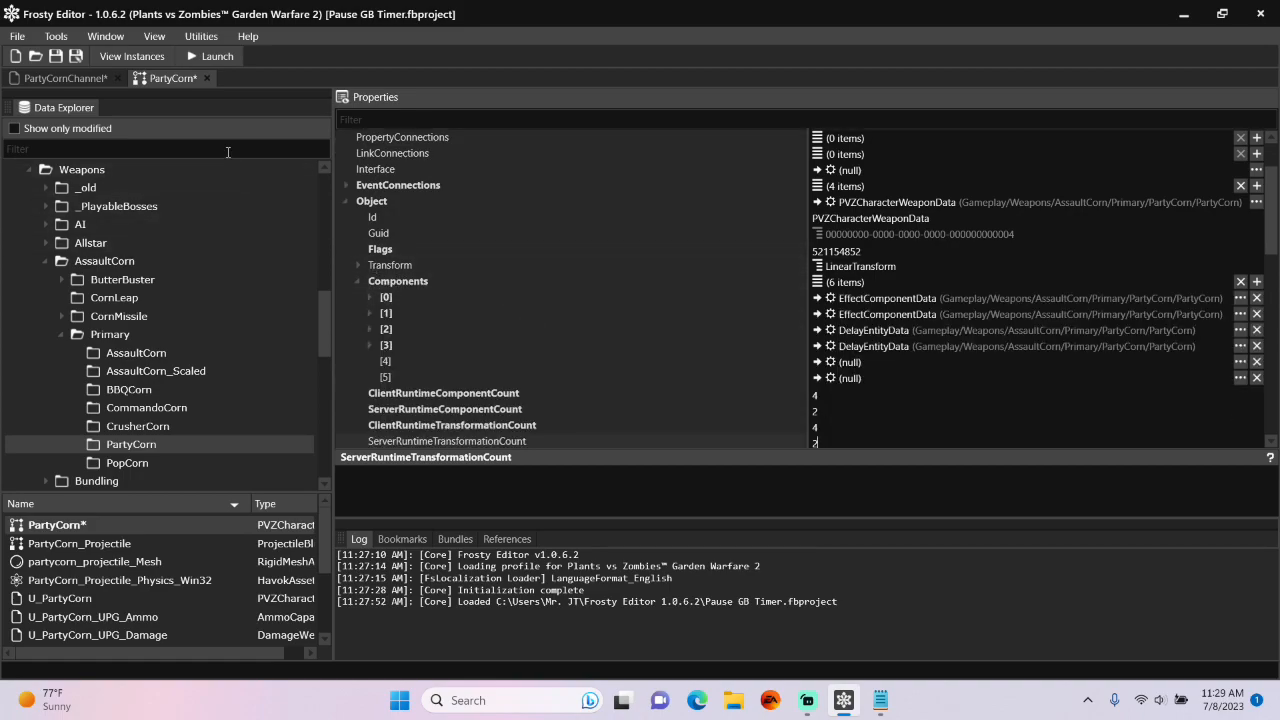
Filter assets by 'craz' and select GameModePrefabs > CrazyOptions
{"action": "type", "text": "crazyoptions"}
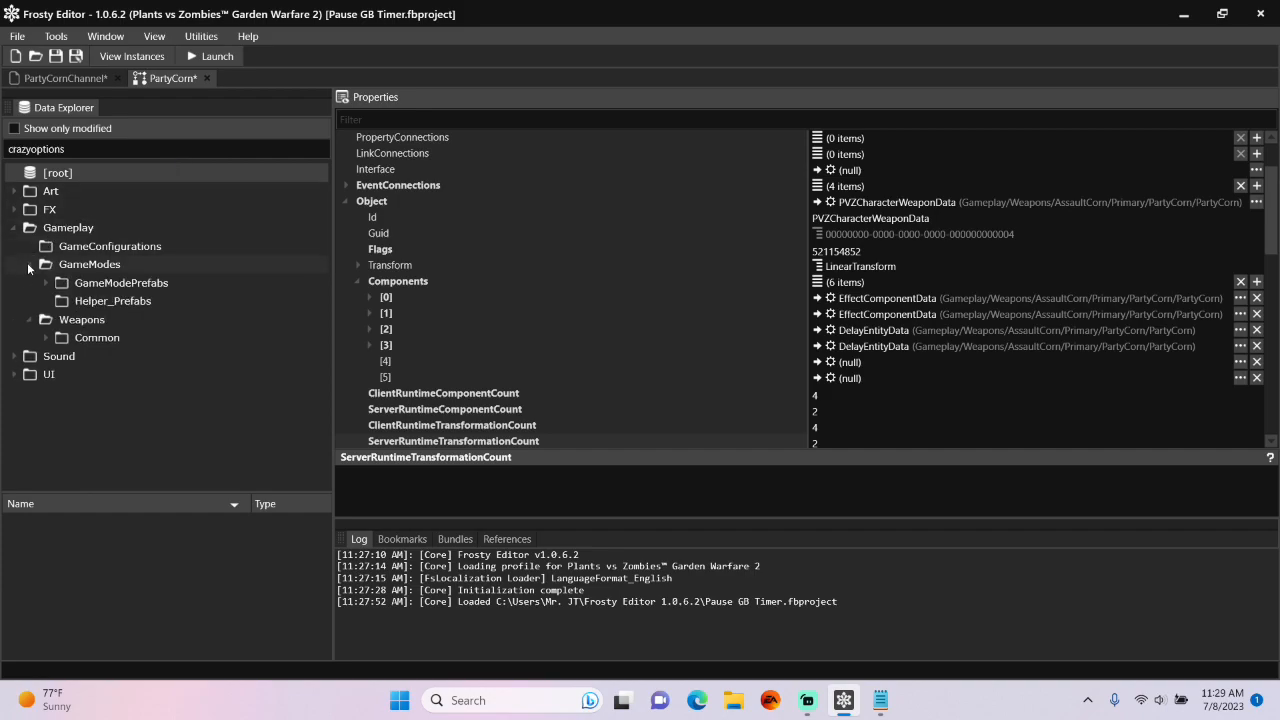
{"action": "left_click", "coordinate": [72, 282]}
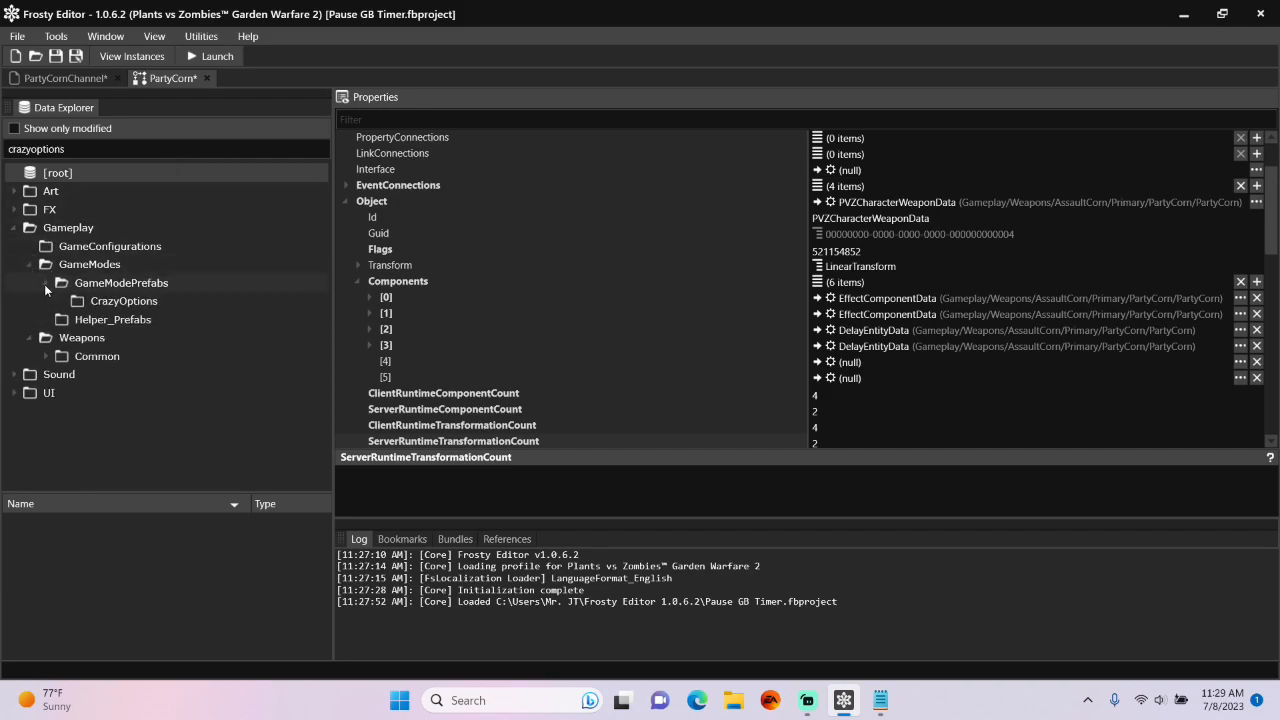
{"action": "left_click", "coordinate": [123, 300]}
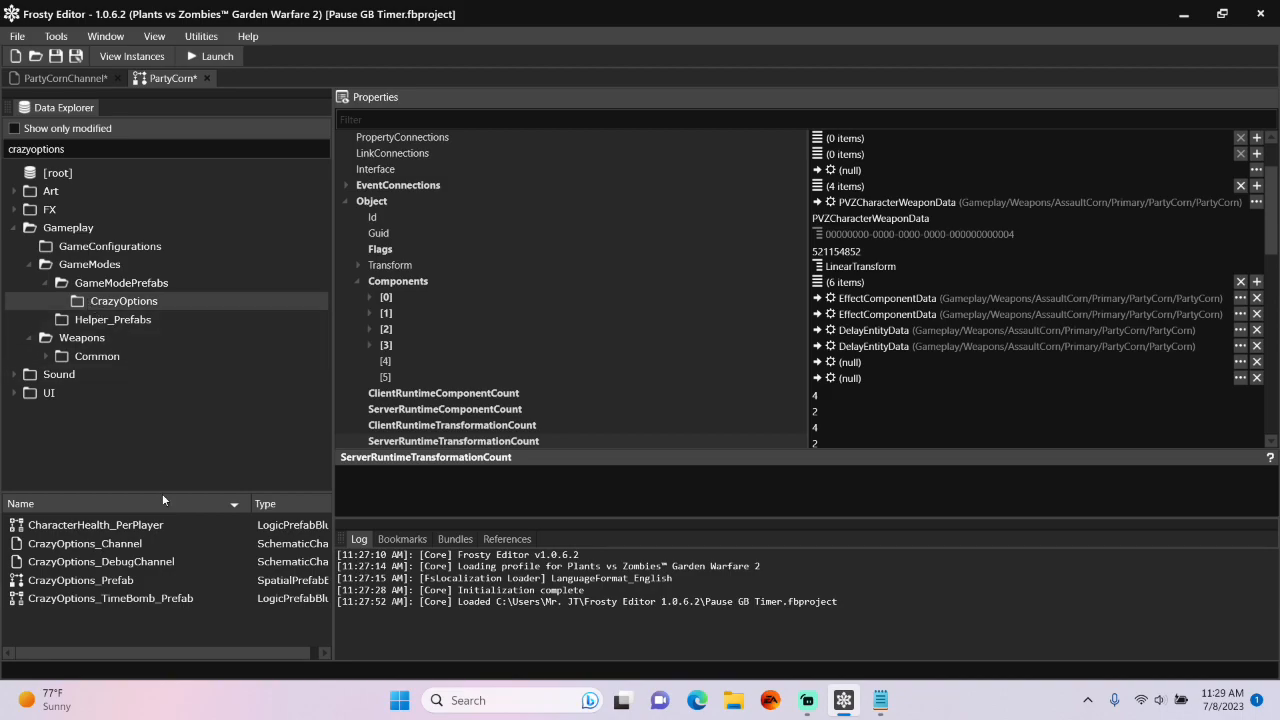
Open CrazyOptions_Prefab's objects and copy the server-realm BoolEntityData [37]
{"action": "double_click", "coordinate": [81, 580]}
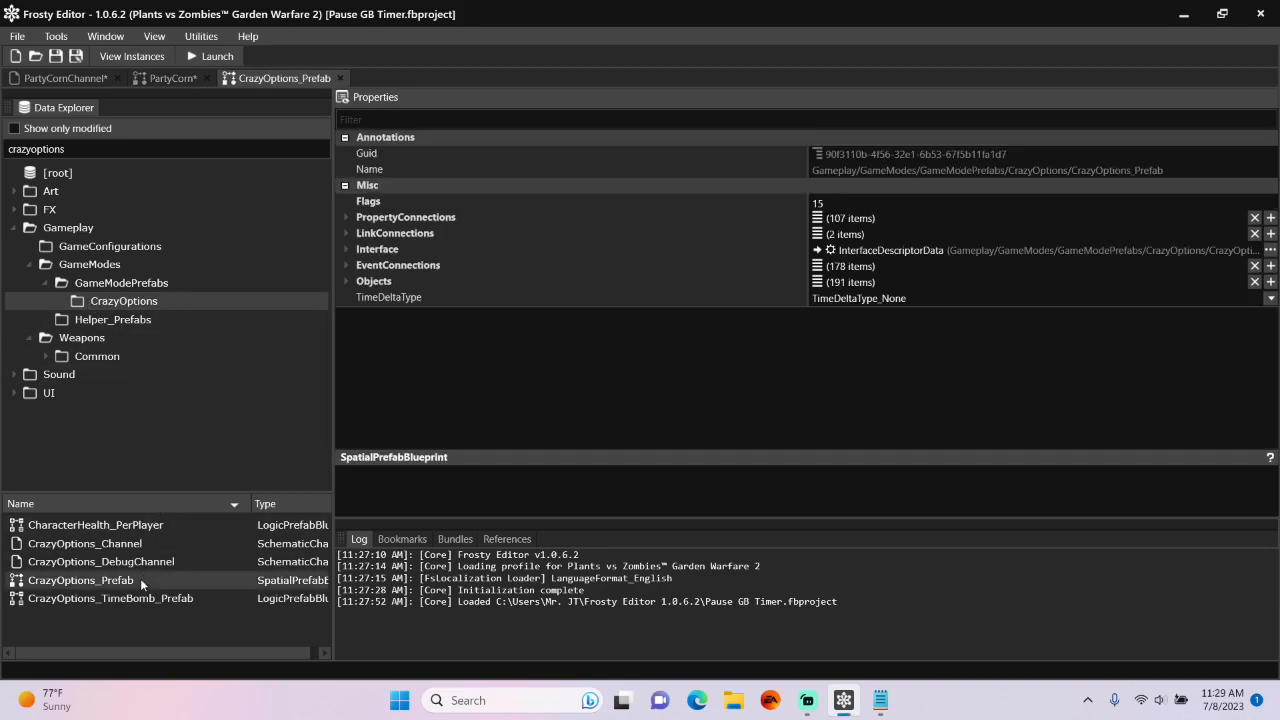
{"action": "left_click", "coordinate": [346, 281]}
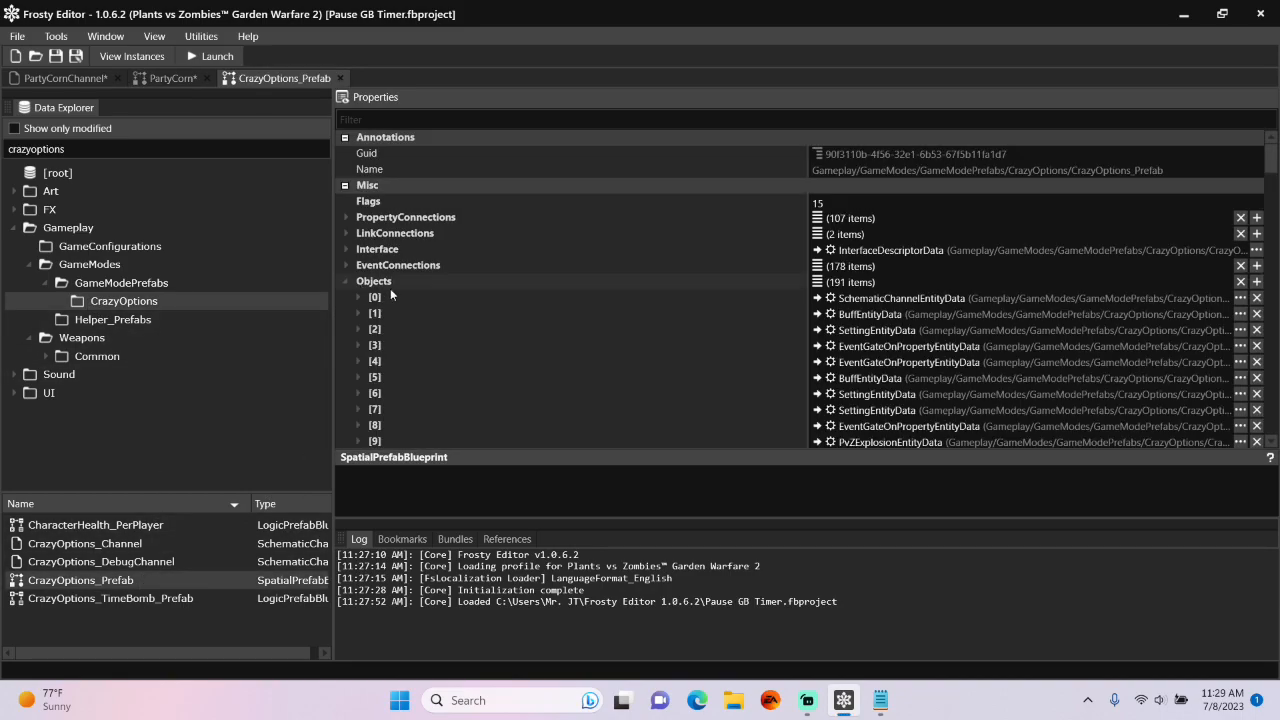
{"action": "scroll", "scroll_direction": "down", "scroll_amount": 3}
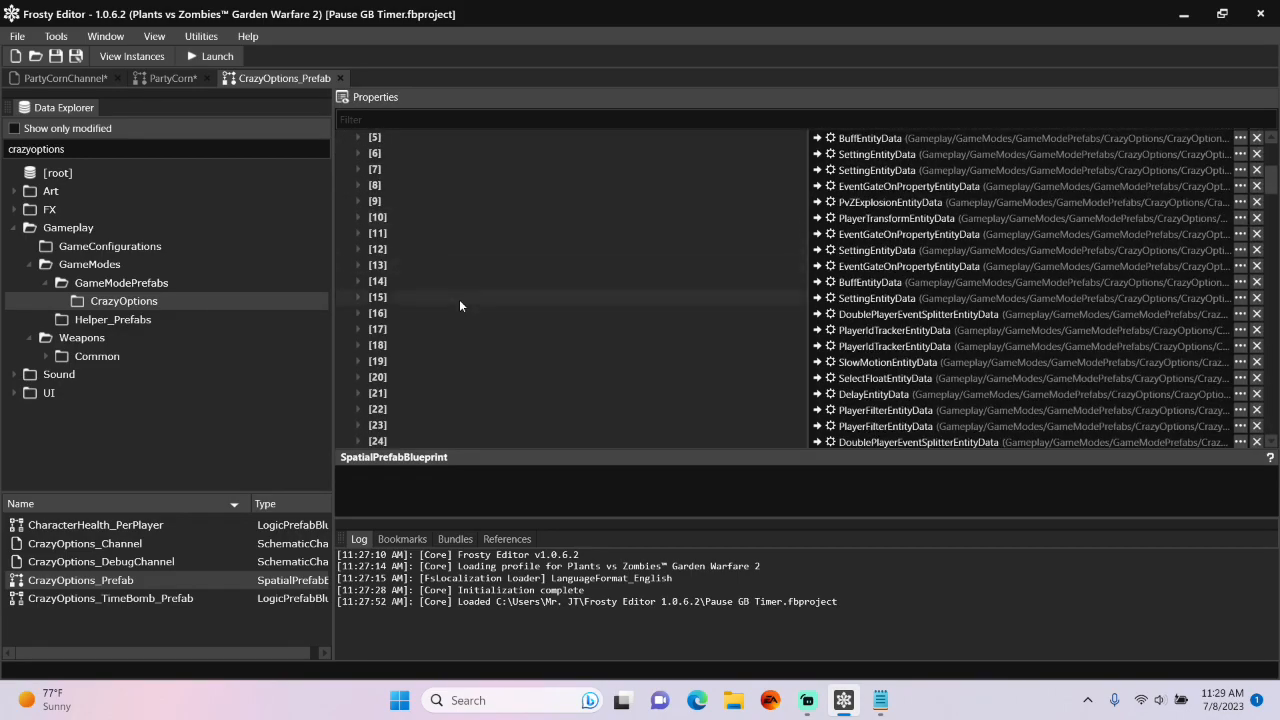
{"action": "scroll", "scroll_direction": "down", "scroll_amount": 3}
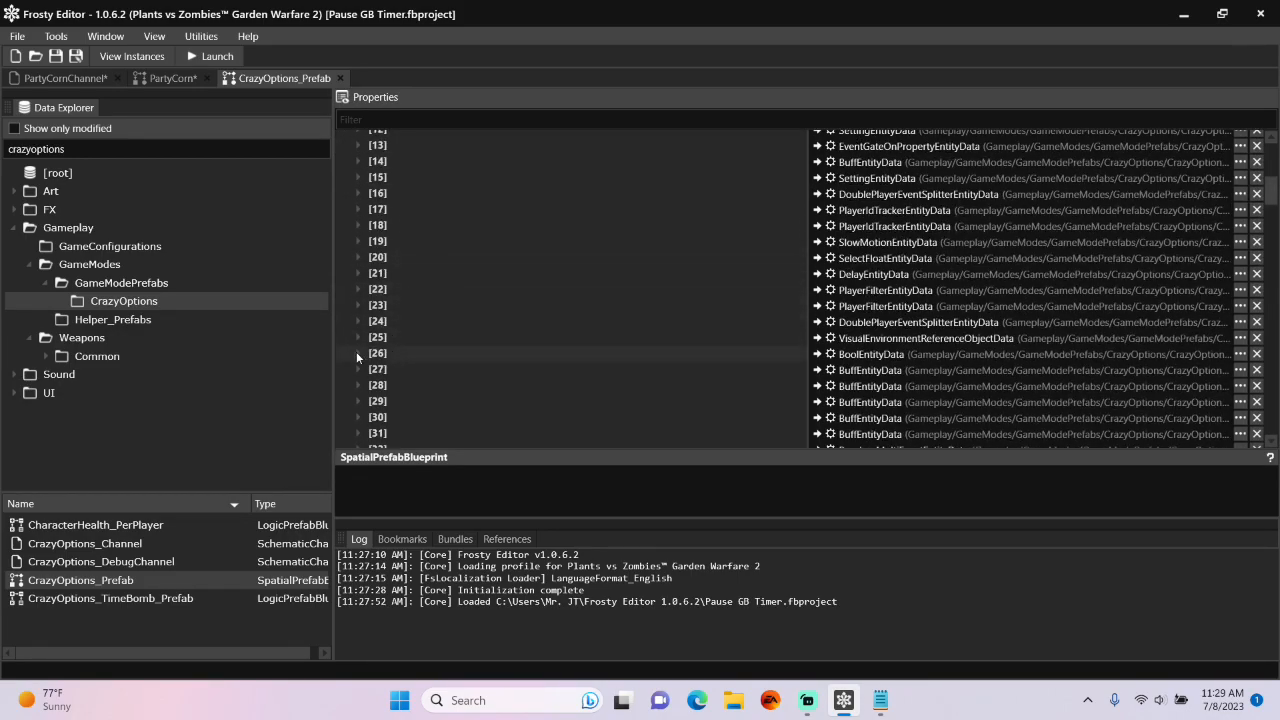
{"action": "left_click", "coordinate": [358, 353]}
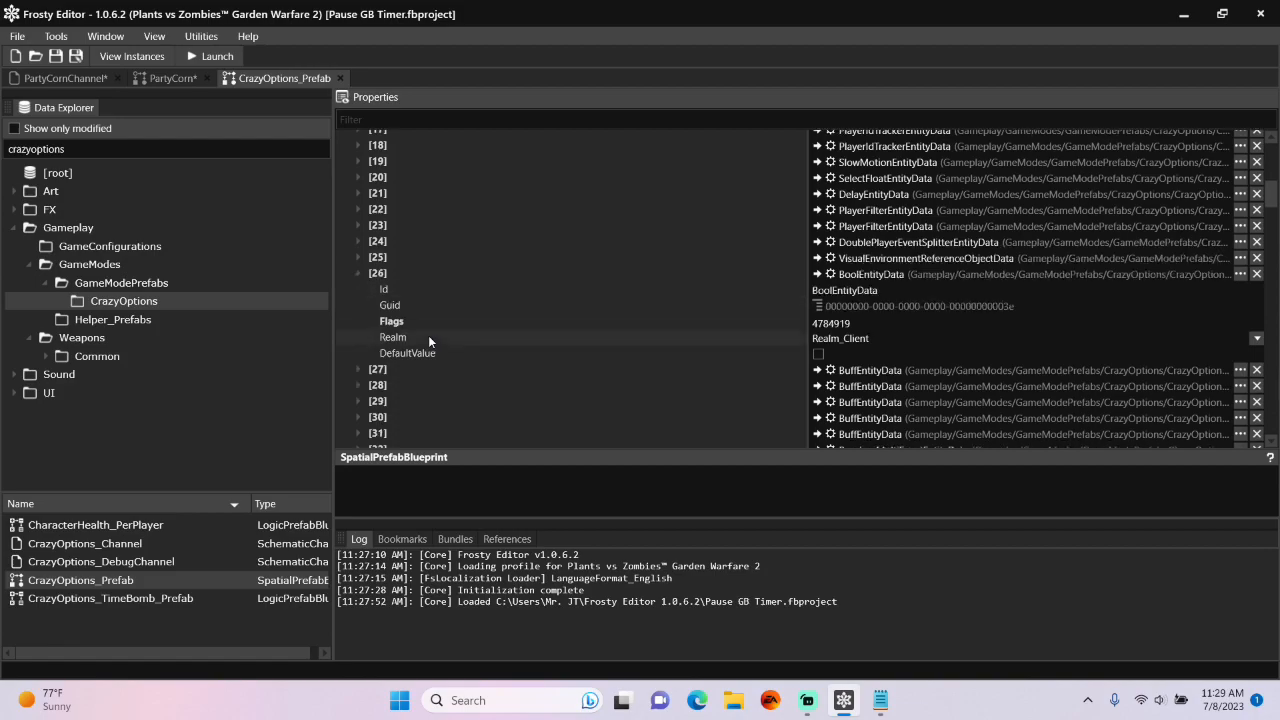
{"action": "scroll", "scroll_direction": "down", "scroll_amount": 3}
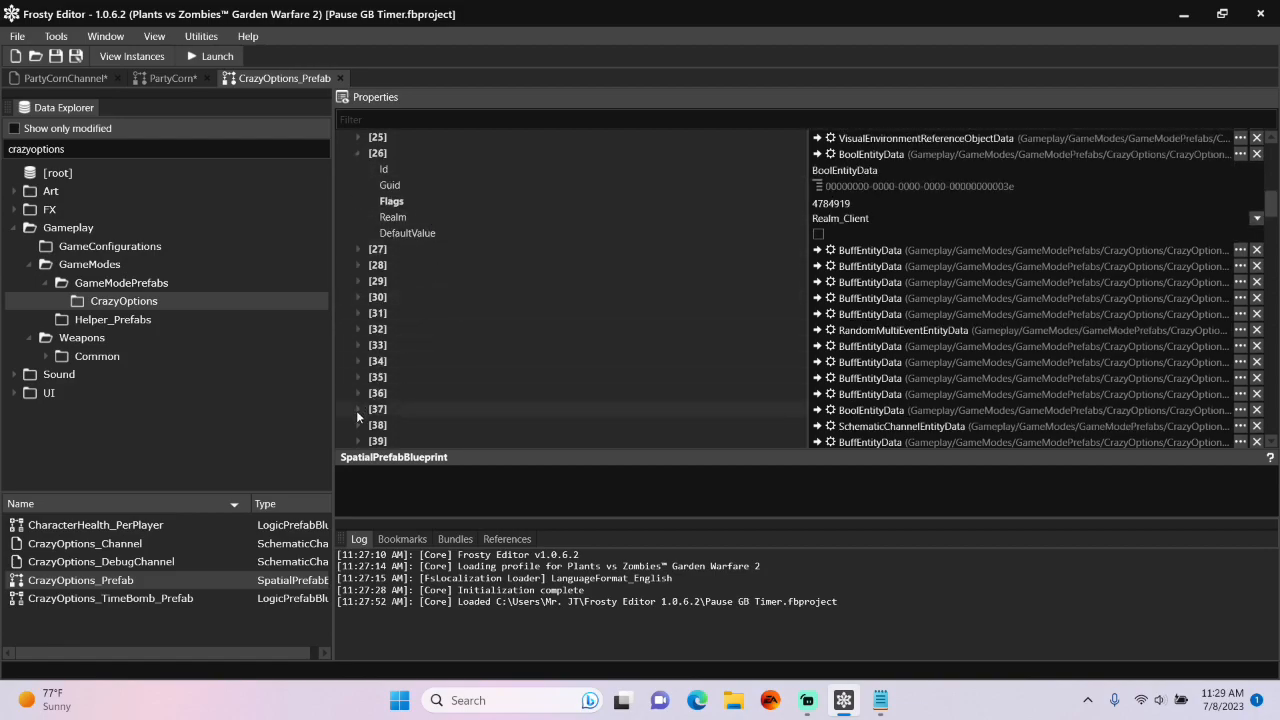
{"action": "scroll", "scroll_direction": "down", "scroll_amount": 3}
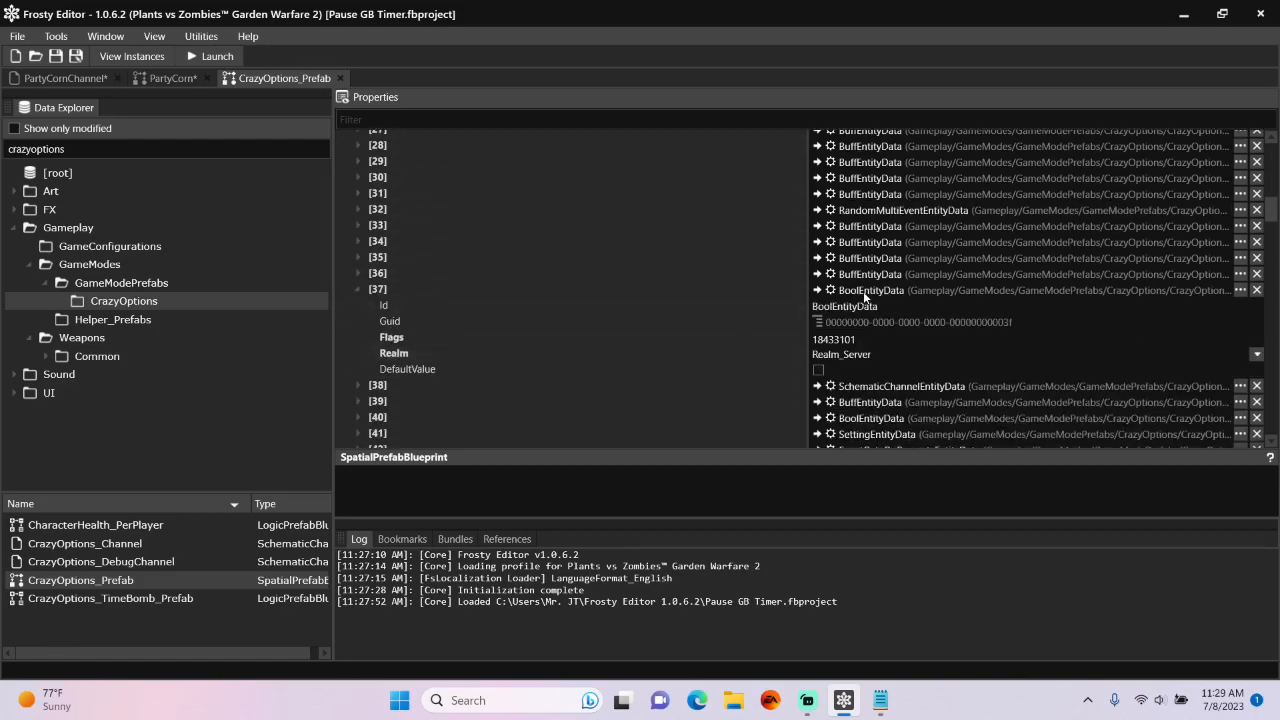
{"action": "right_click", "coordinate": [870, 290]}
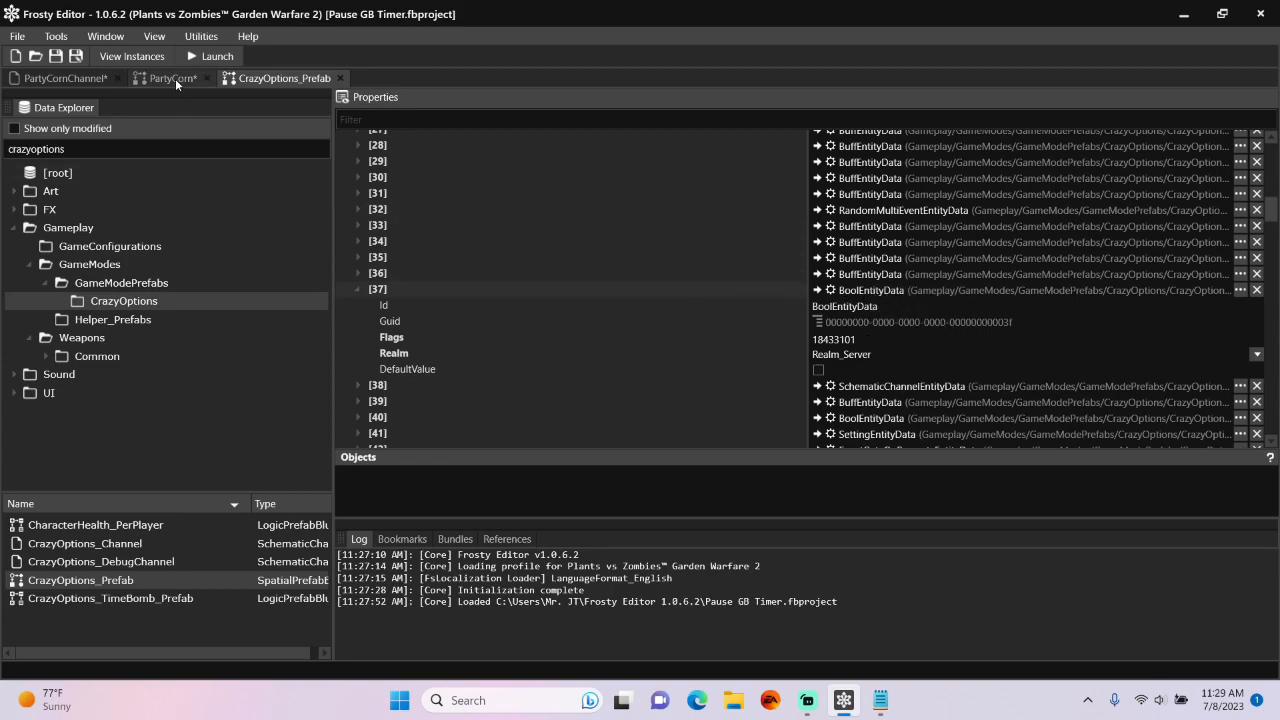
Paste the BoolEntityData into PartyCorn's null component [4] and clear the asset filter
{"action": "left_click", "coordinate": [170, 78]}
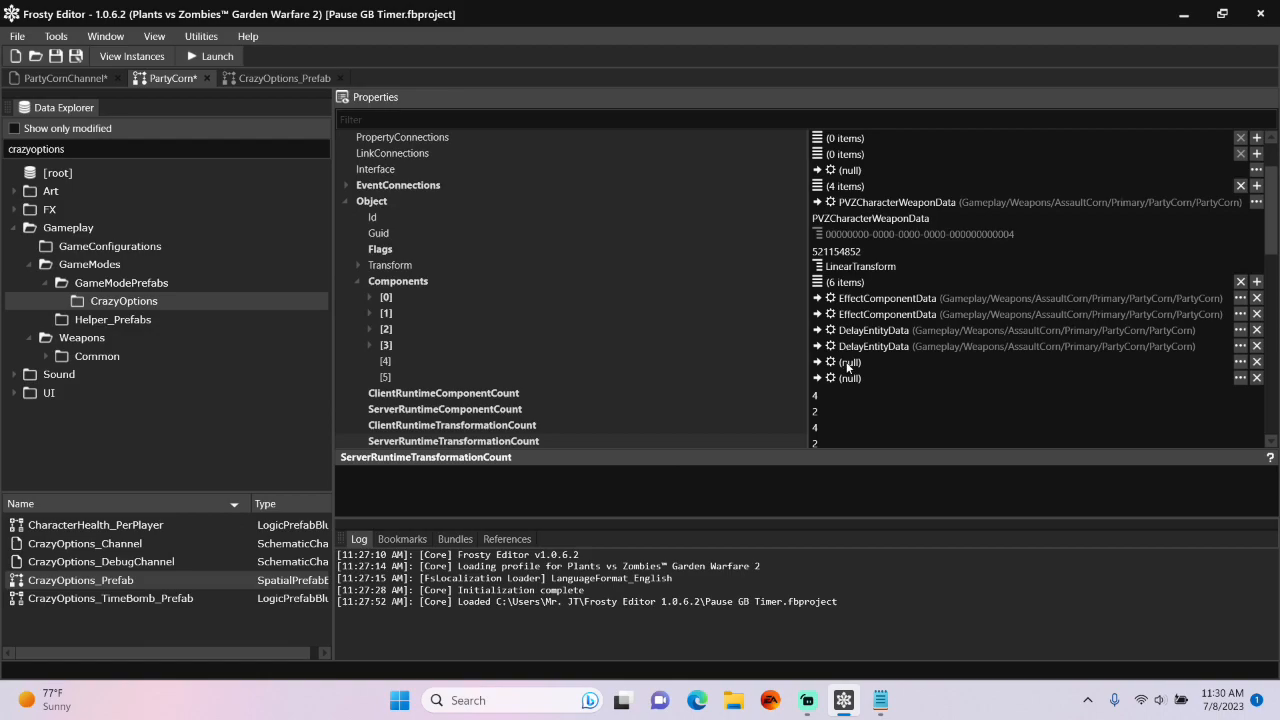
{"action": "right_click", "coordinate": [848, 362]}
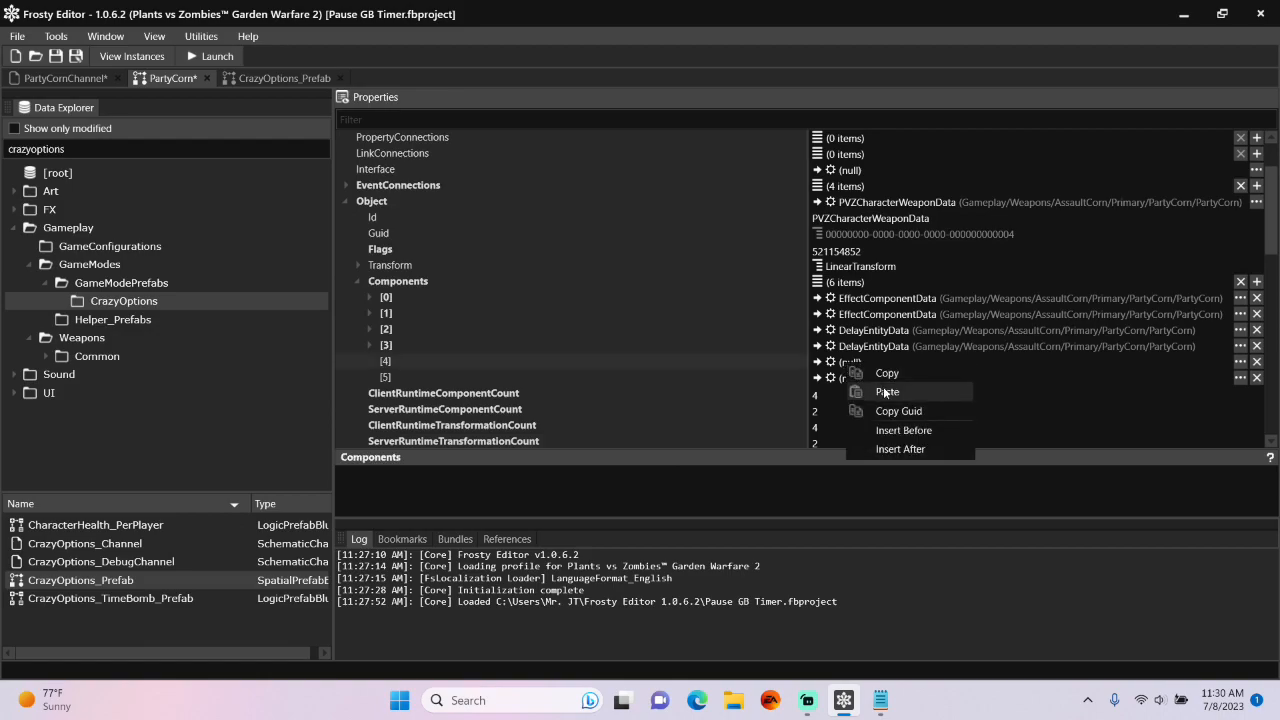
{"action": "left_click", "coordinate": [887, 391]}
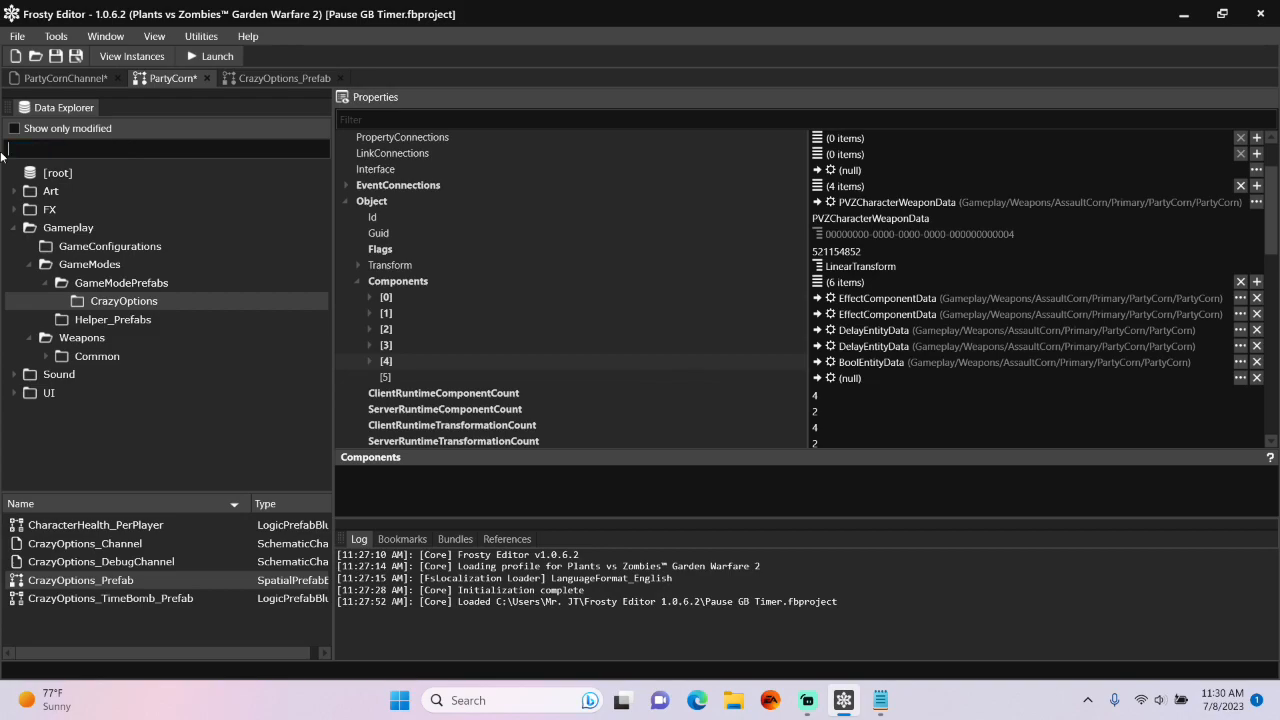
{"action": "left_click", "coordinate": [14, 128]}
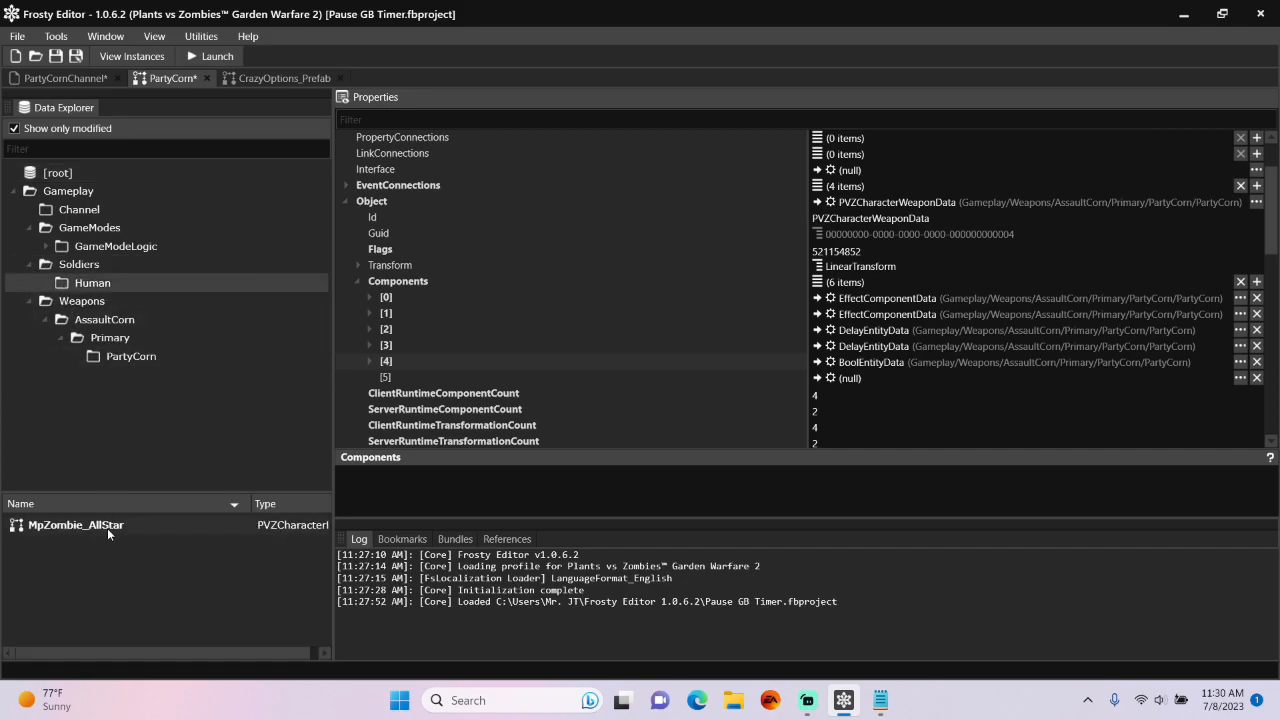
Copy the SchematicChannelEntityData from MpZombie_AllStar's components
{"action": "double_click", "coordinate": [75, 524]}
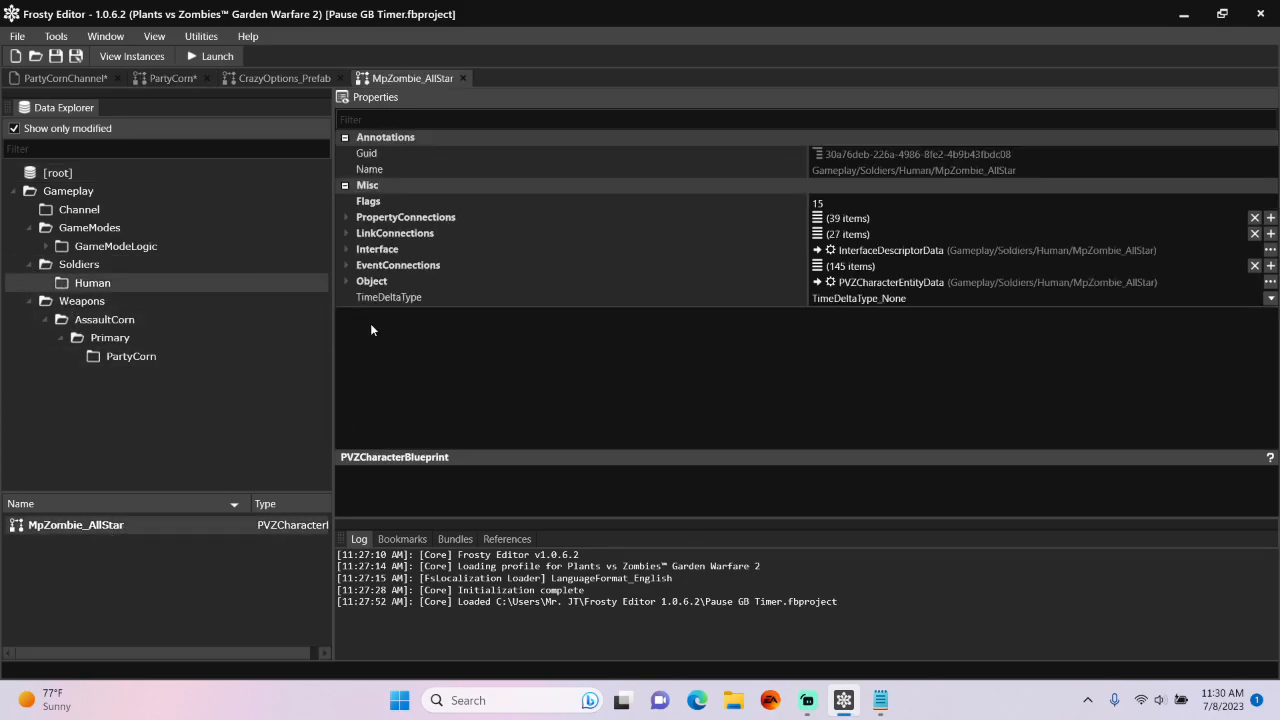
{"action": "left_click", "coordinate": [345, 281]}
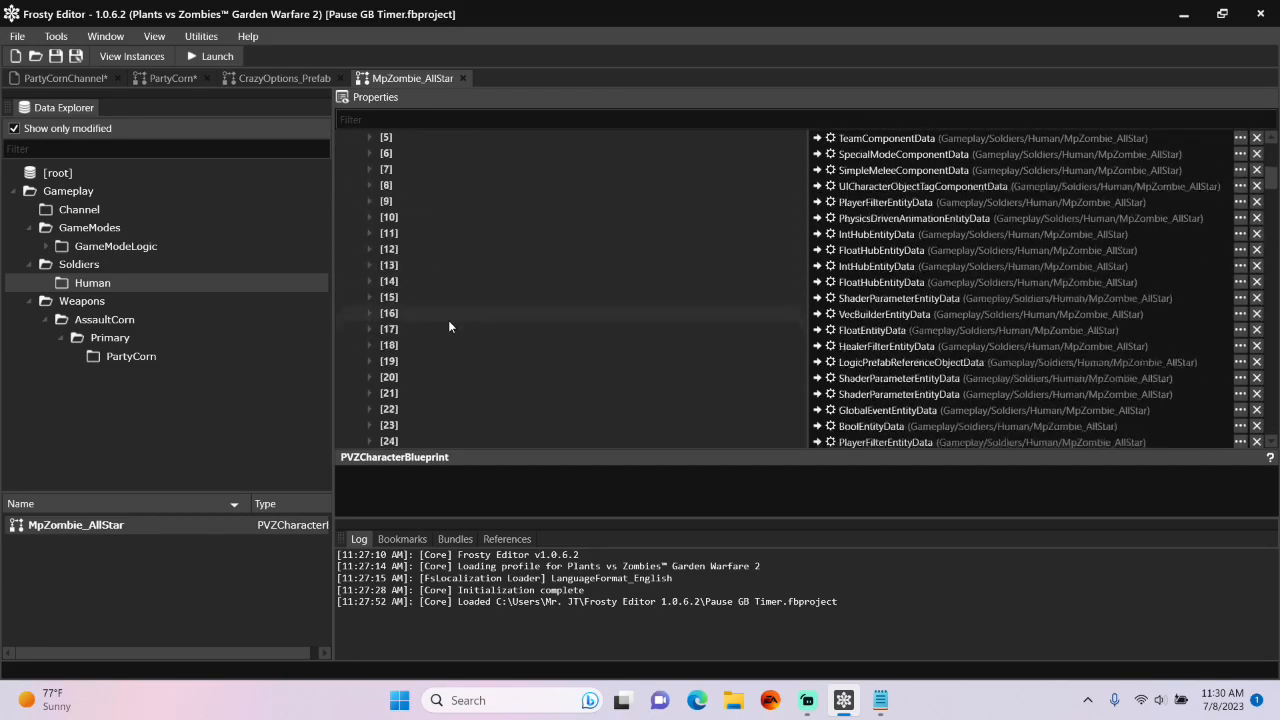
{"action": "scroll", "scroll_direction": "down", "scroll_amount": 3}
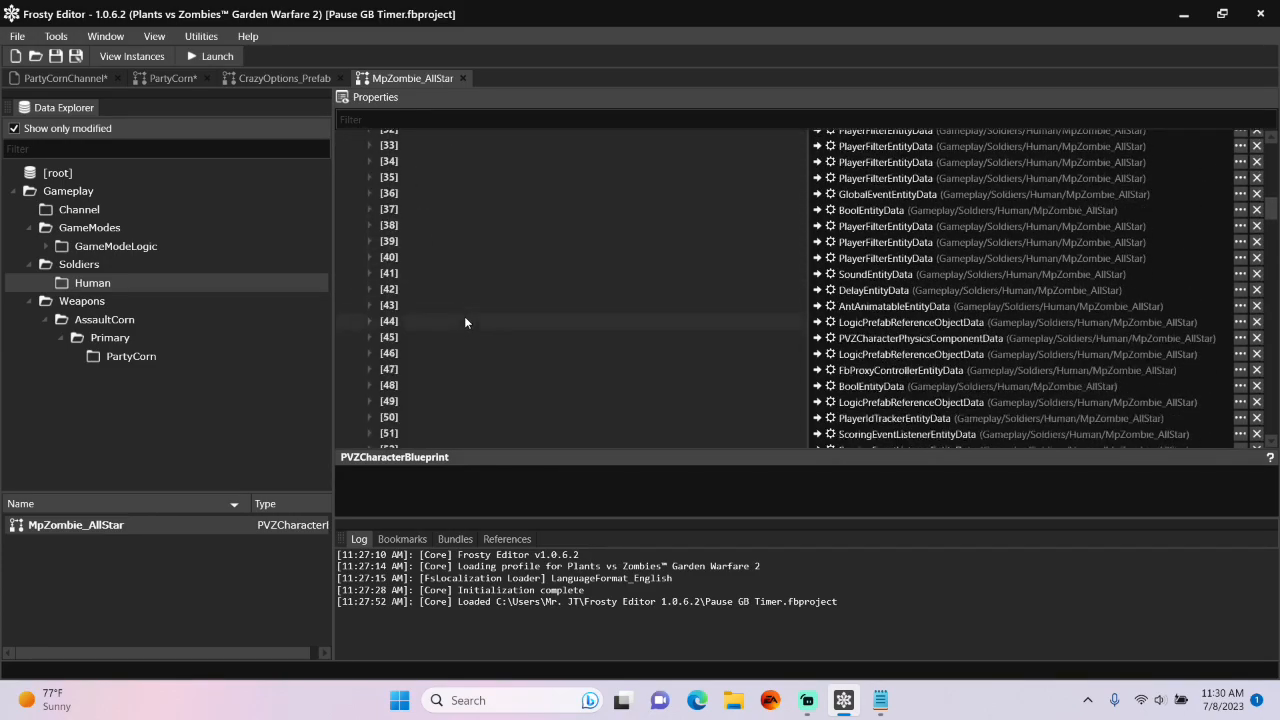
{"action": "scroll", "scroll_direction": "down", "scroll_amount": 3}
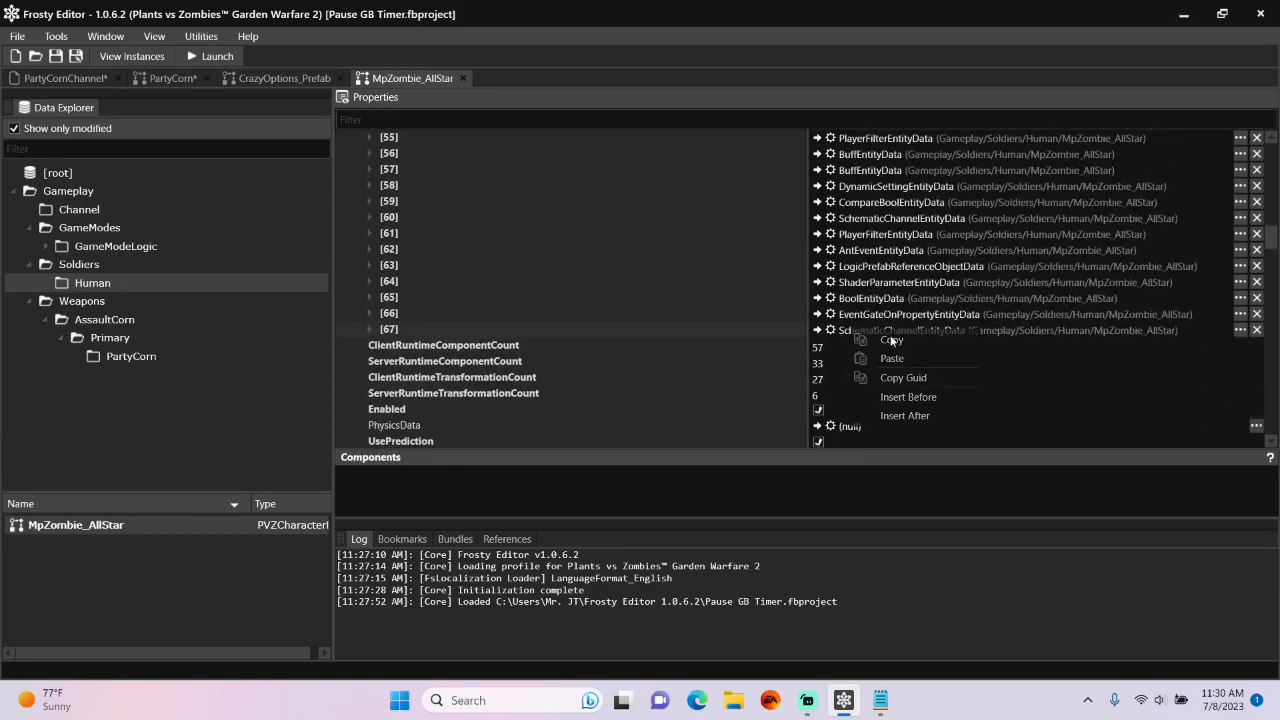
{"action": "left_click", "coordinate": [170, 78]}
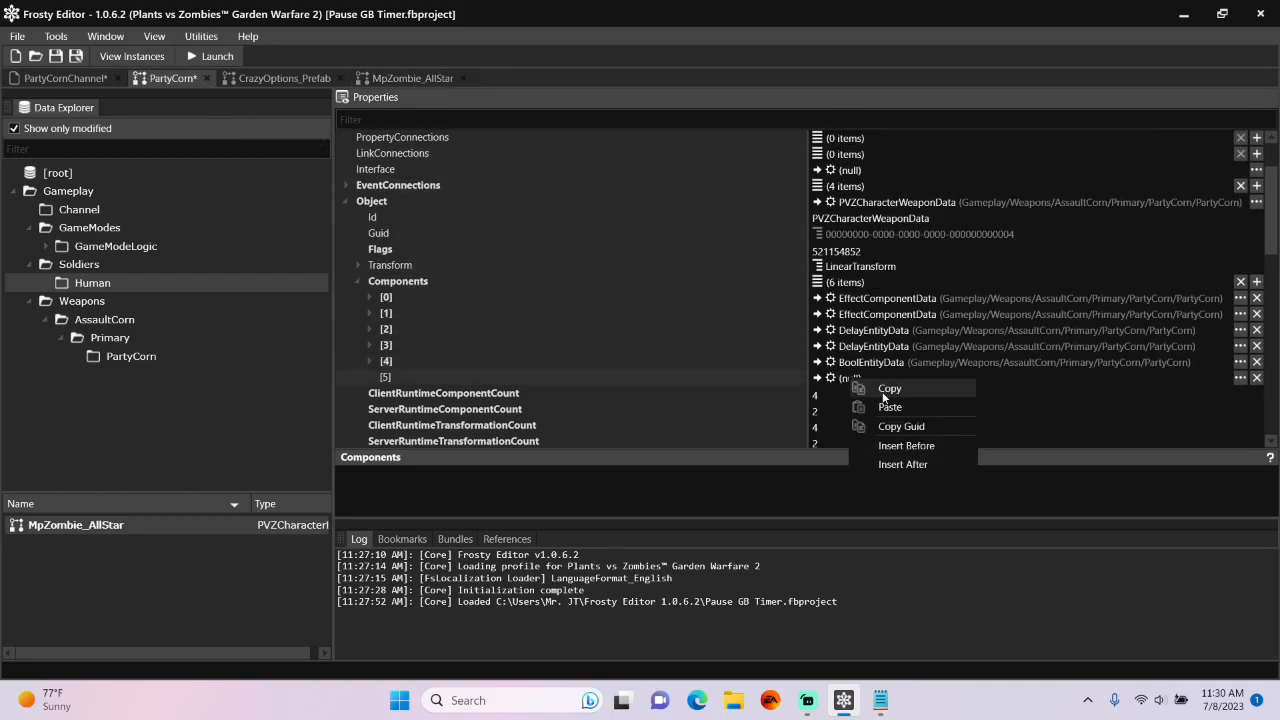
Paste the channel entity into PartyCorn's component [5] and browse the Channel folder
{"action": "left_click", "coordinate": [902, 463]}
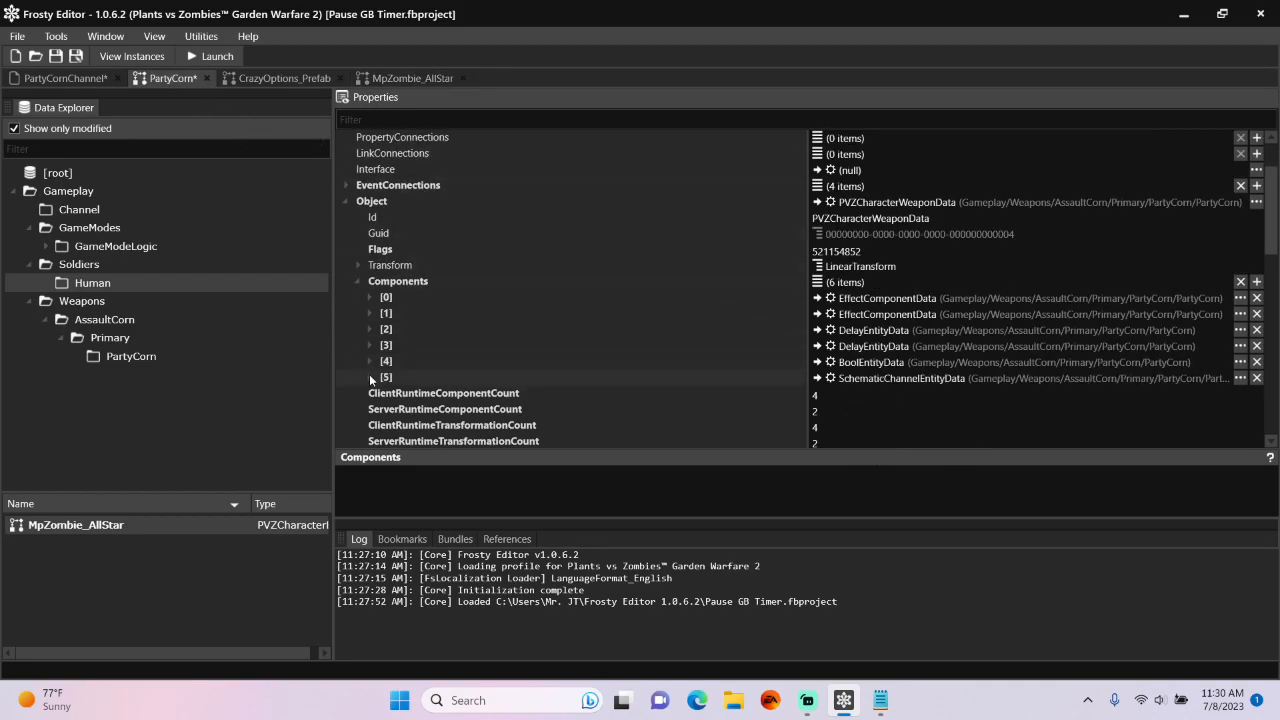
{"action": "left_click", "coordinate": [371, 377]}
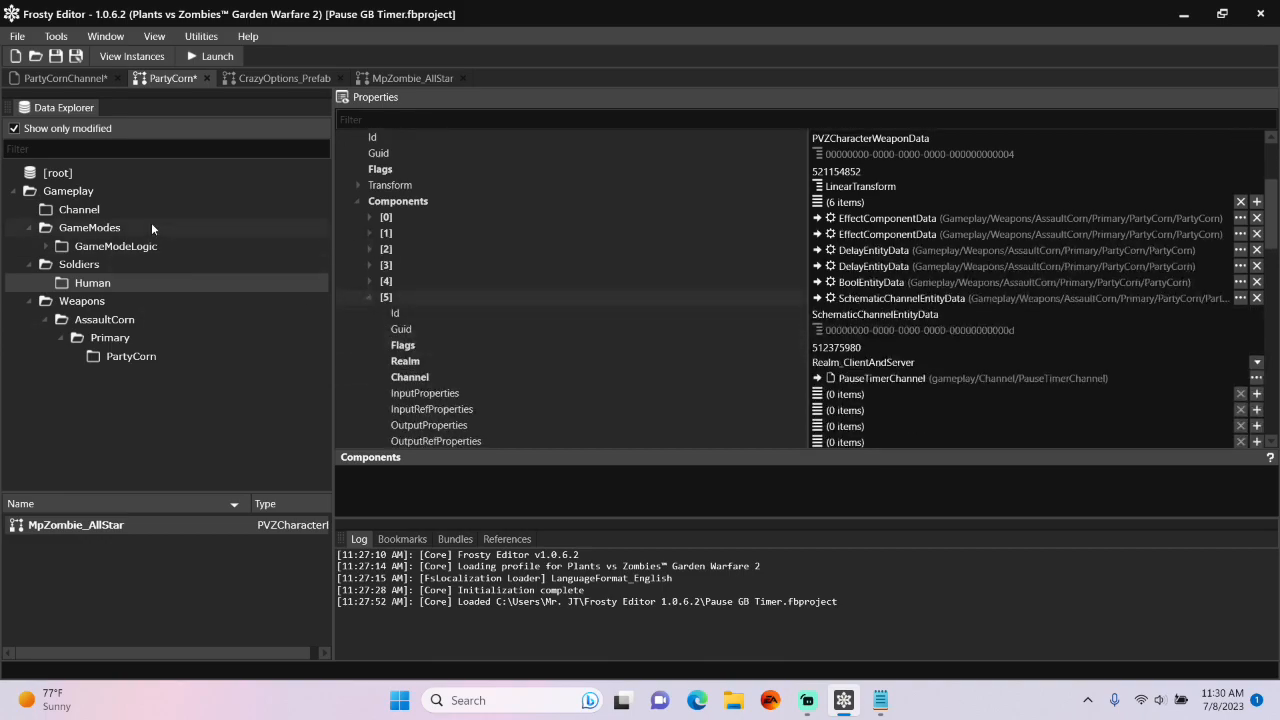
{"action": "left_click", "coordinate": [79, 209]}
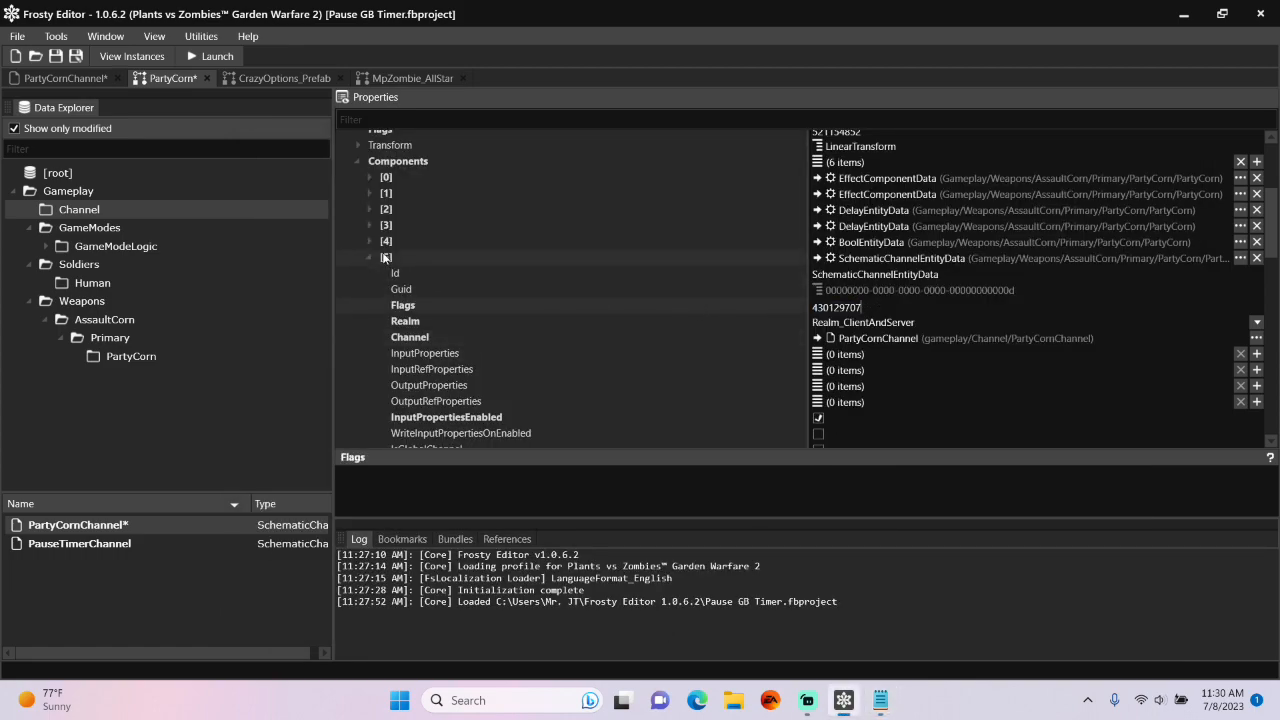
Expand PartyCorn's component [4] BoolEntityData to review its settings
{"action": "left_click", "coordinate": [369, 241]}
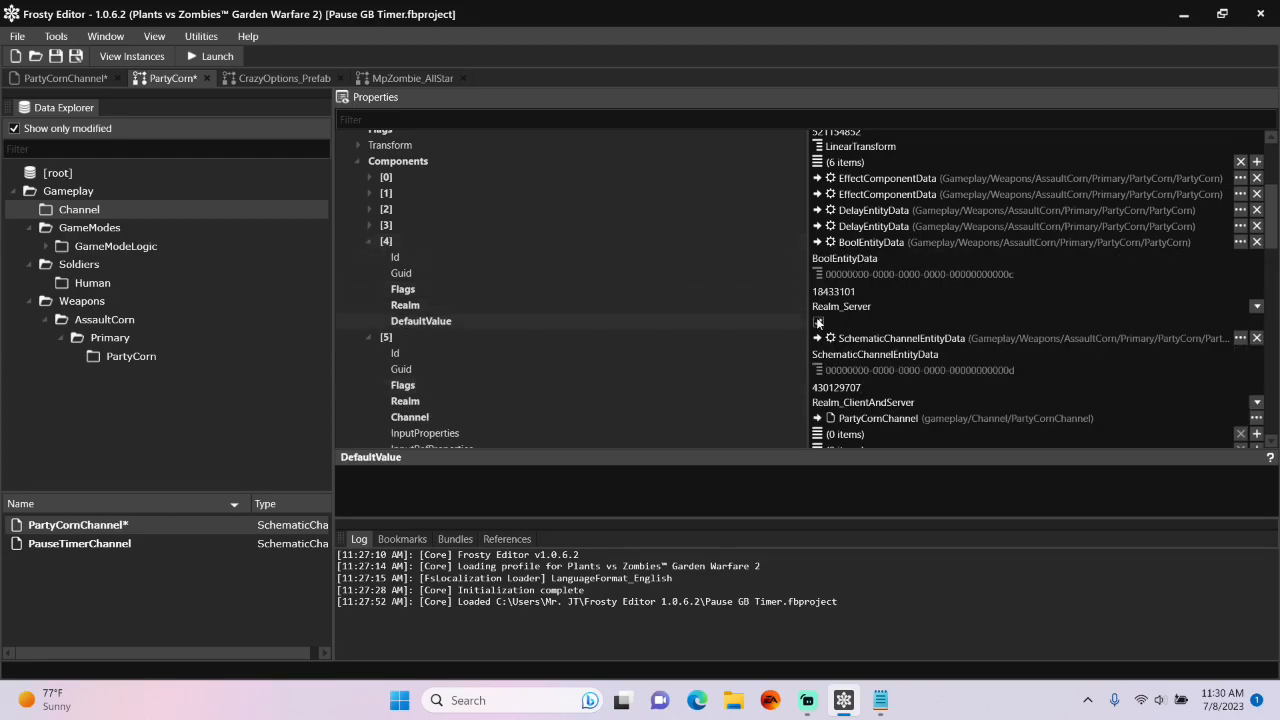
{"action": "scroll", "scroll_direction": "up", "scroll_amount": 3}
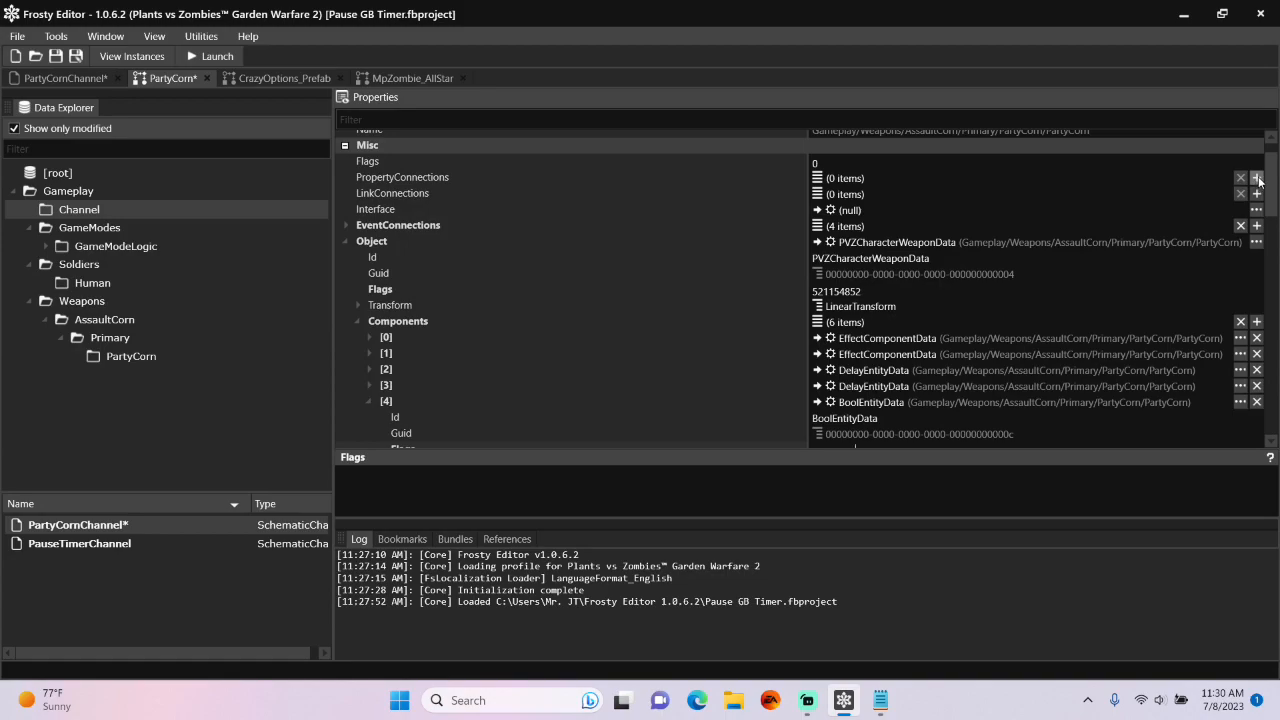
Add property connection [0] from BoolEntityData to SchematicChannelEntityData
{"action": "left_click", "coordinate": [1256, 178]}
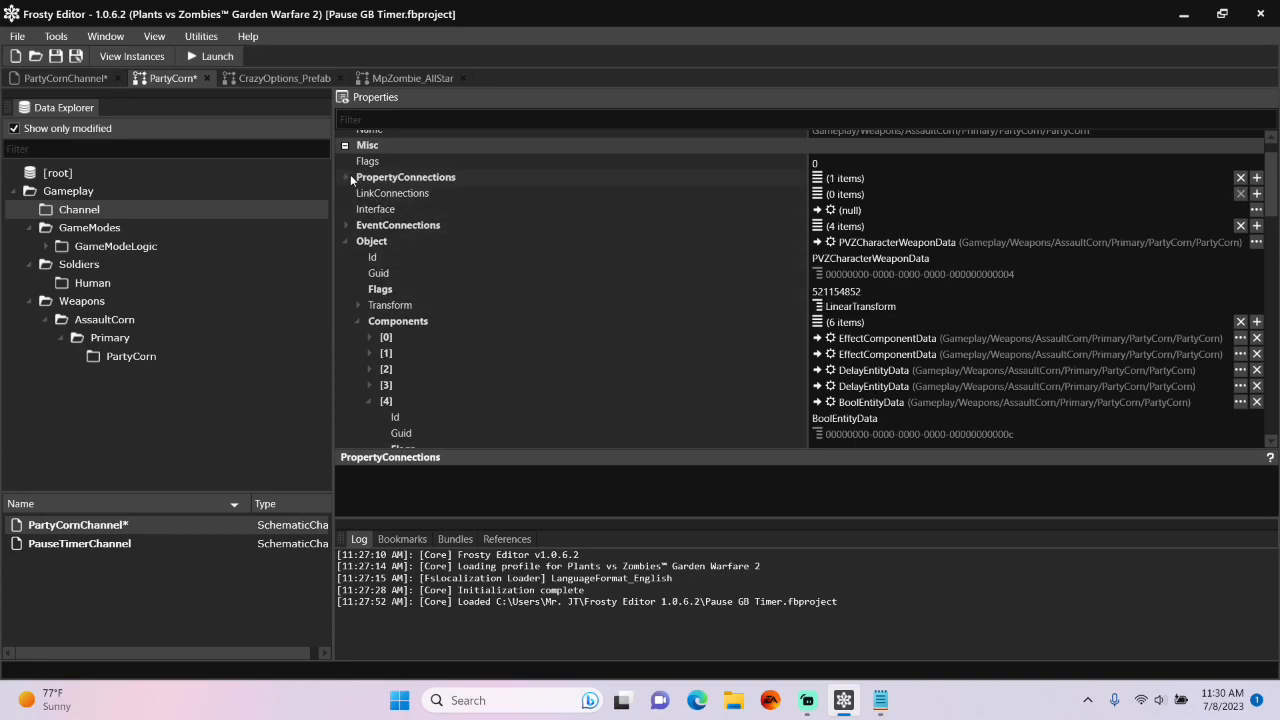
{"action": "left_click", "coordinate": [345, 177]}
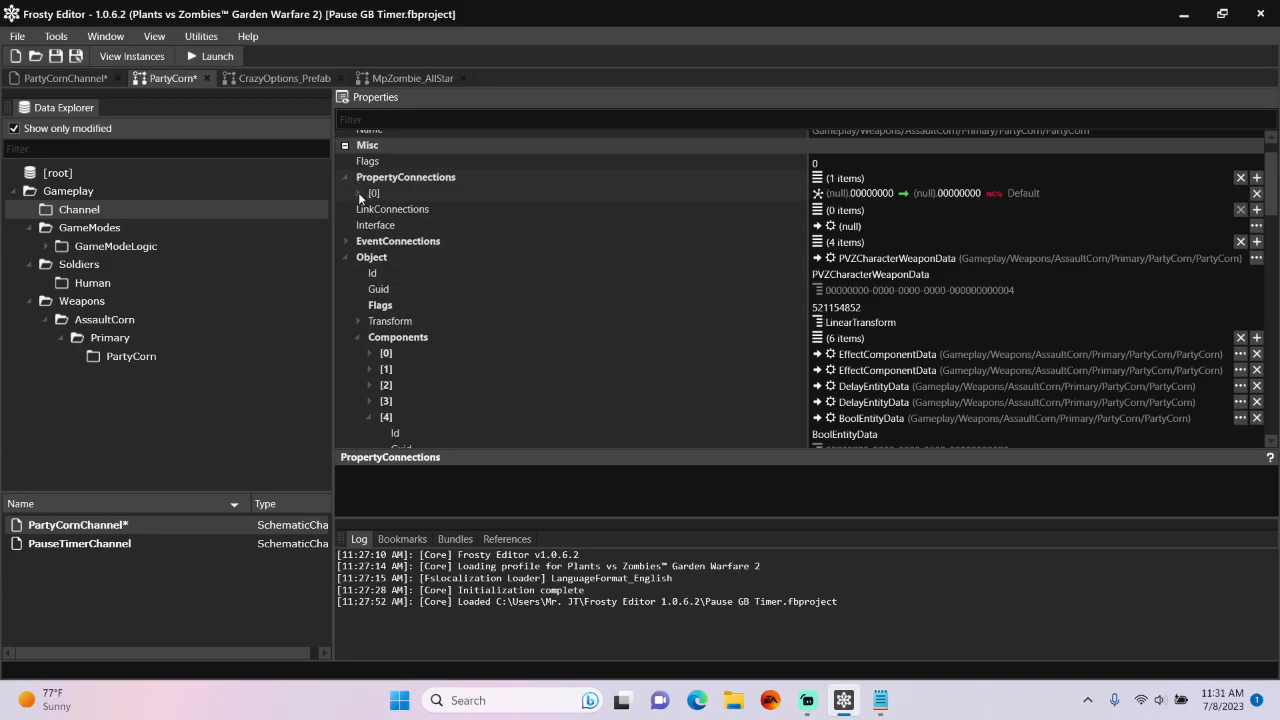
{"action": "left_click", "coordinate": [359, 193]}
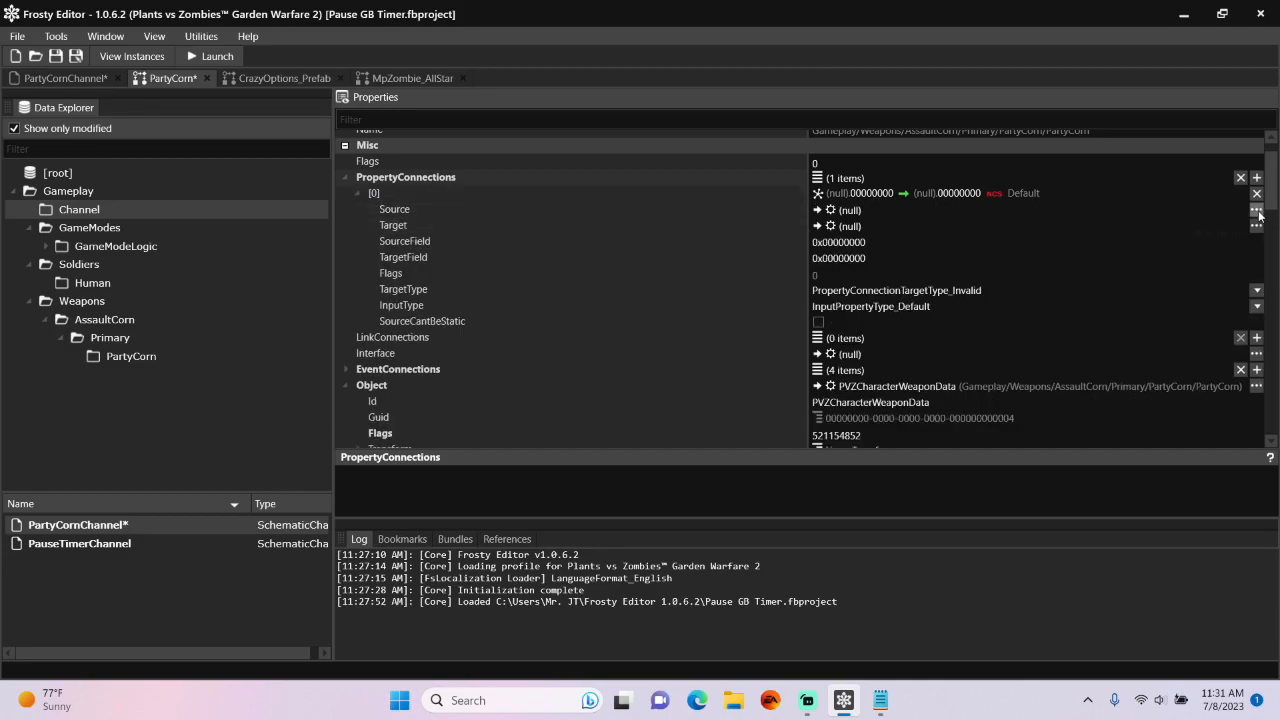
{"action": "left_click", "coordinate": [1256, 210]}
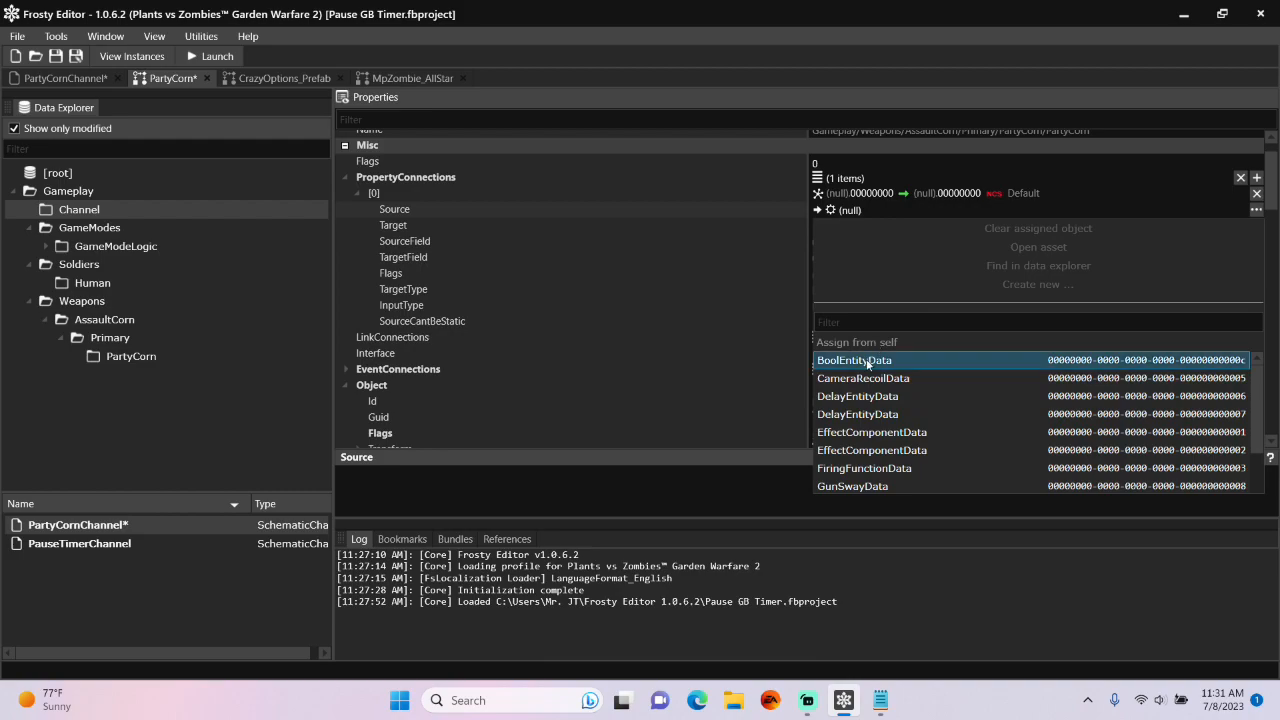
{"action": "left_click", "coordinate": [854, 359]}
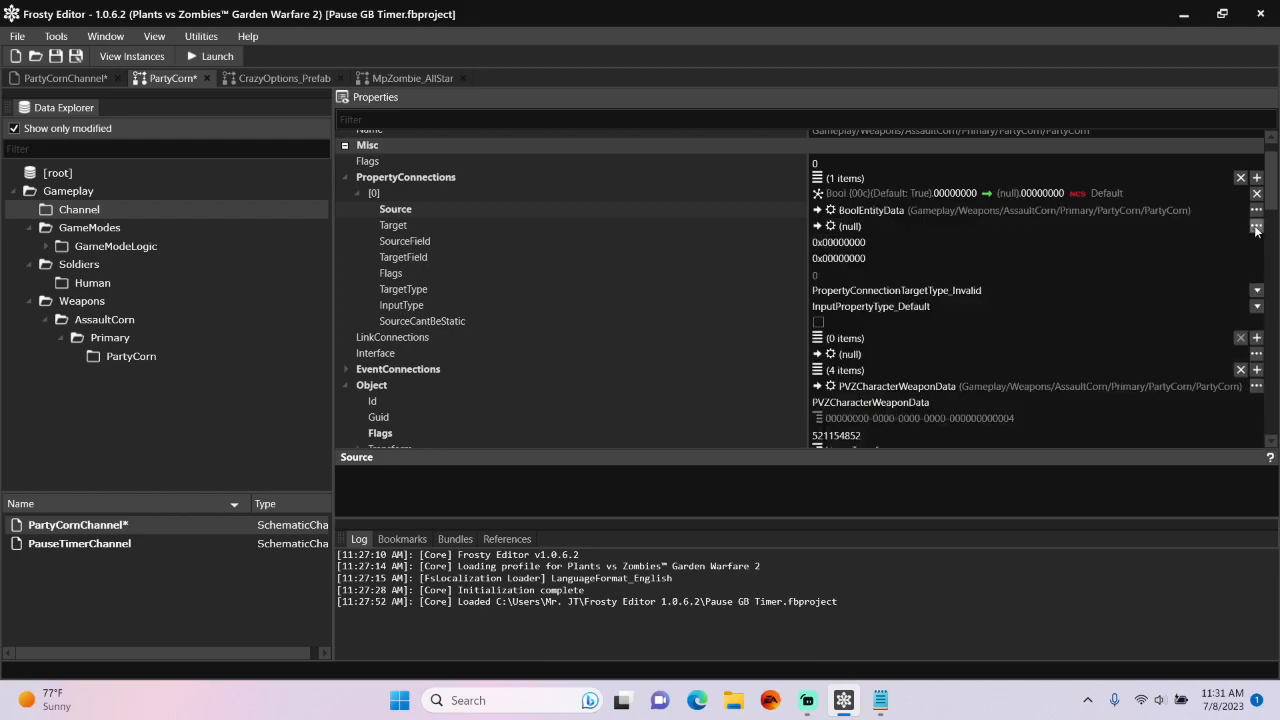
{"action": "left_click", "coordinate": [1256, 226]}
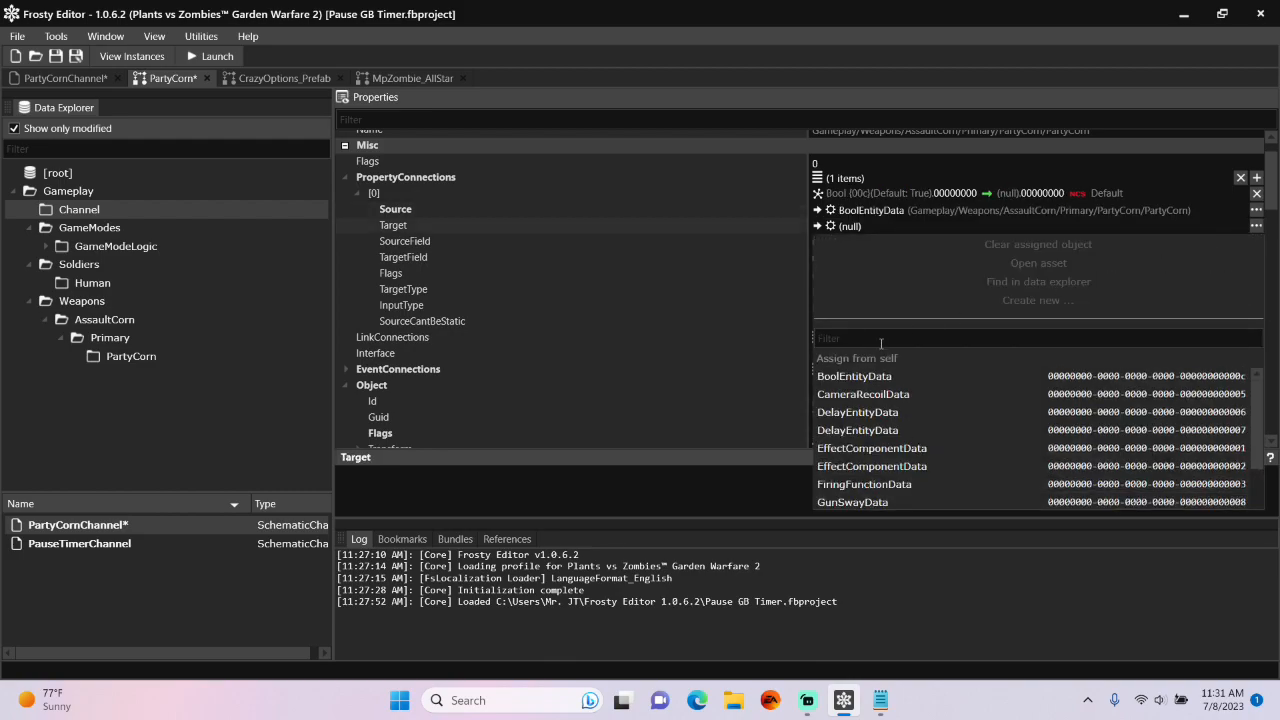
{"action": "type", "text": "sch"}
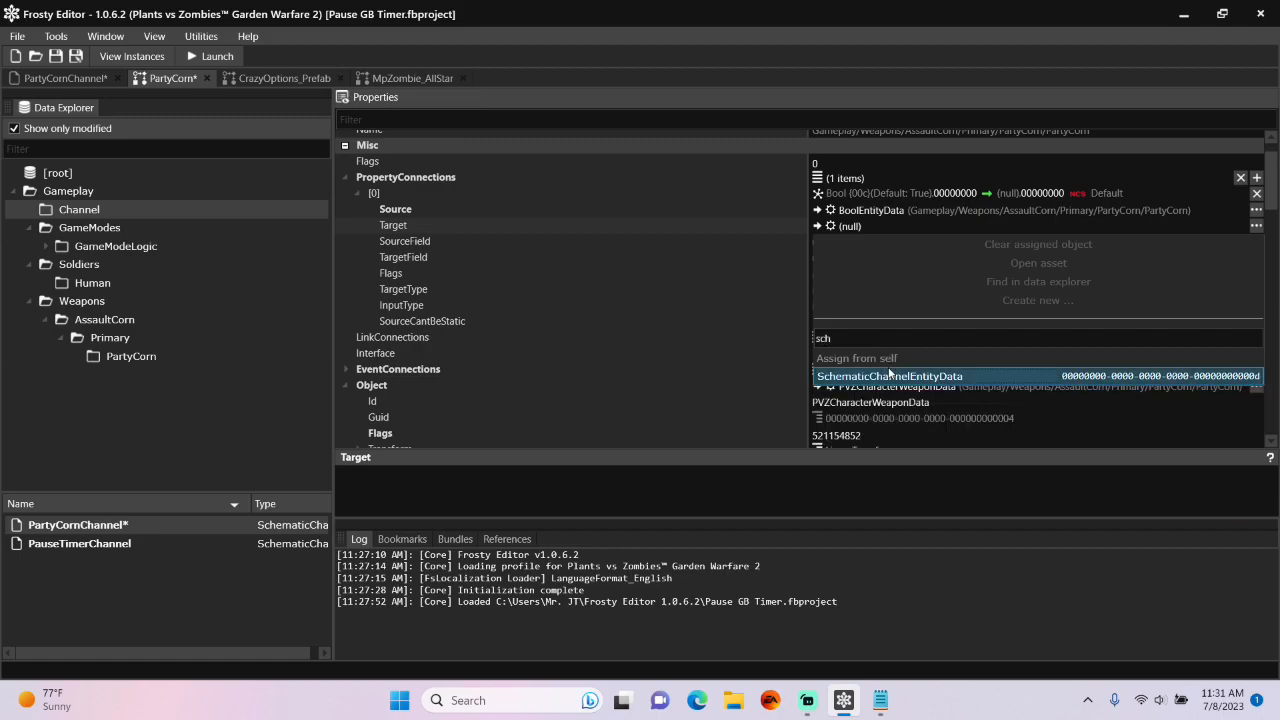
{"action": "left_click", "coordinate": [890, 376]}
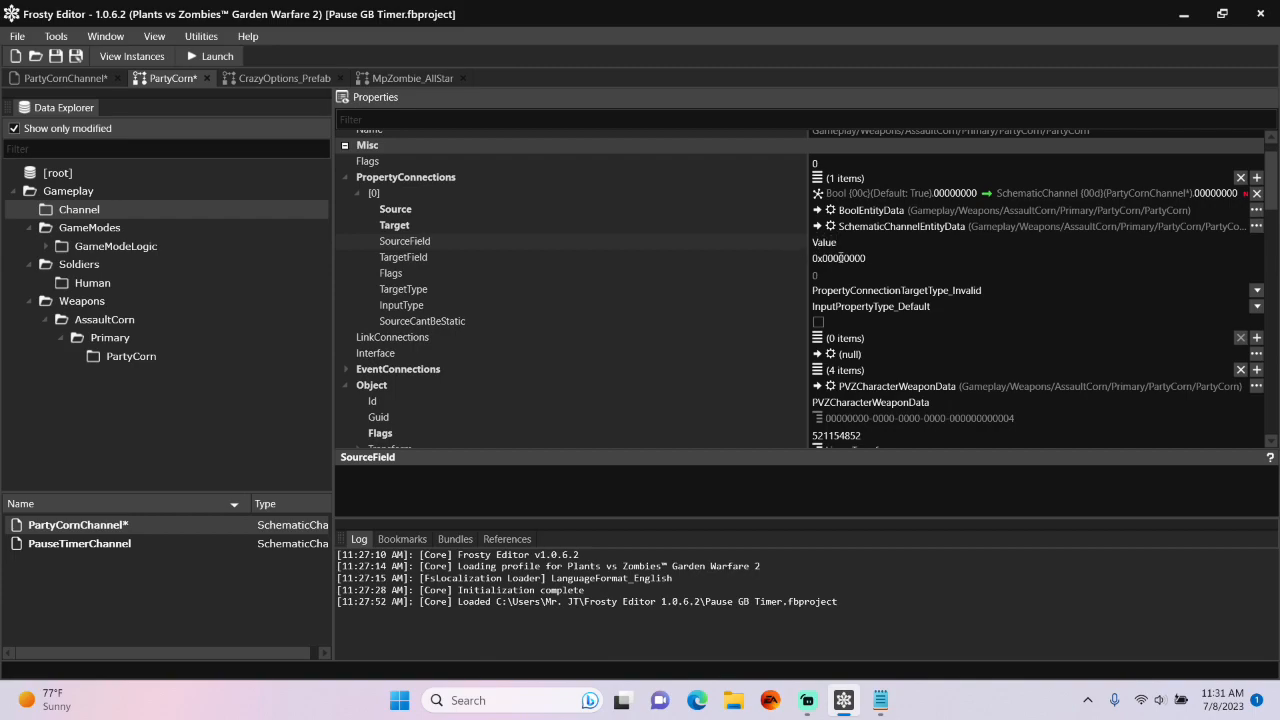
Set the connection's target field to IsImmortal and target type to Server
{"action": "left_click", "coordinate": [403, 257]}
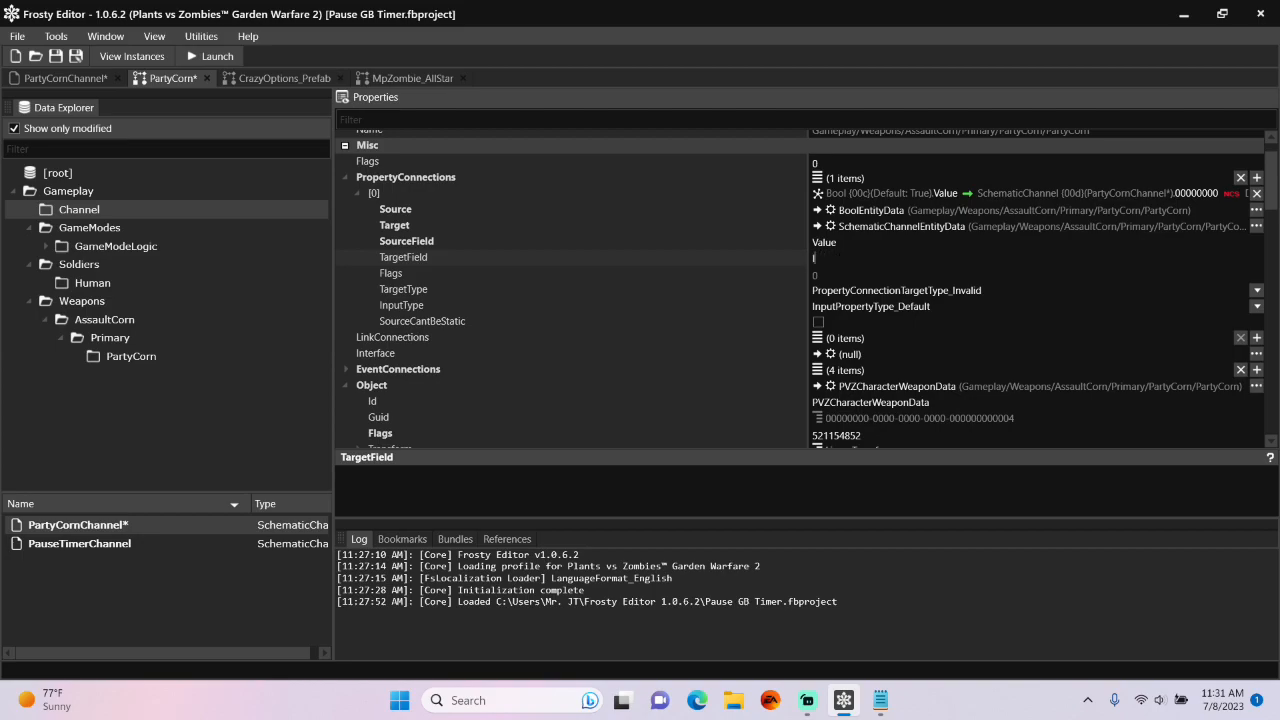
{"action": "type", "text": "IsImmor"}
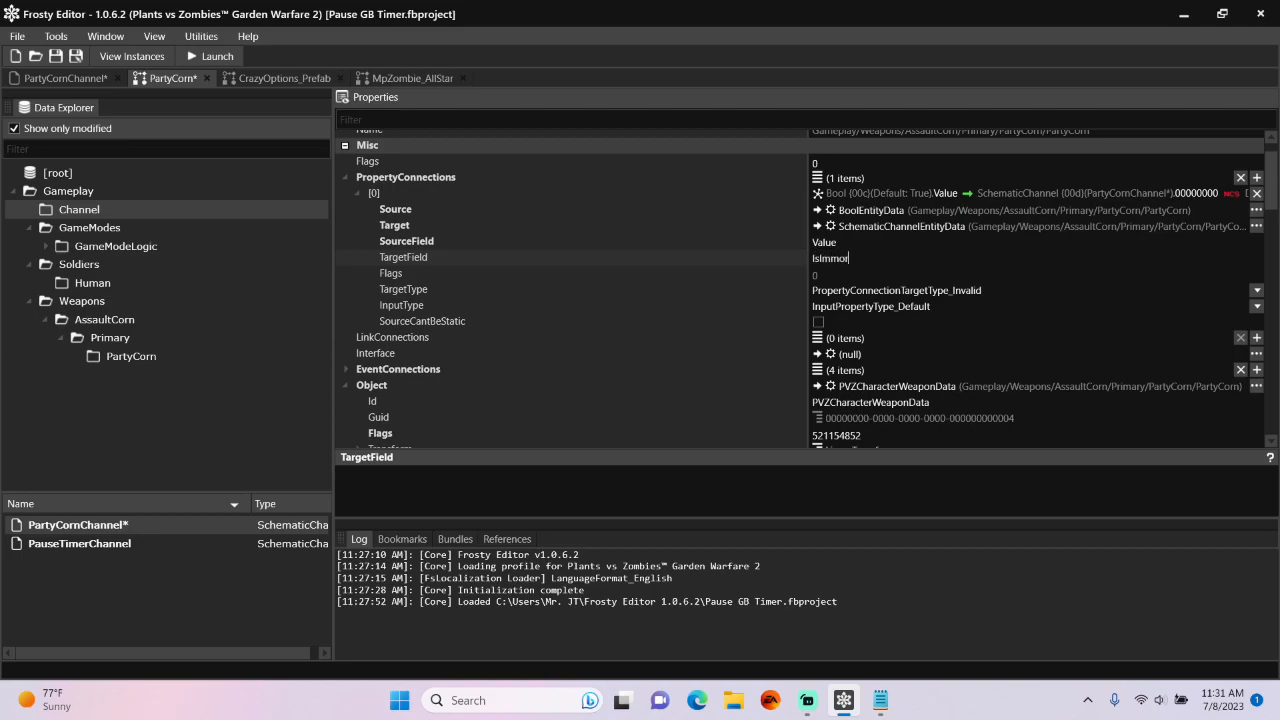
{"action": "type", "text": "al"}
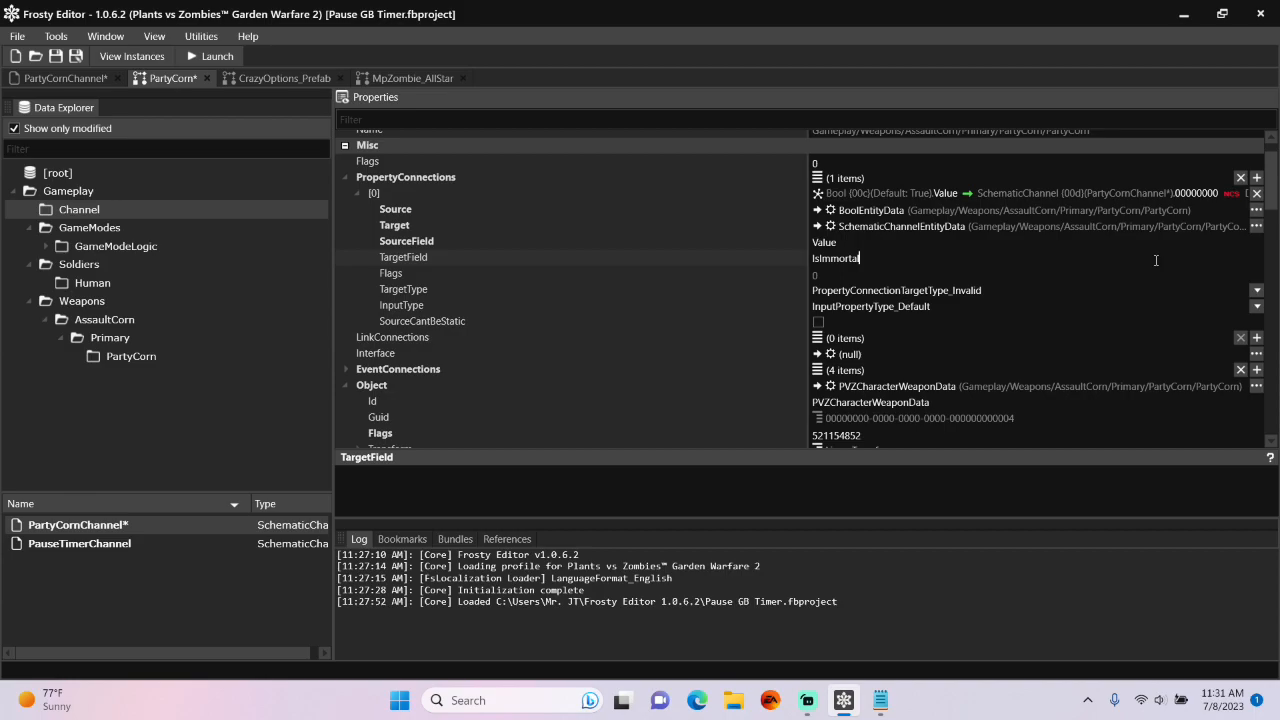
{"action": "left_click", "coordinate": [1255, 290]}
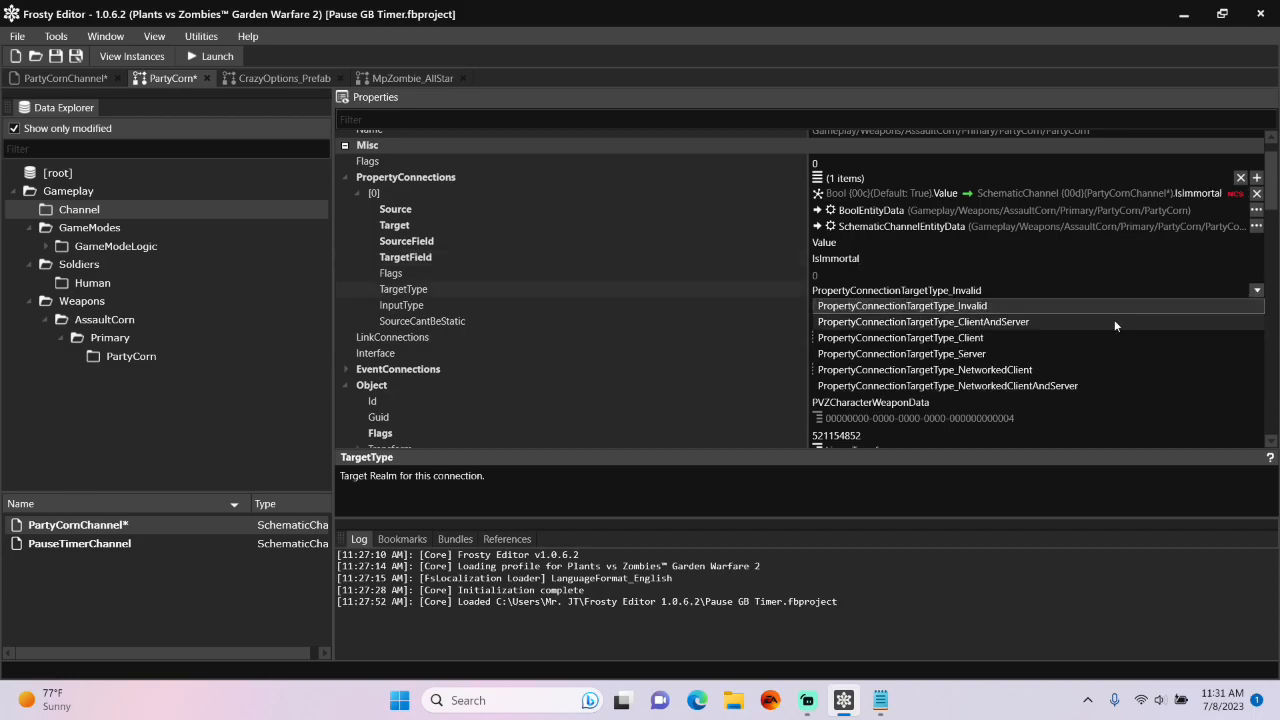
{"action": "left_click", "coordinate": [901, 353]}
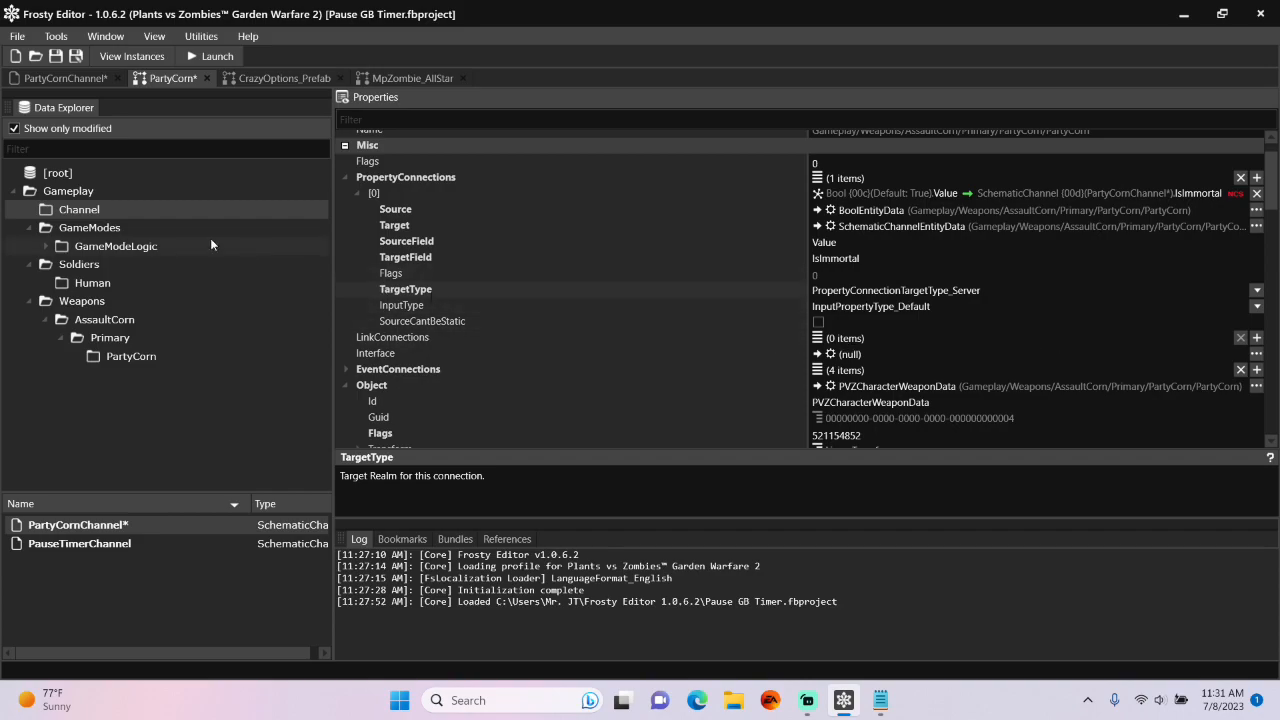
Show all assets and open MpPlant_AssaultCorn from Gameplay > Soldiers > Human
{"action": "left_click", "coordinate": [14, 128]}
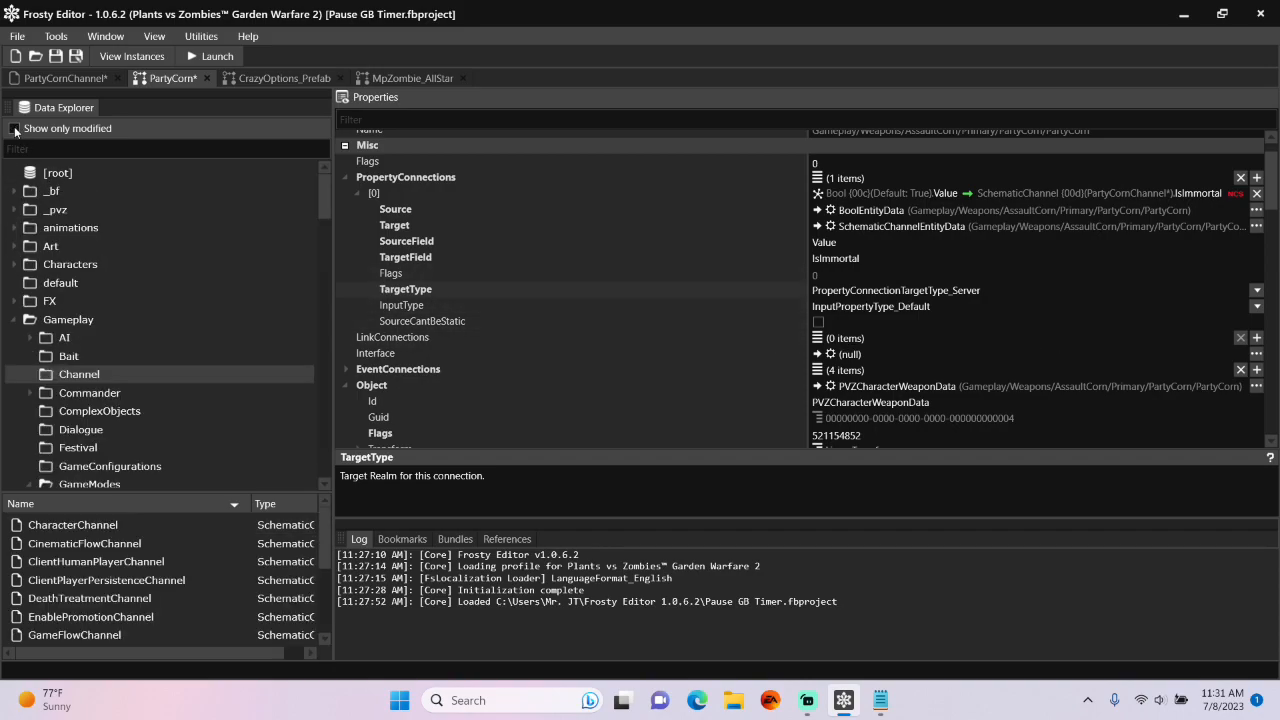
{"action": "left_click", "coordinate": [30, 323]}
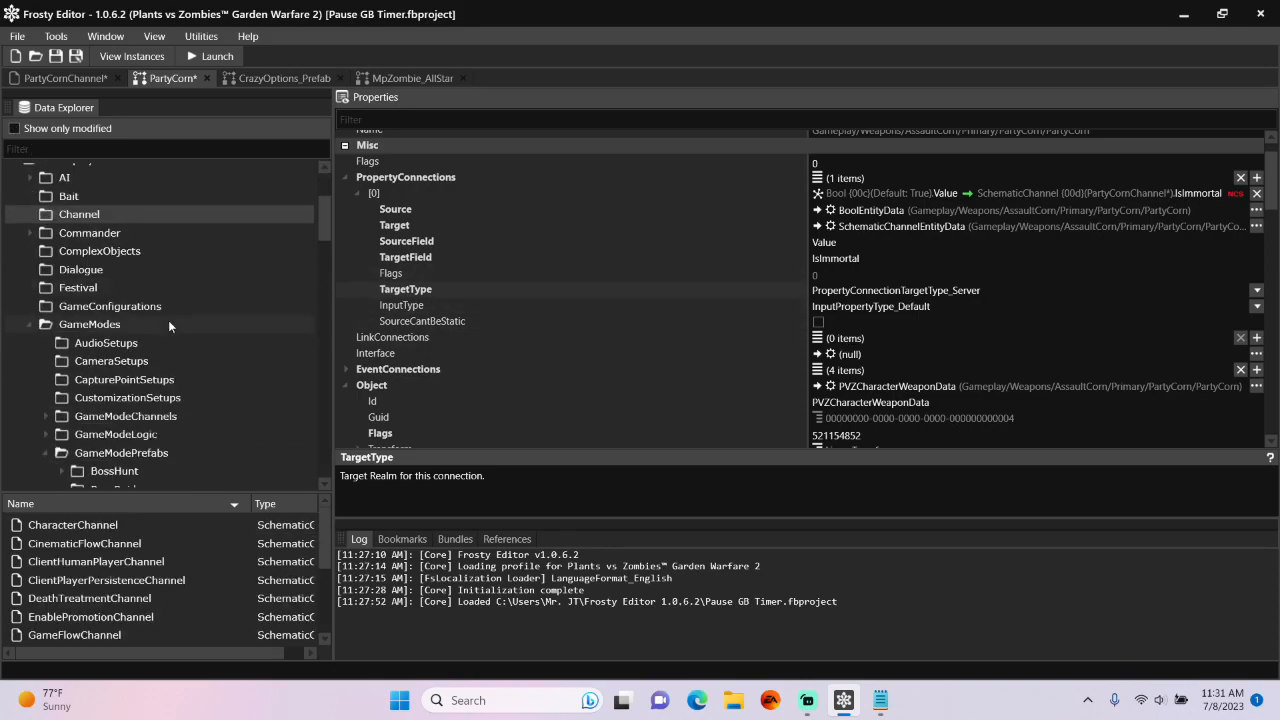
{"action": "scroll", "scroll_direction": "down", "scroll_amount": 3}
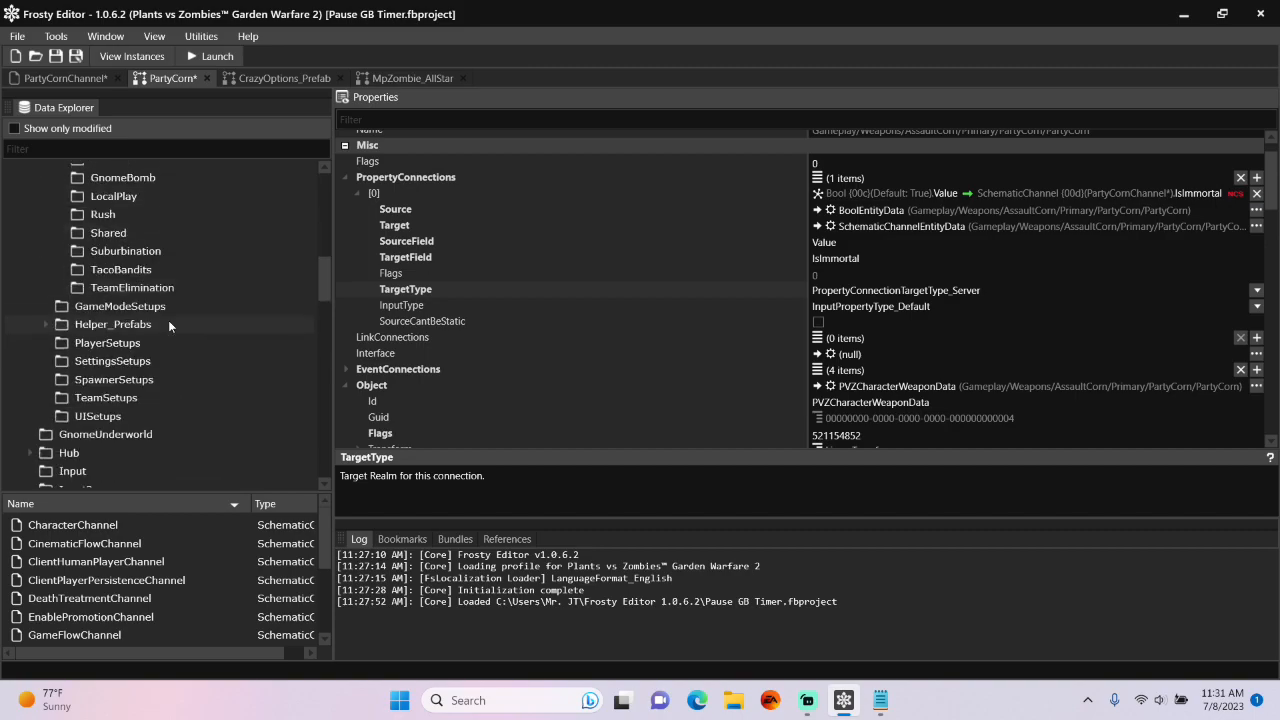
{"action": "scroll", "scroll_direction": "down", "scroll_amount": 3}
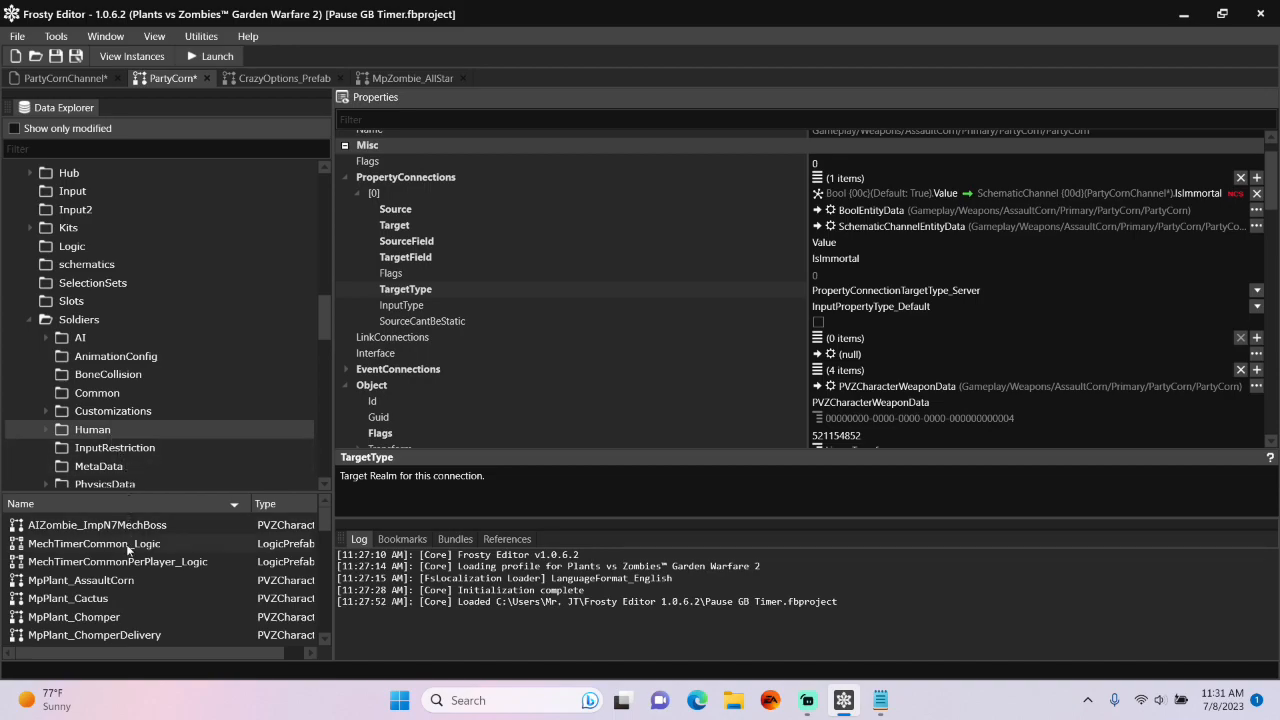
{"action": "double_click", "coordinate": [81, 580]}
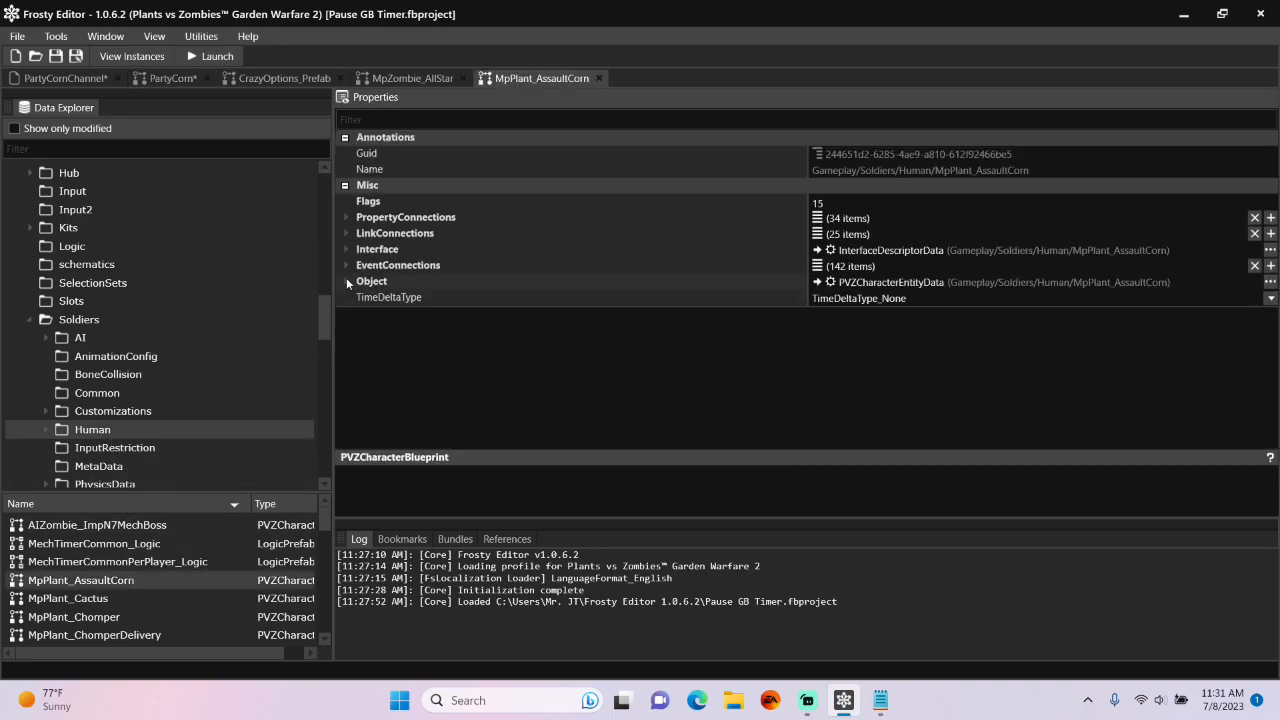
Add an 85th Components entry and raise the client runtime component count to 45
{"action": "left_click", "coordinate": [346, 281]}
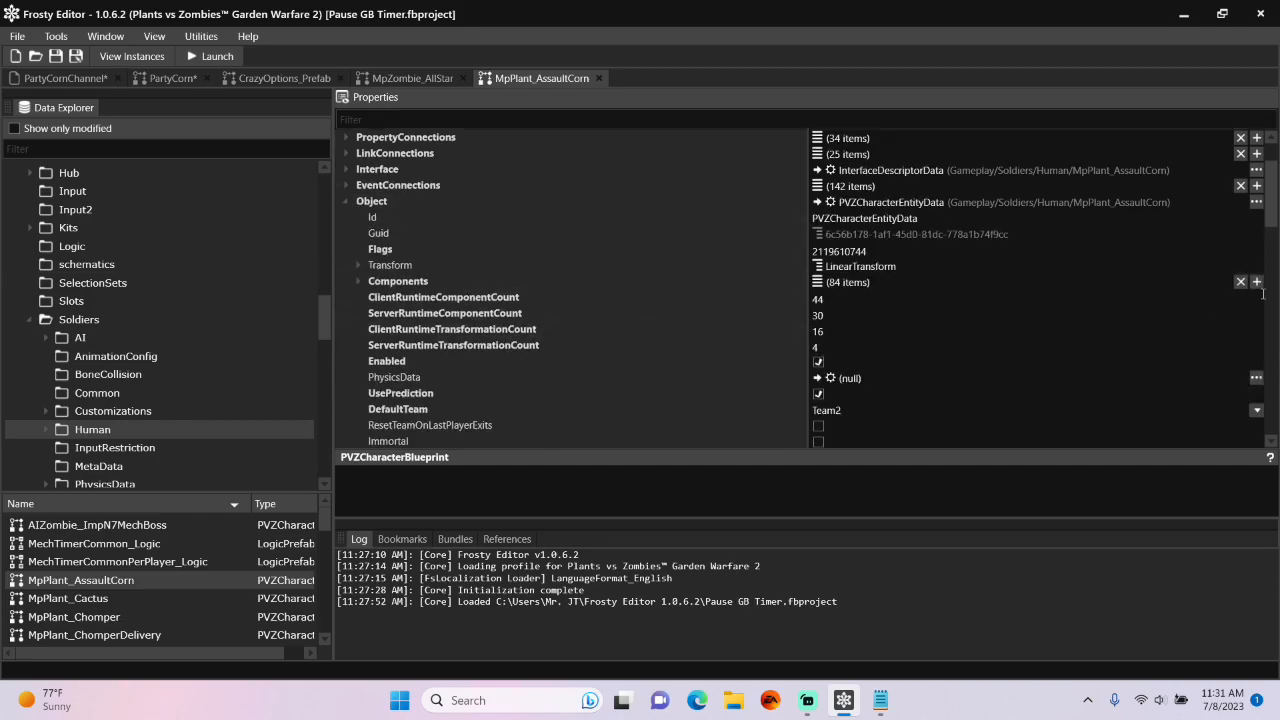
{"action": "left_click", "coordinate": [1256, 281]}
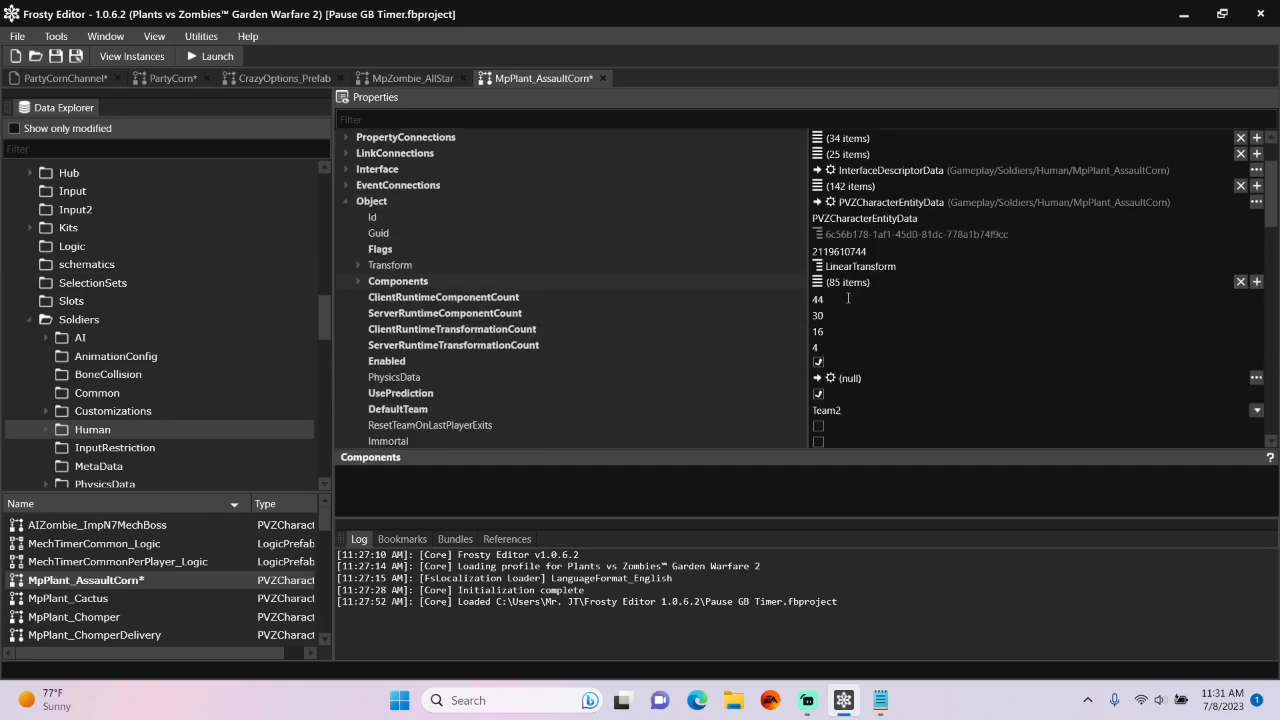
{"action": "left_click", "coordinate": [843, 299]}
{"action": "type", "text": "45"}
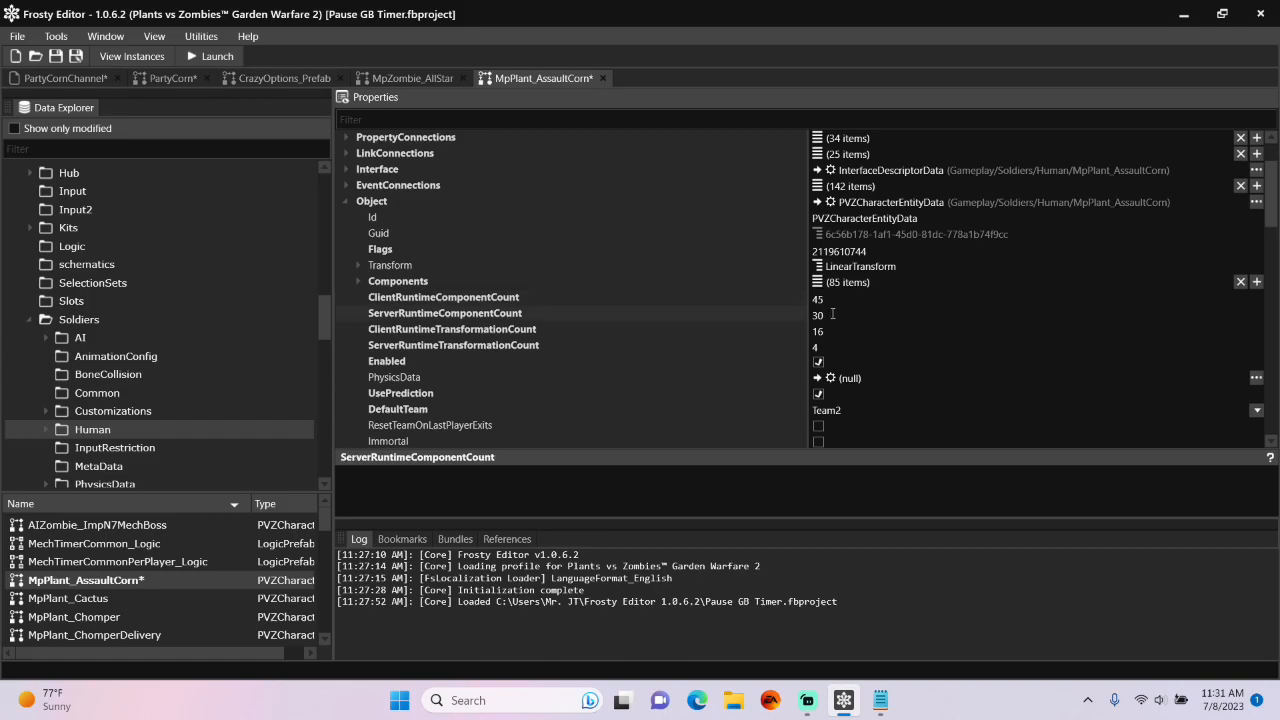
Raise the remaining runtime counts to 31, 17 and 5, then confirm new component [84] is null
{"action": "left_click", "coordinate": [452, 328]}
{"action": "type", "text": "5"}
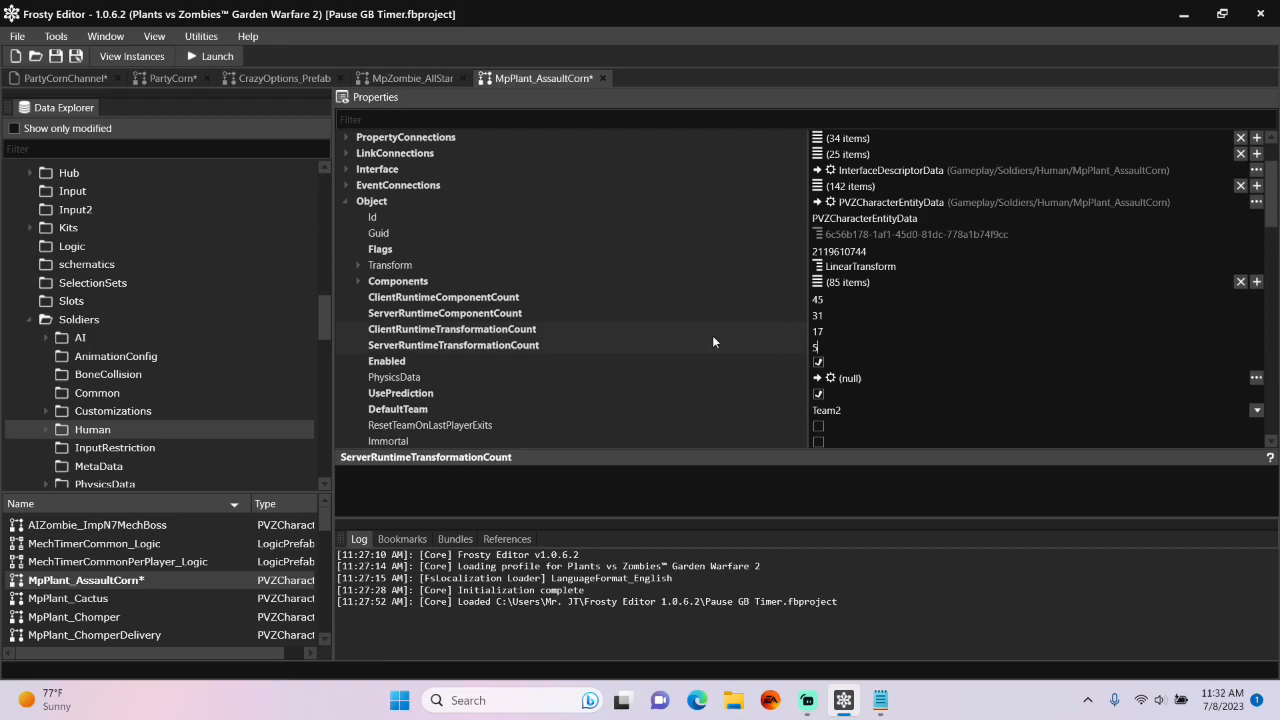
{"action": "left_click", "coordinate": [358, 281]}
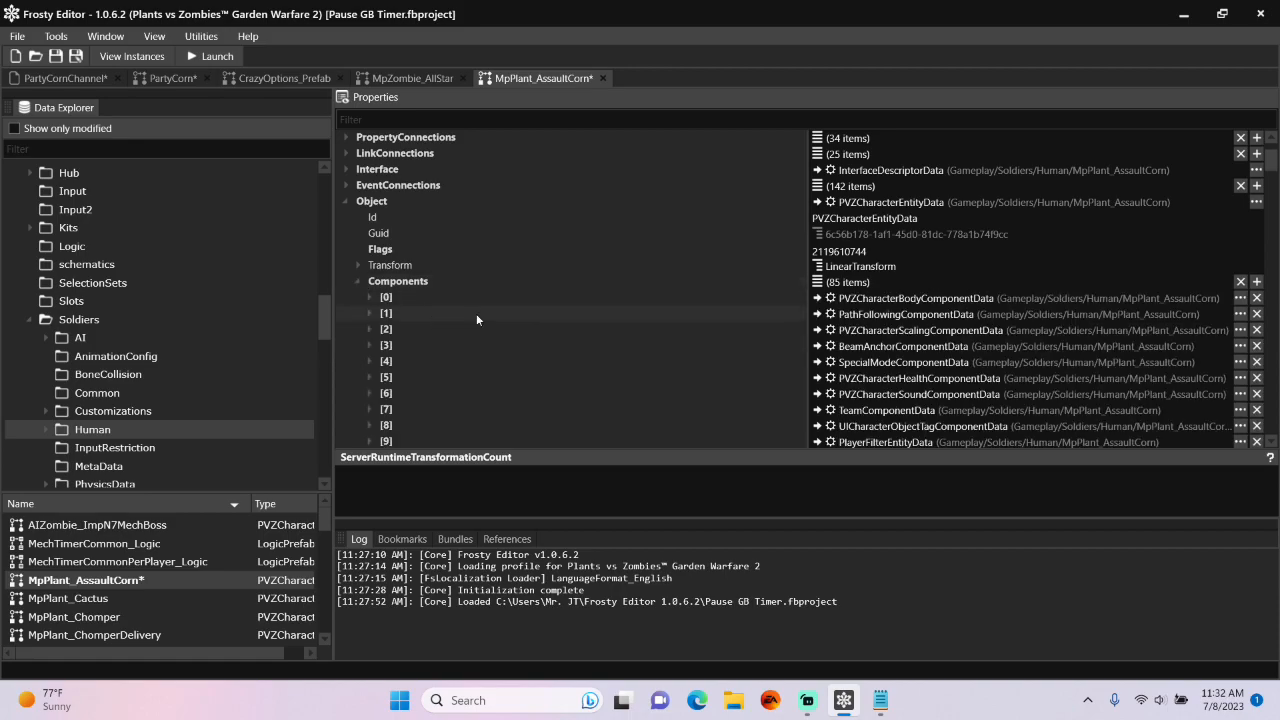
{"action": "scroll", "scroll_direction": "down", "scroll_amount": 3}
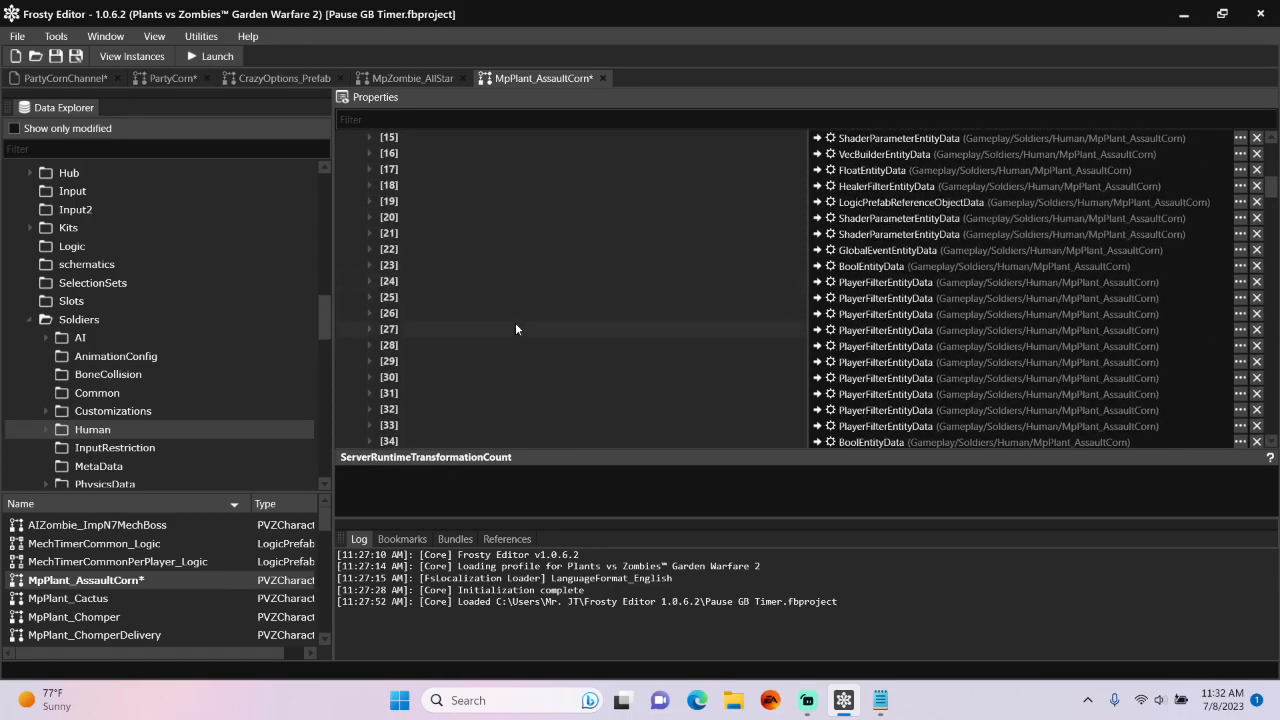
{"action": "scroll", "scroll_direction": "down", "scroll_amount": 3}
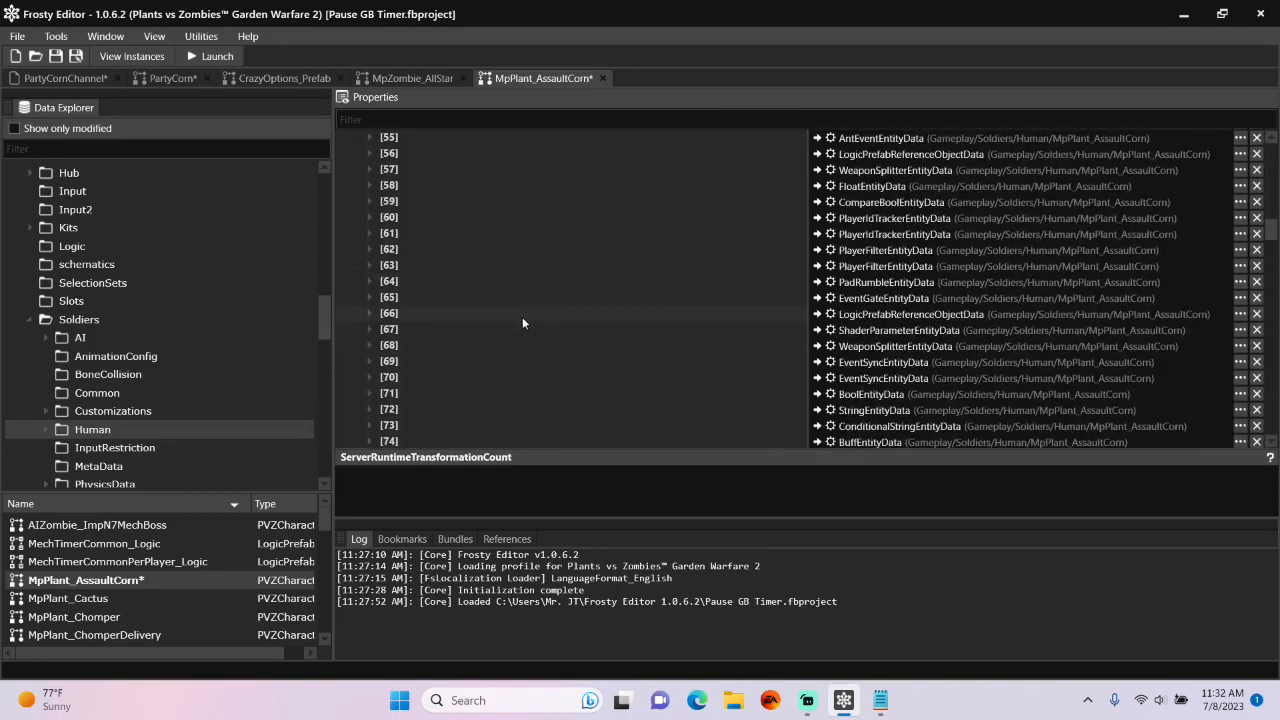
{"action": "scroll", "scroll_direction": "down", "scroll_amount": 3}
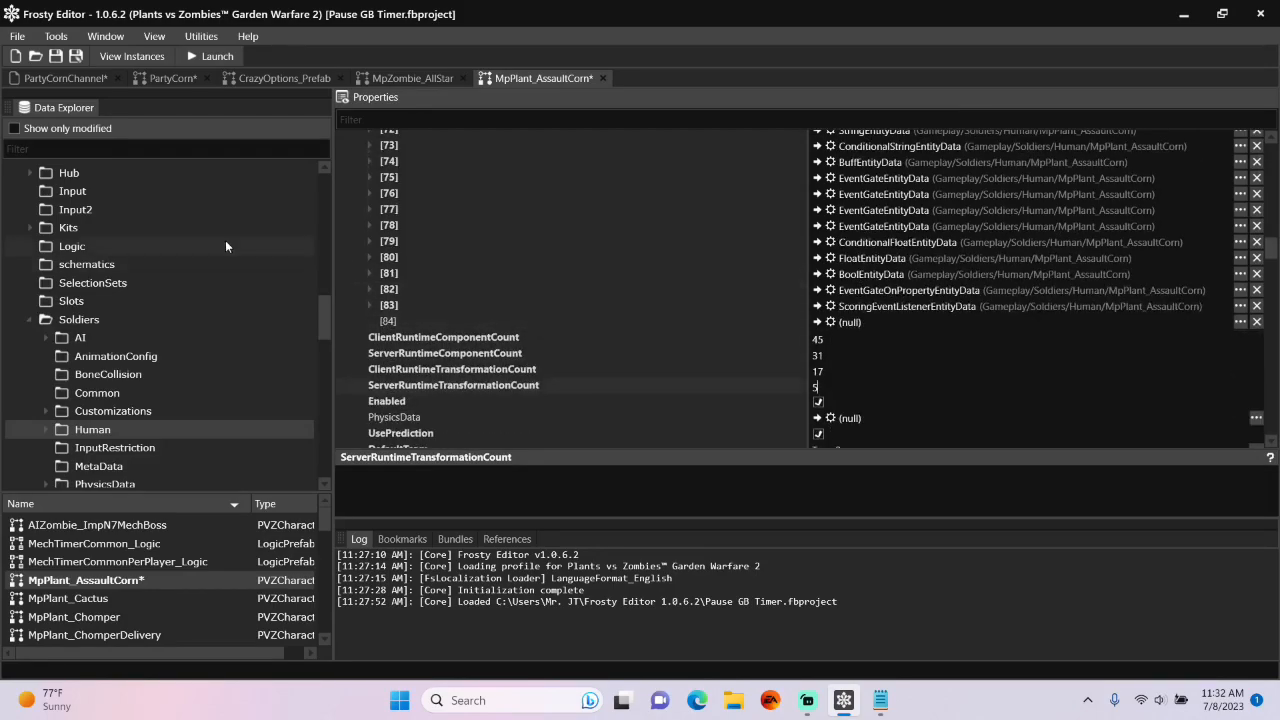
{"action": "left_click", "coordinate": [15, 128]}
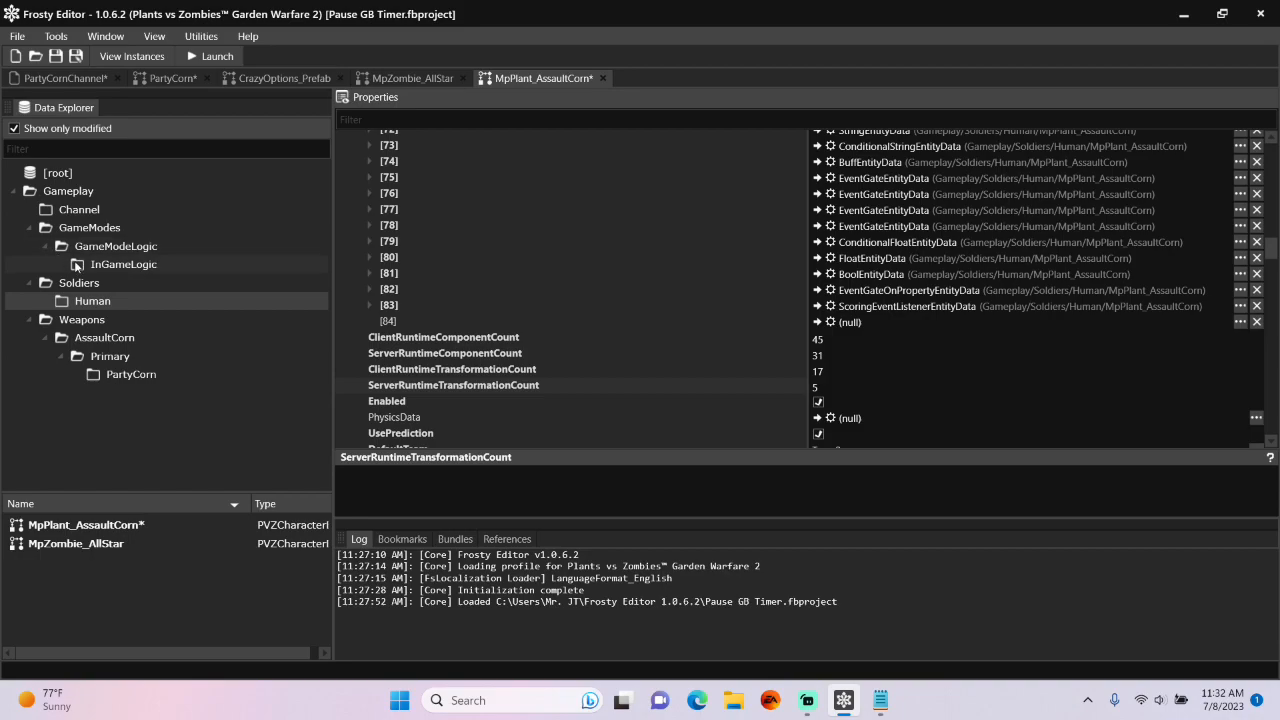
Expand component [84], a SchematicChannelEntityData currently pointing to PauseTimerChannel
{"action": "double_click", "coordinate": [123, 264]}
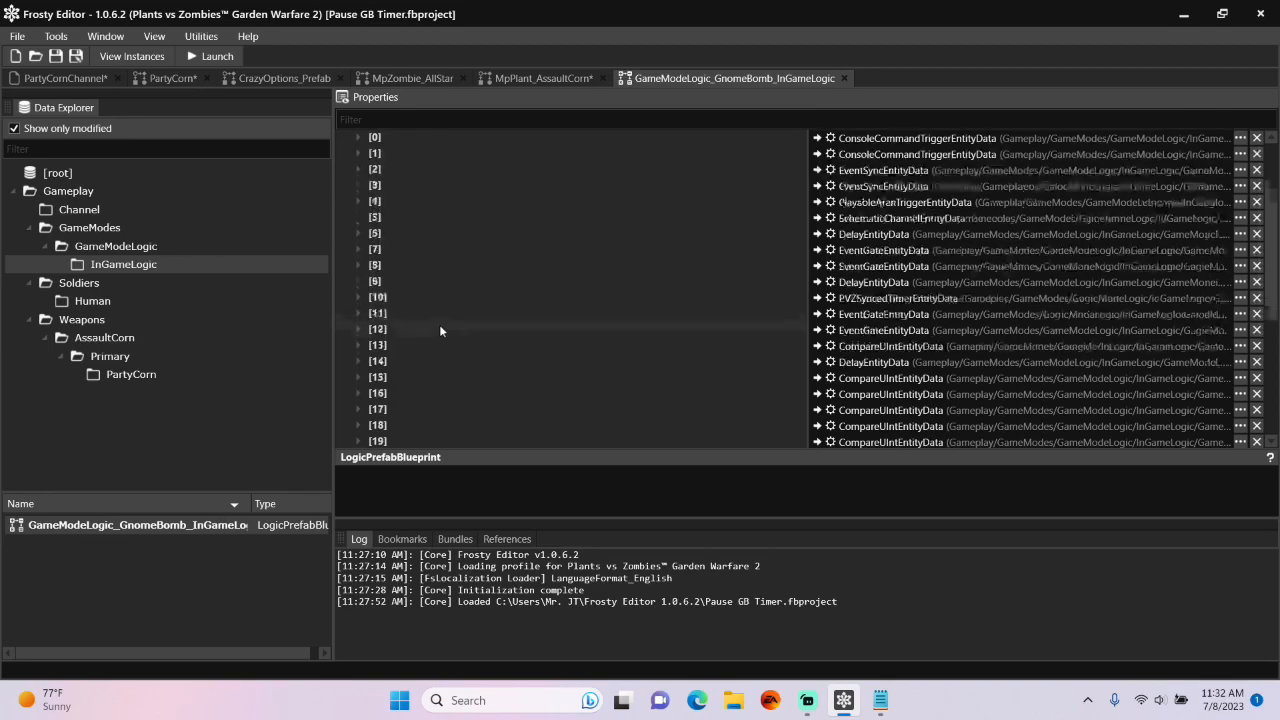
{"action": "scroll", "scroll_direction": "down", "scroll_amount": 3}
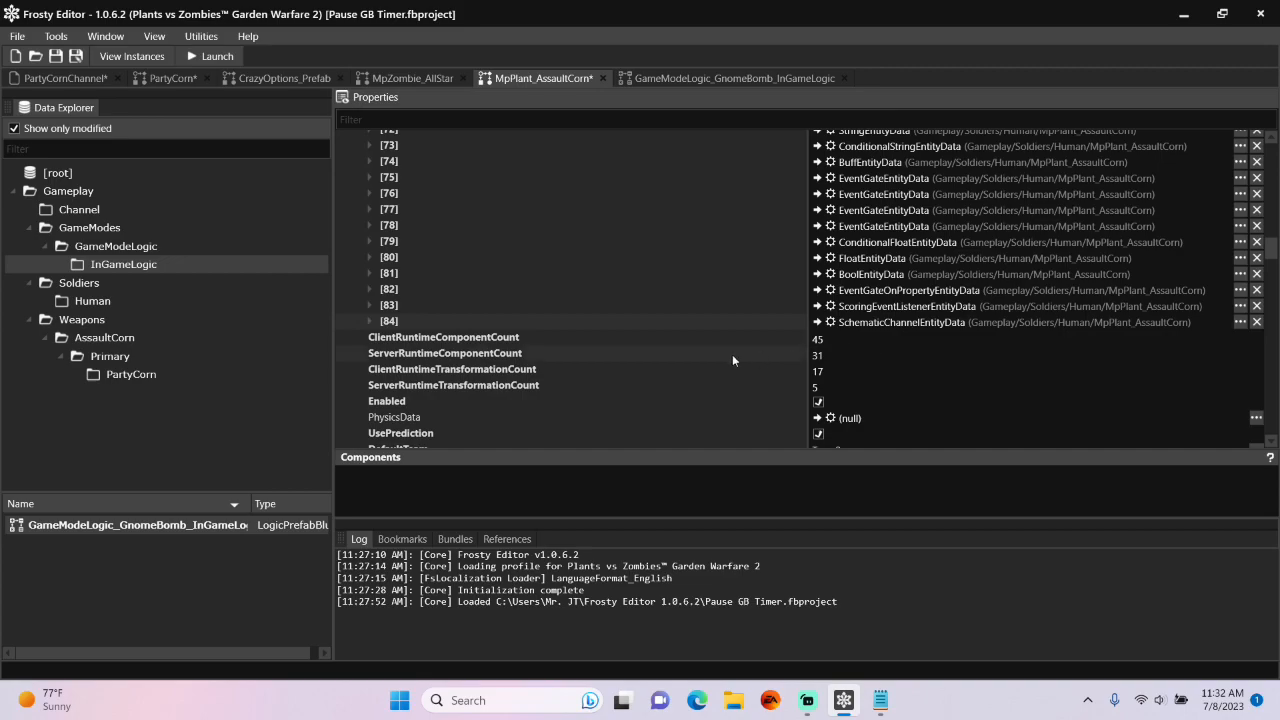
{"action": "left_click", "coordinate": [371, 321]}
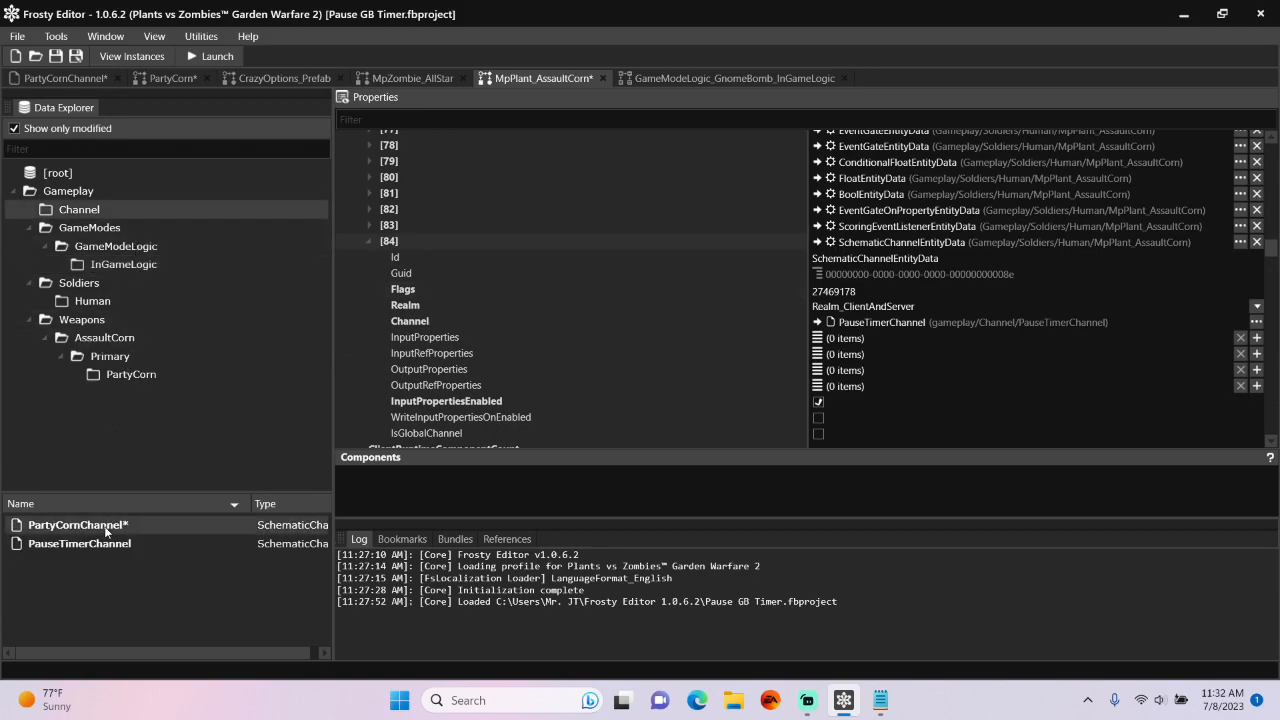
Point component [84]'s channel to PartyCornChannel and copy flag value 19530087 from the notes
{"action": "left_click", "coordinate": [409, 321]}
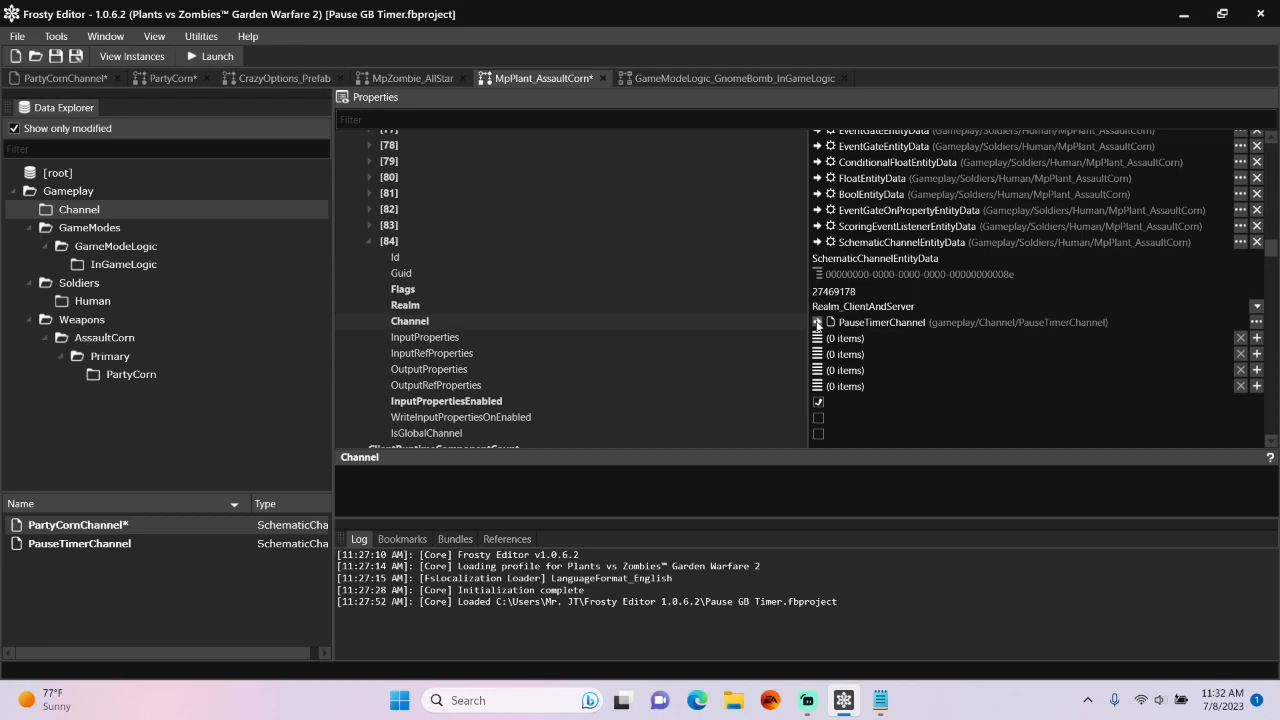
{"action": "left_click", "coordinate": [818, 321]}
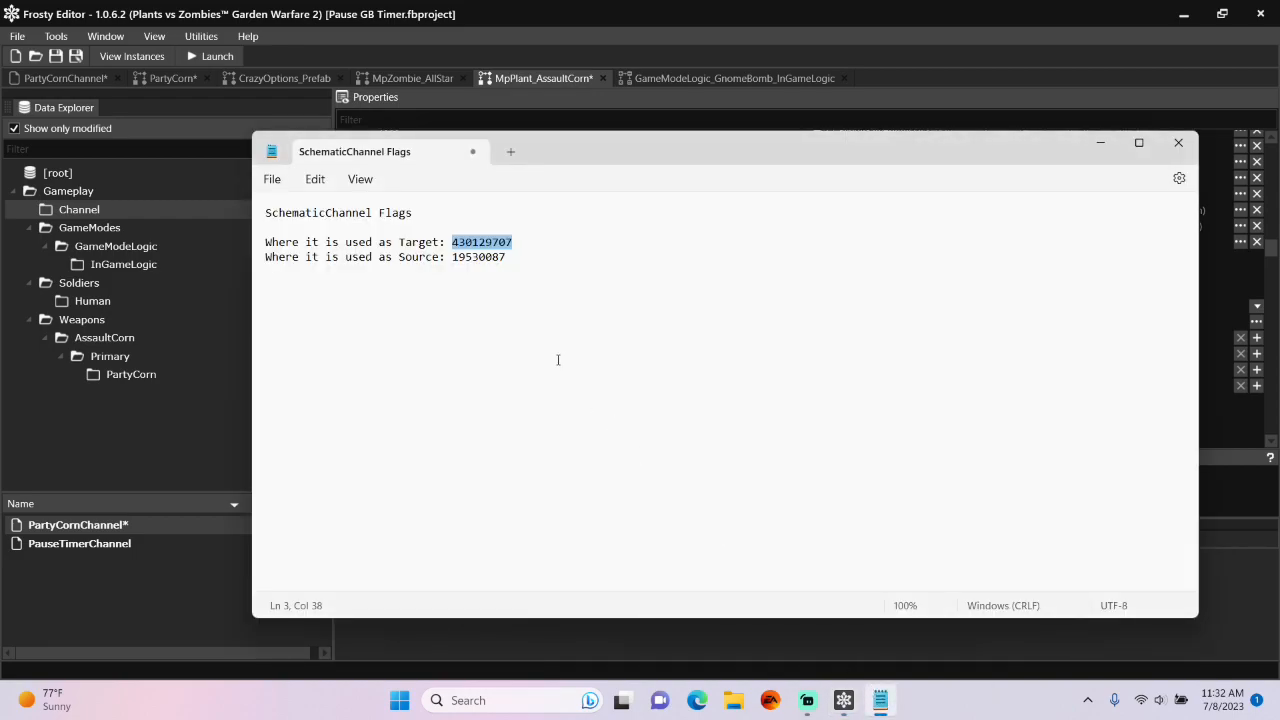
{"action": "double_click", "coordinate": [478, 256]}
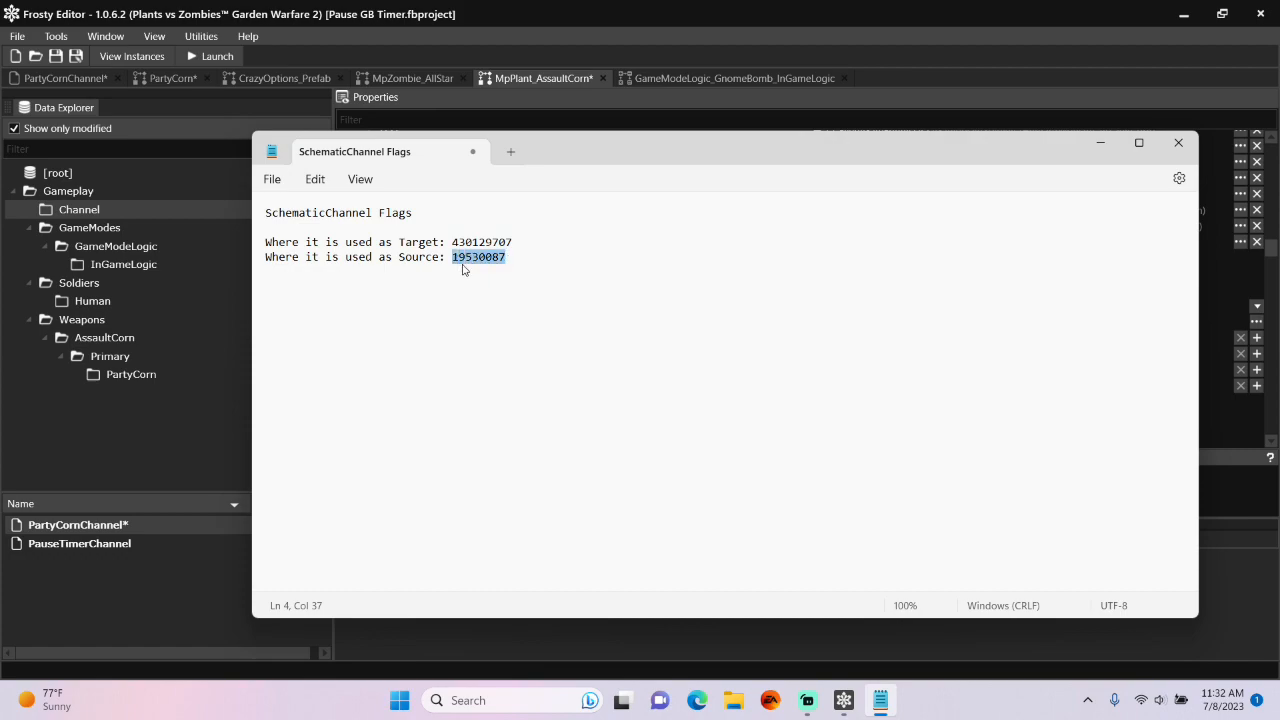
{"action": "left_click", "coordinate": [1178, 142]}
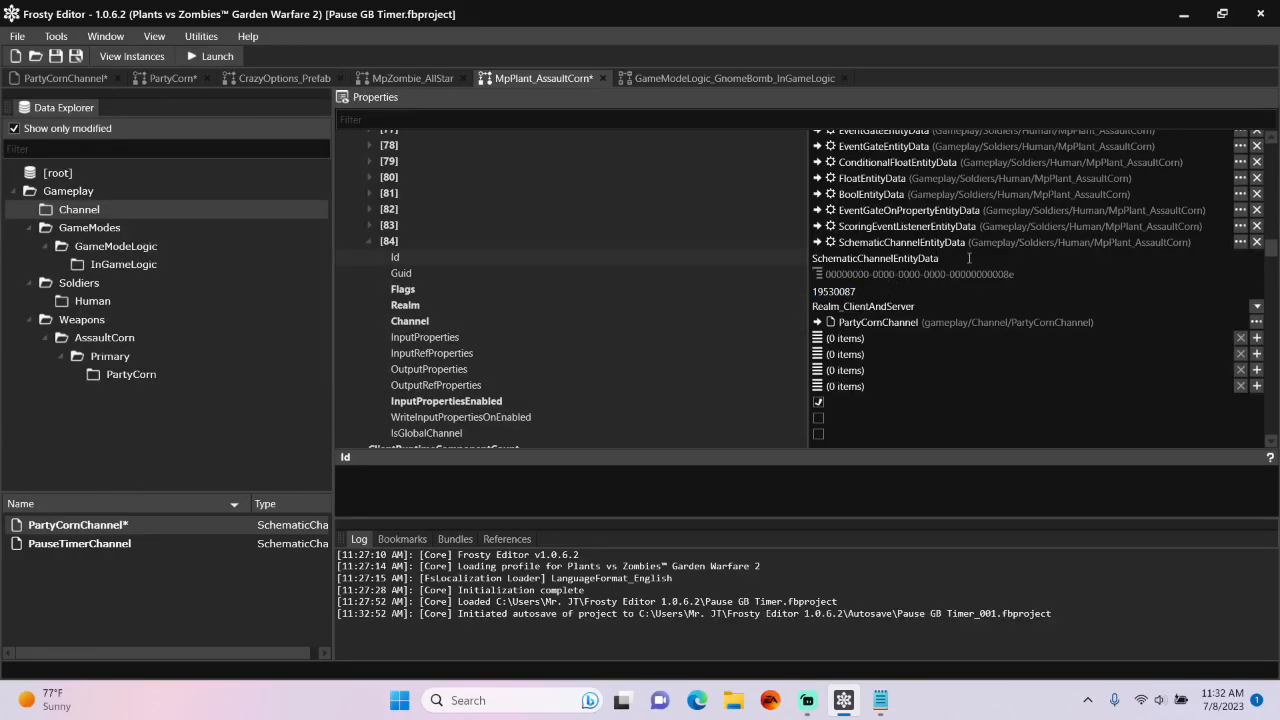
Set property connection [6]'s source to SchematicChannelEntityData with SourceField IsImmortal
{"action": "scroll", "scroll_direction": "up", "scroll_amount": 3}
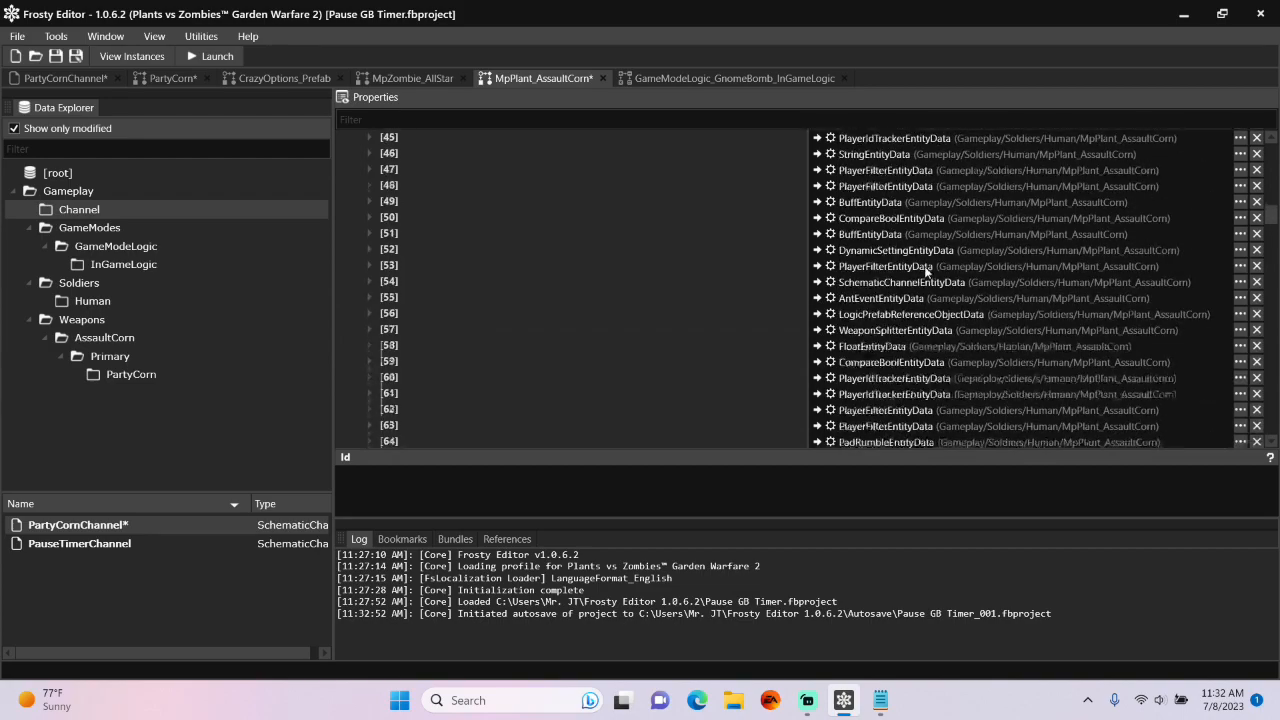
{"action": "scroll", "scroll_direction": "up", "scroll_amount": 3}
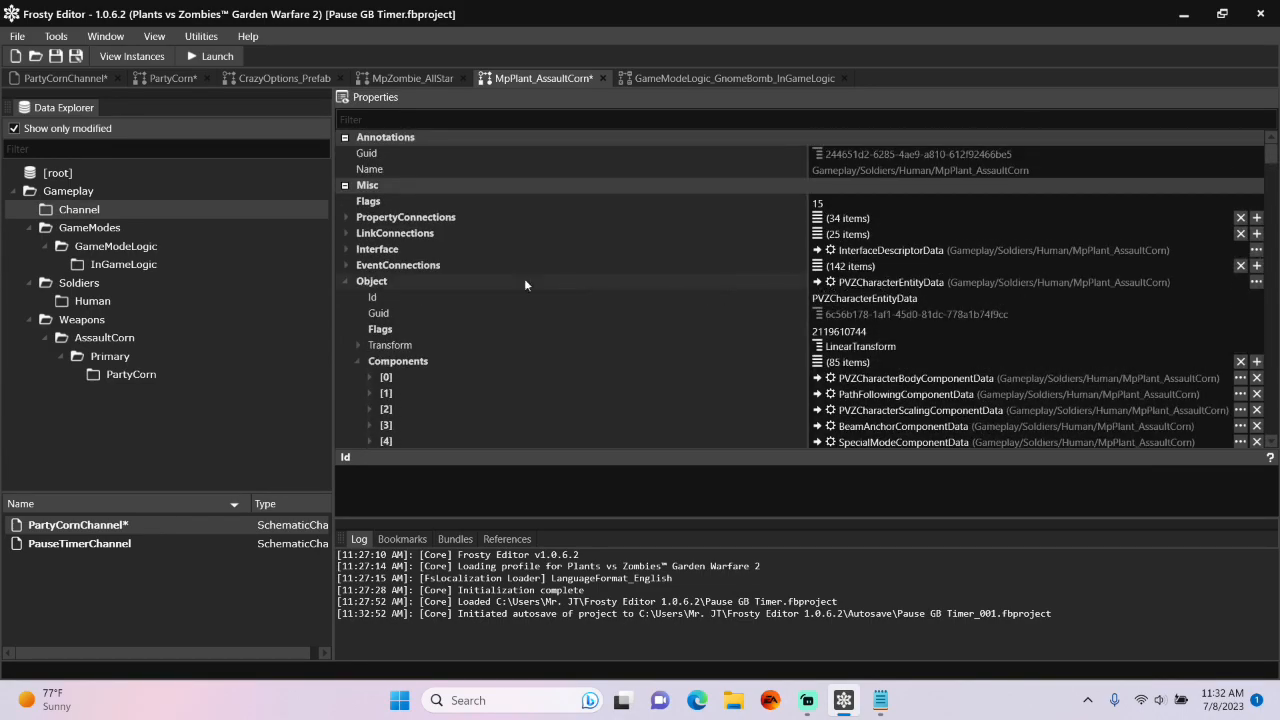
{"action": "left_click", "coordinate": [345, 217]}
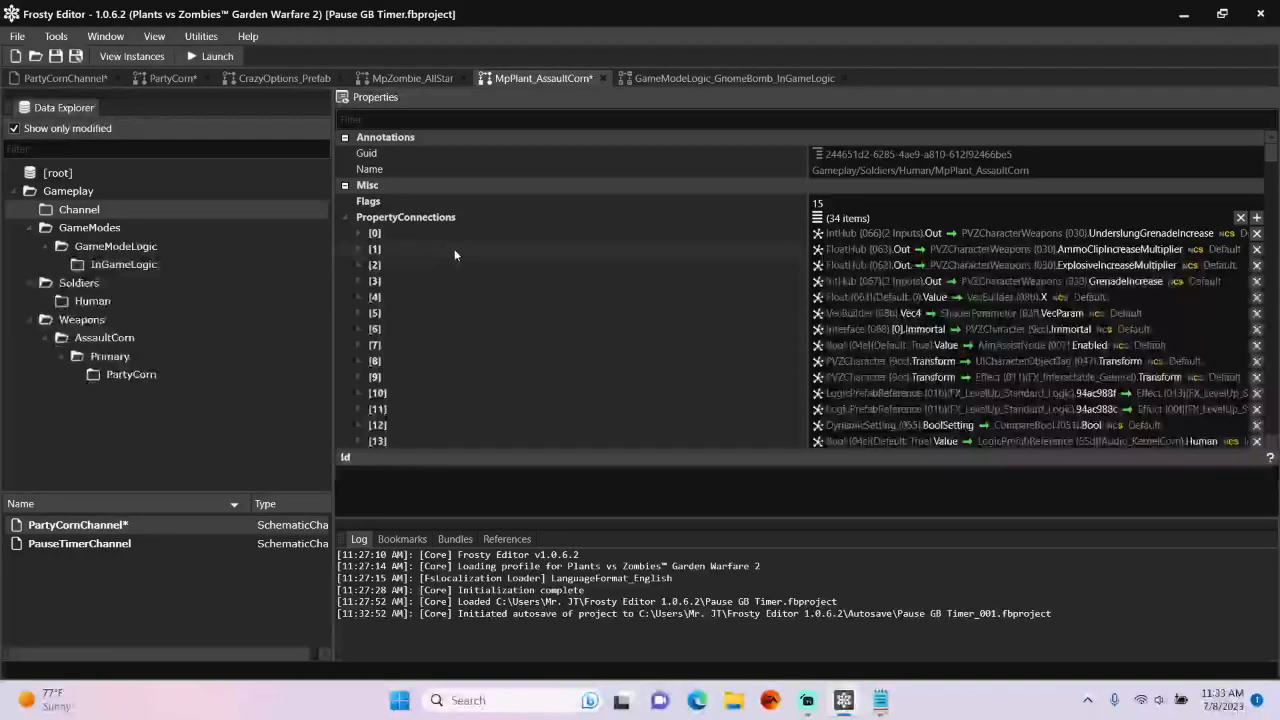
{"action": "scroll", "scroll_direction": "down", "scroll_amount": 3}
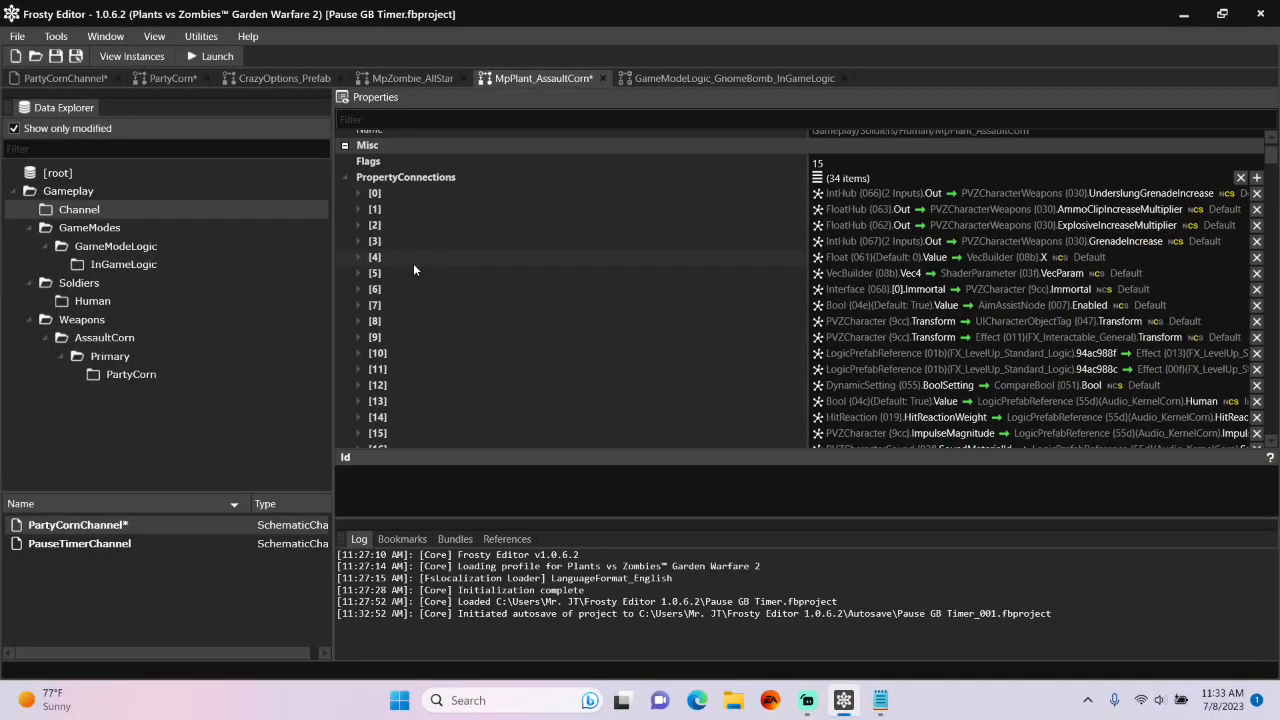
{"action": "left_click", "coordinate": [358, 289]}
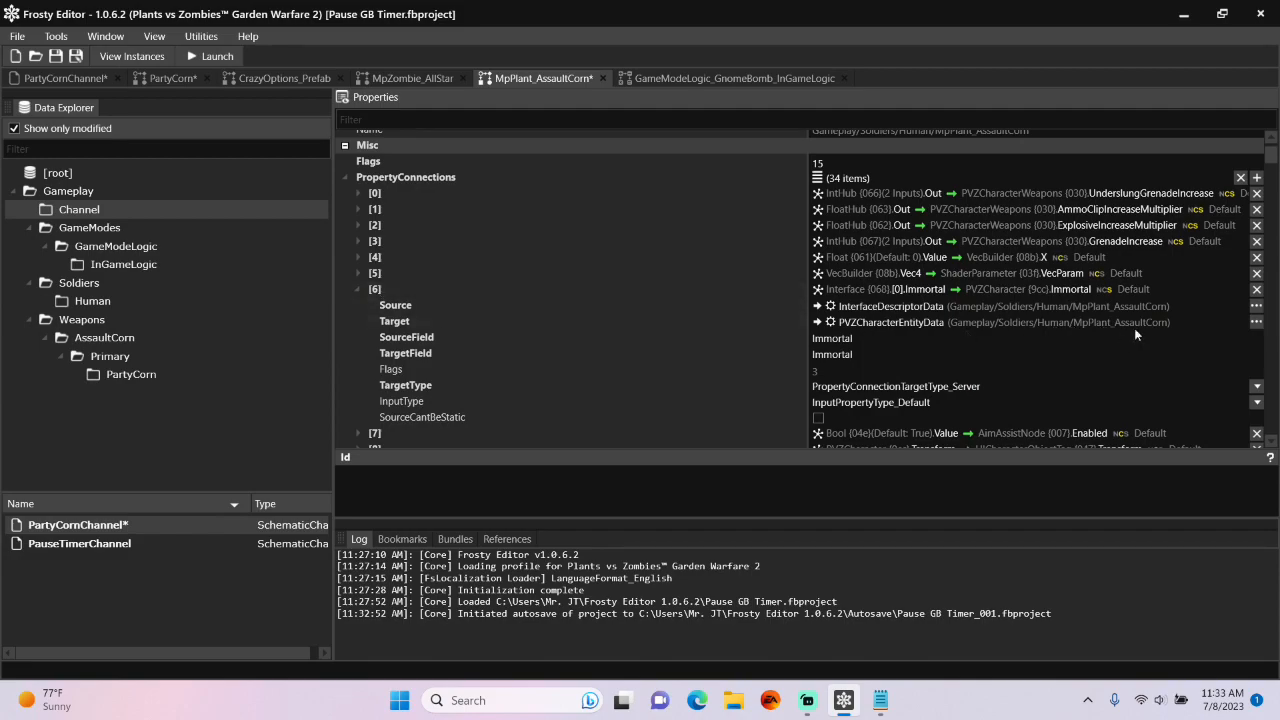
{"action": "left_click", "coordinate": [1256, 306]}
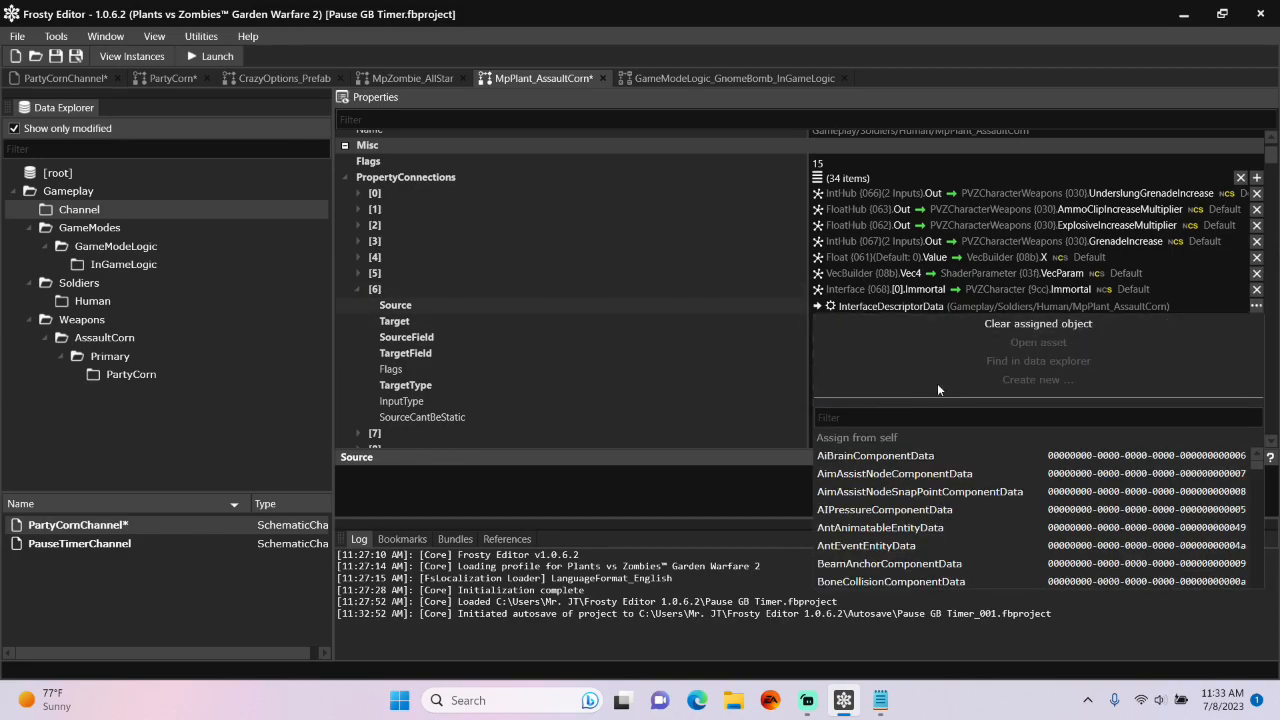
{"action": "type", "text": "sc"}
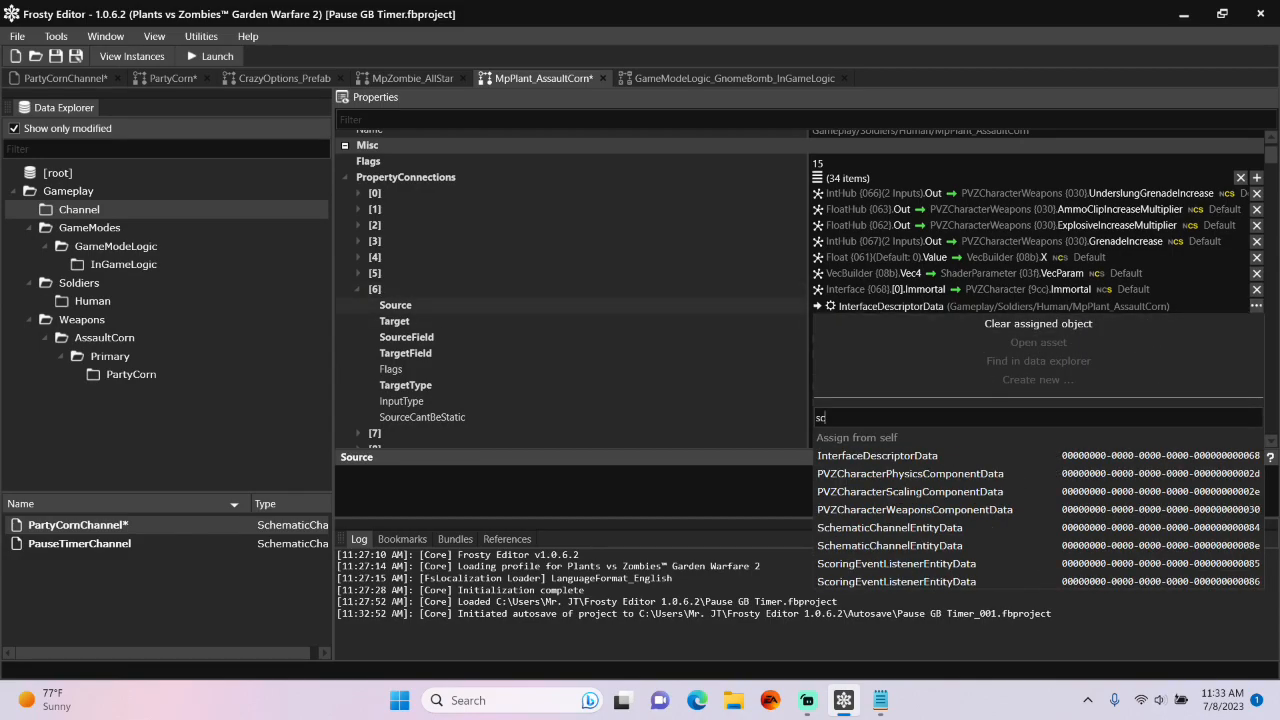
{"action": "type", "text": "h"}
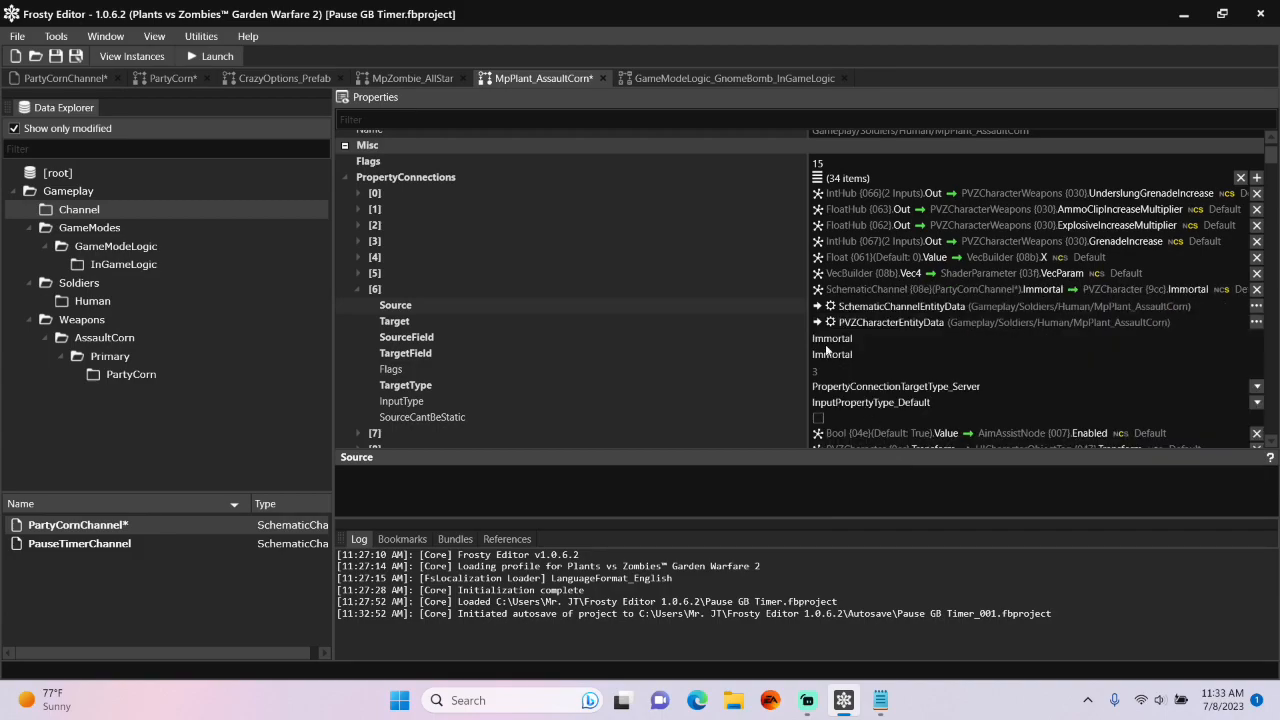
{"action": "left_click", "coordinate": [406, 337]}
{"action": "type", "text": "Is"}
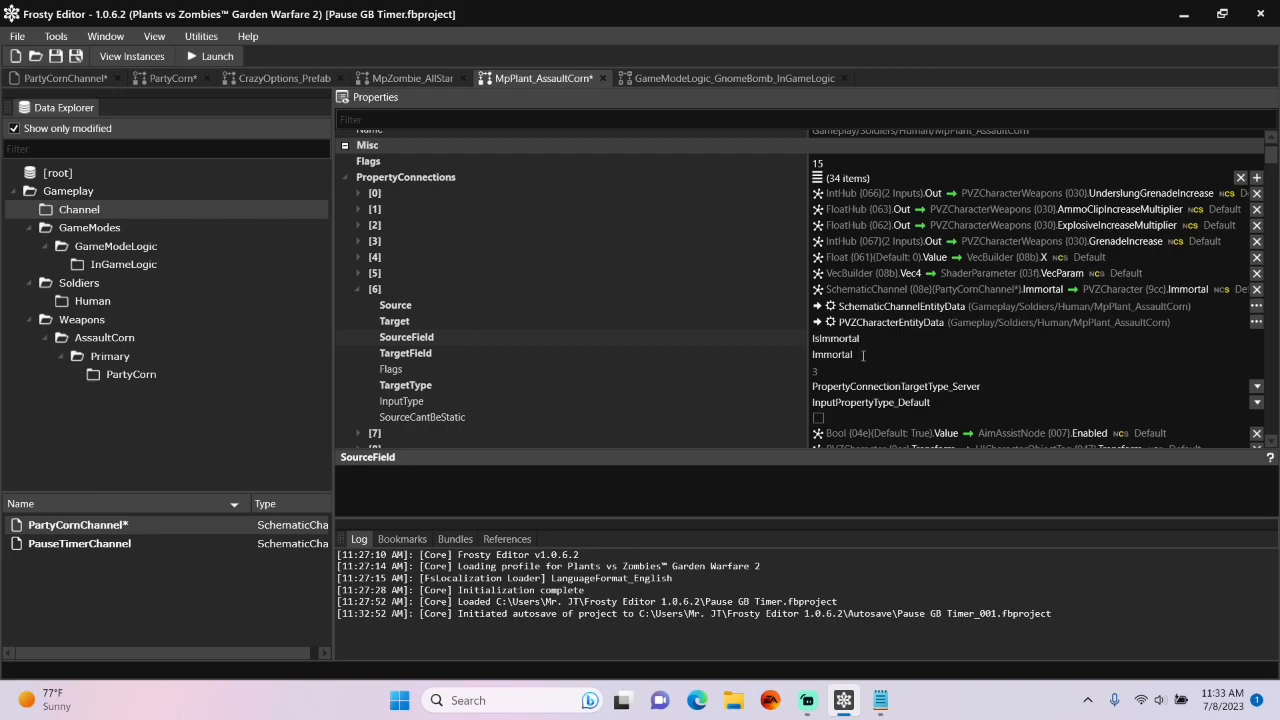
{"action": "left_click", "coordinate": [405, 353]}
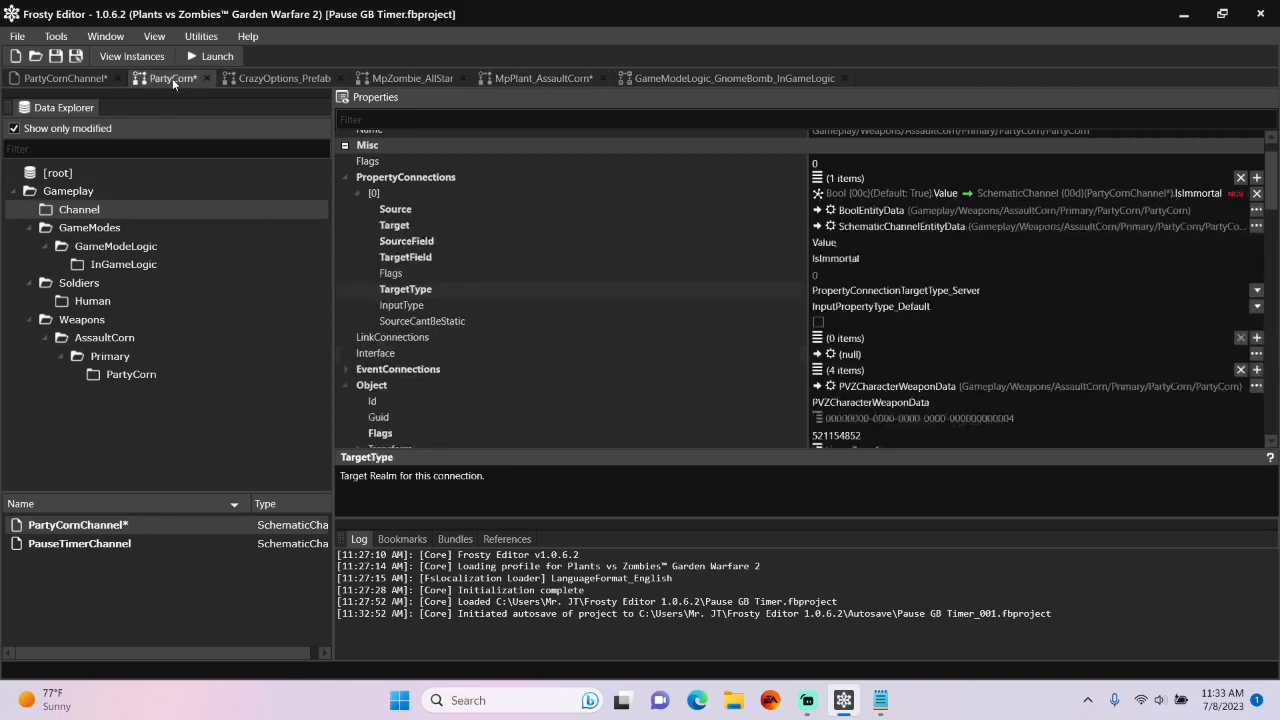
{"action": "scroll", "scroll_direction": "down", "scroll_amount": 3}
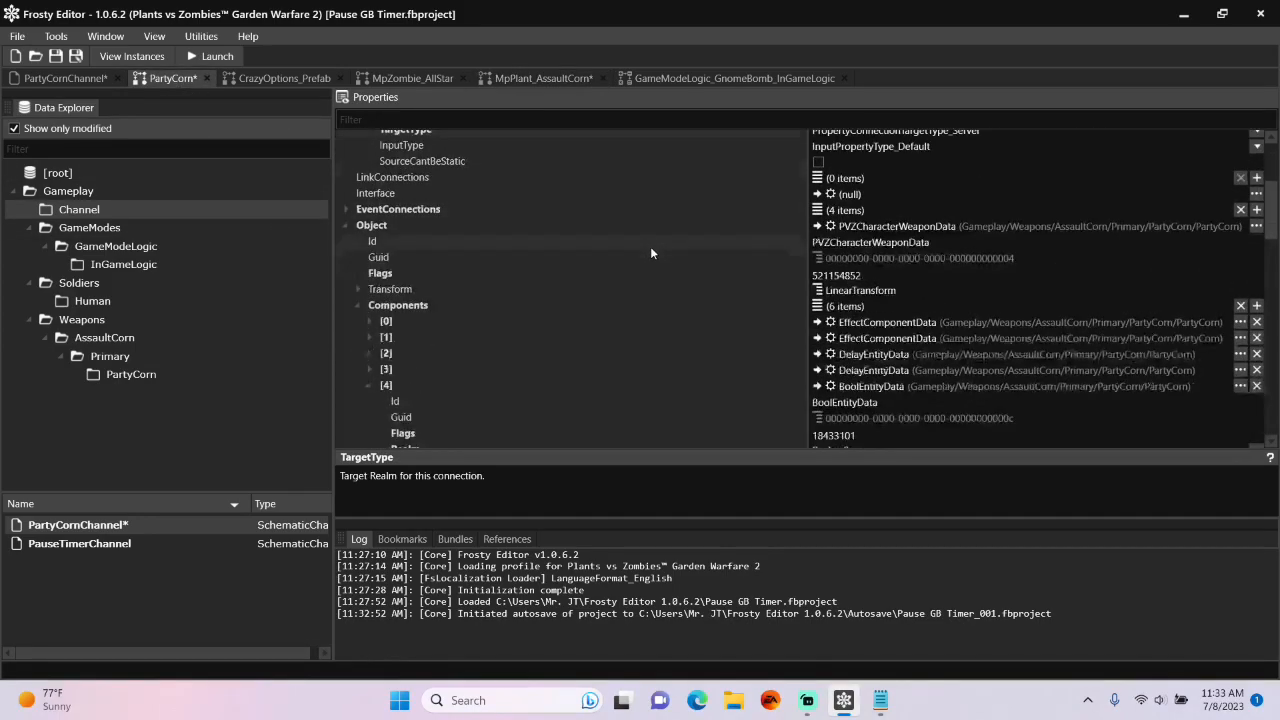
{"action": "scroll", "scroll_direction": "down", "scroll_amount": 3}
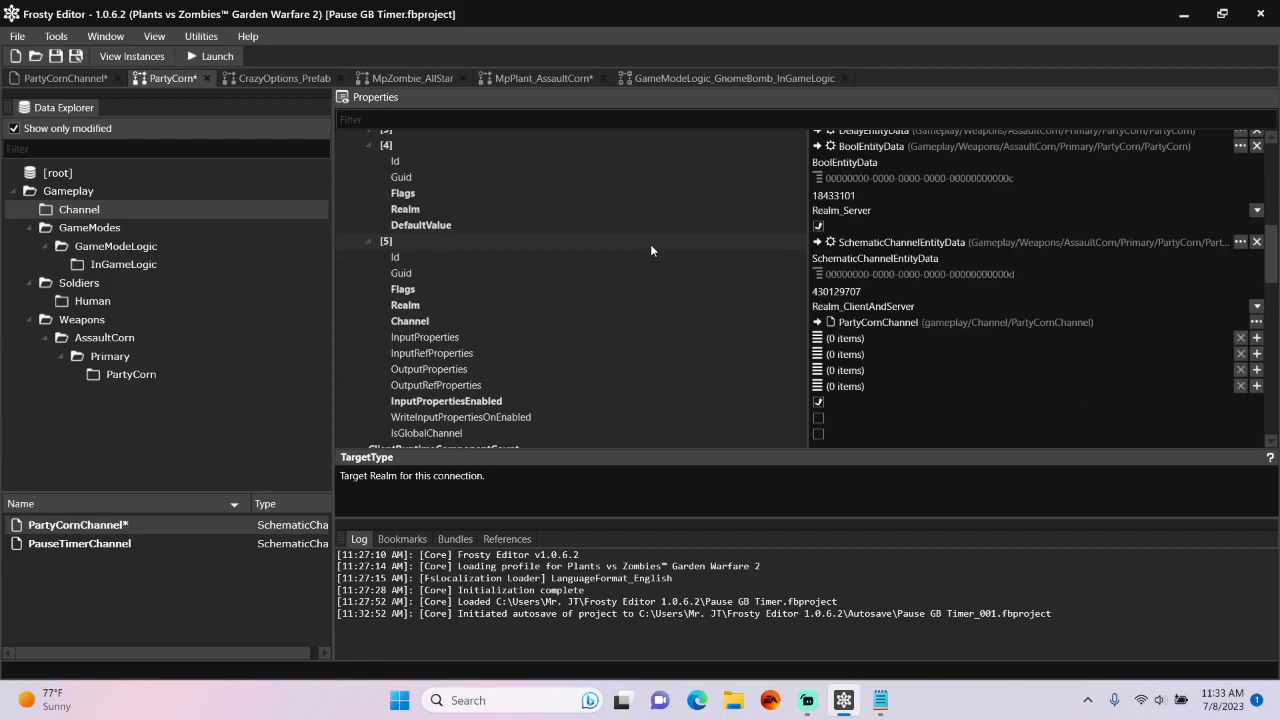
{"action": "mouse_move", "coordinate": [1257, 340]}
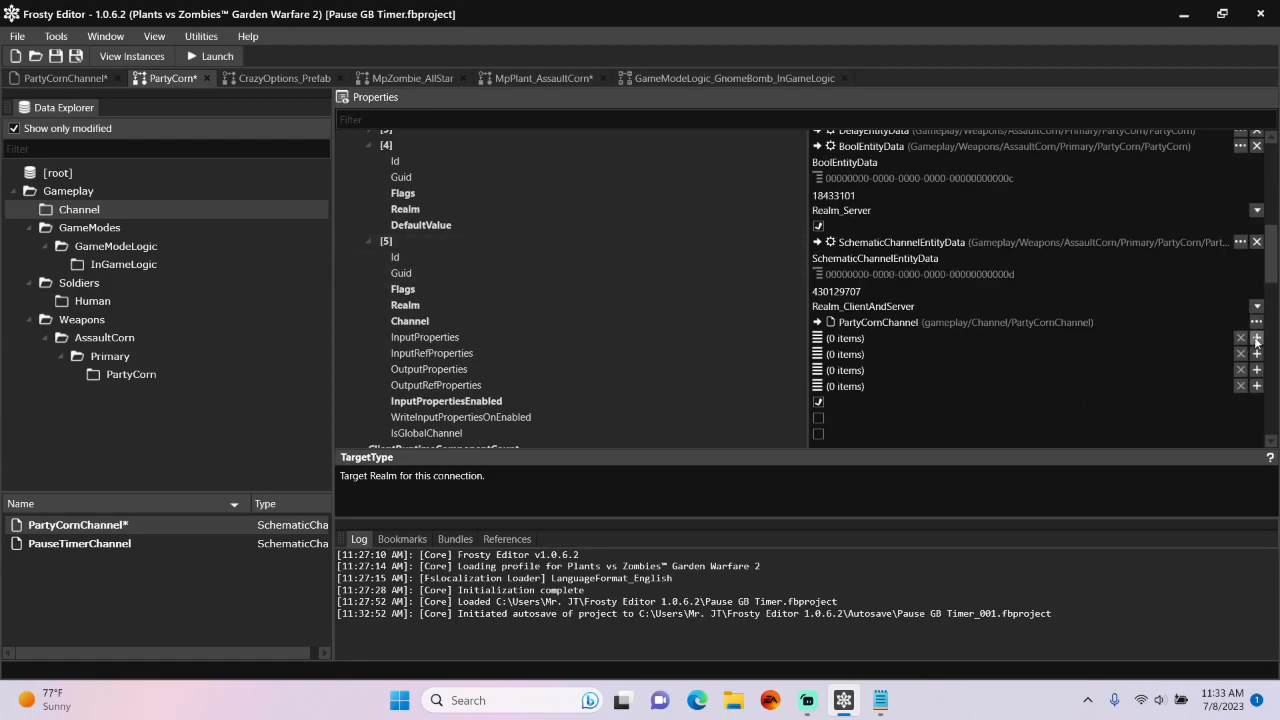
{"action": "left_click", "coordinate": [1256, 337]}
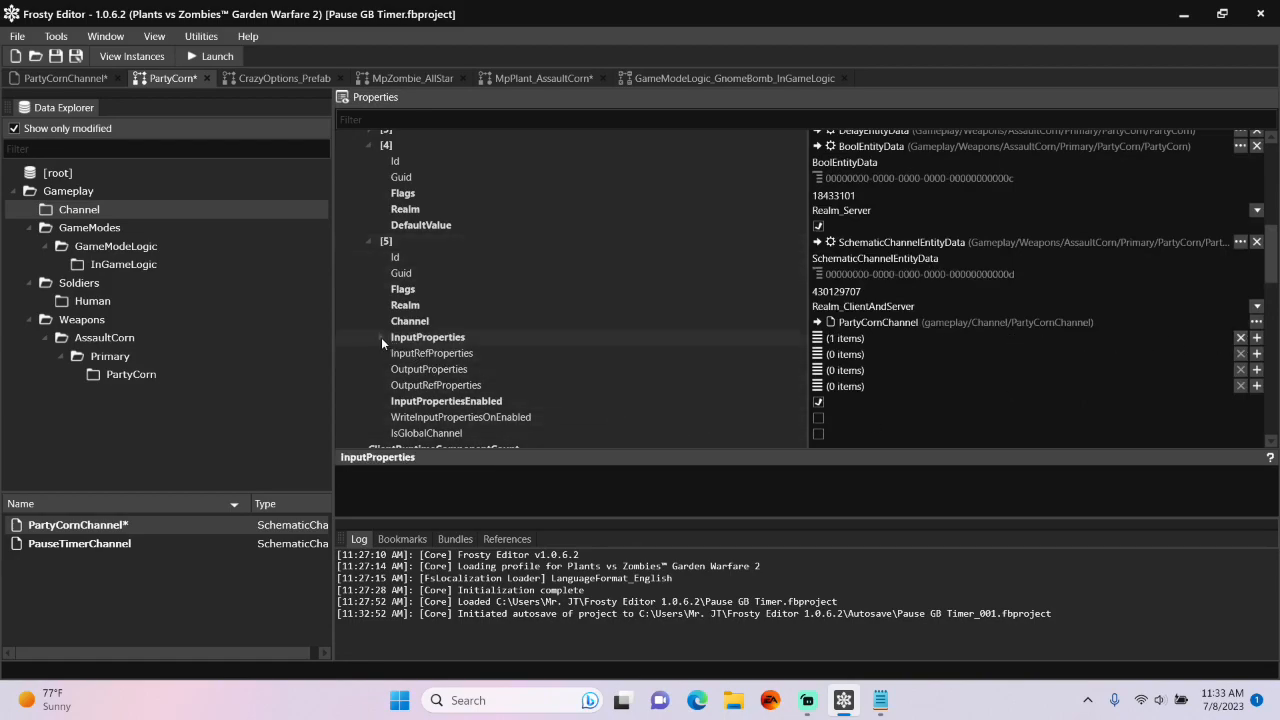
{"action": "left_click", "coordinate": [380, 337]}
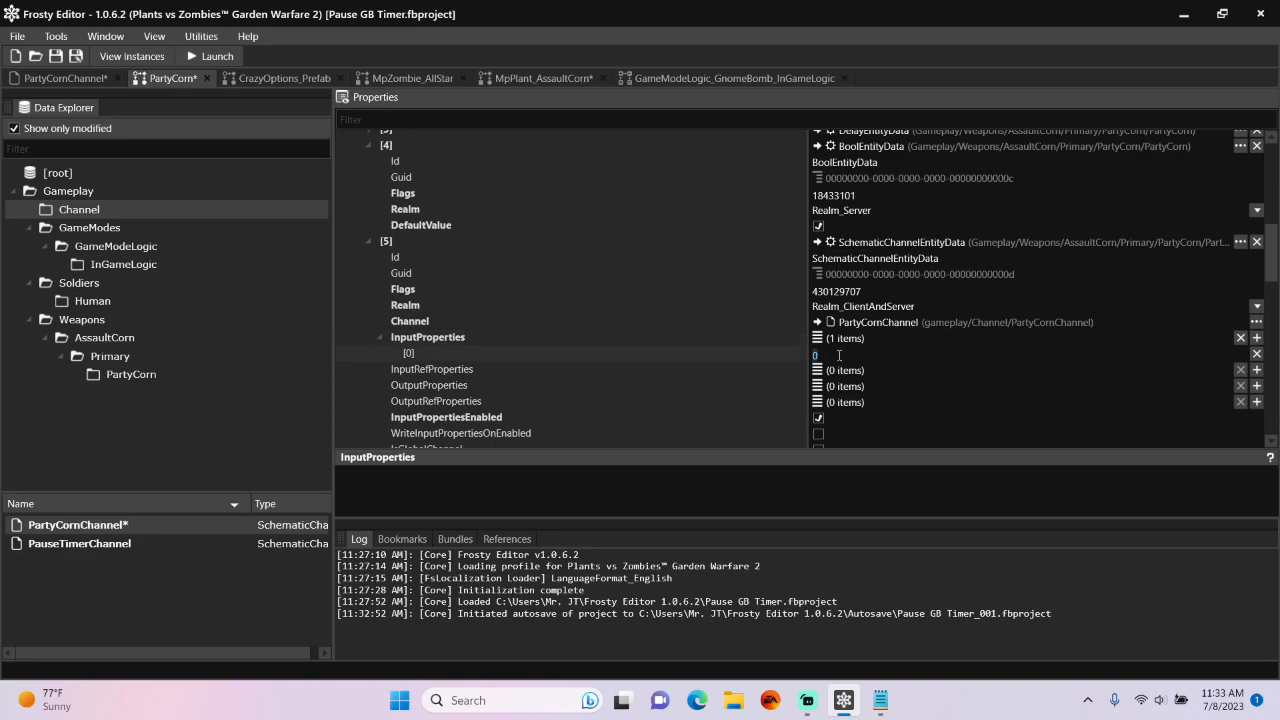
{"action": "left_click", "coordinate": [60, 78]}
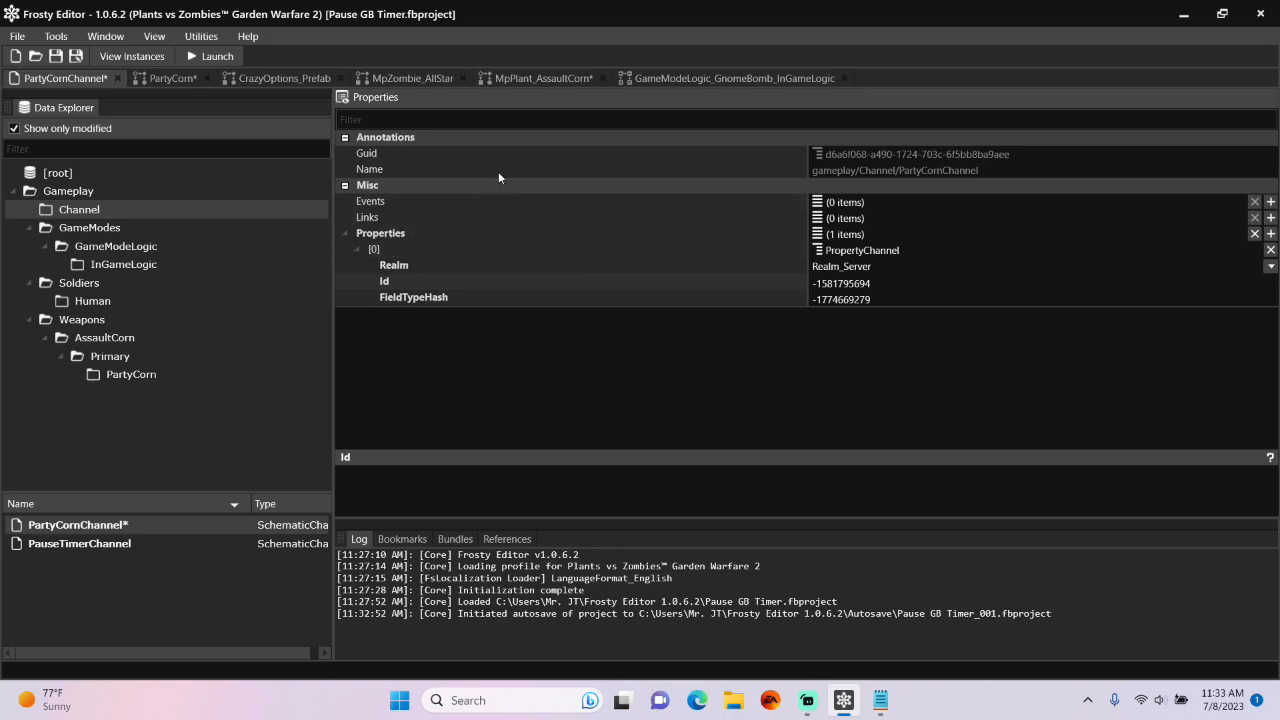
Add one output property entry to AssaultCorn's component [84] and launch the game
{"action": "left_click", "coordinate": [544, 78]}
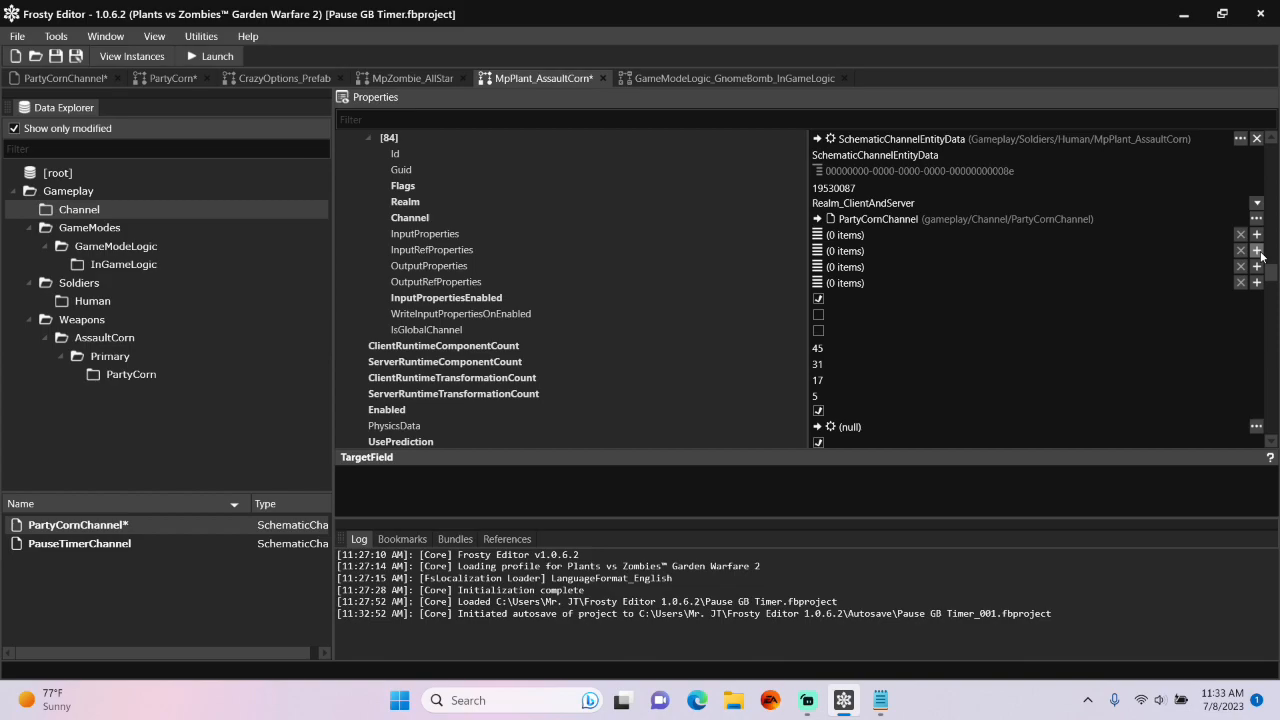
{"action": "left_click", "coordinate": [1256, 267]}
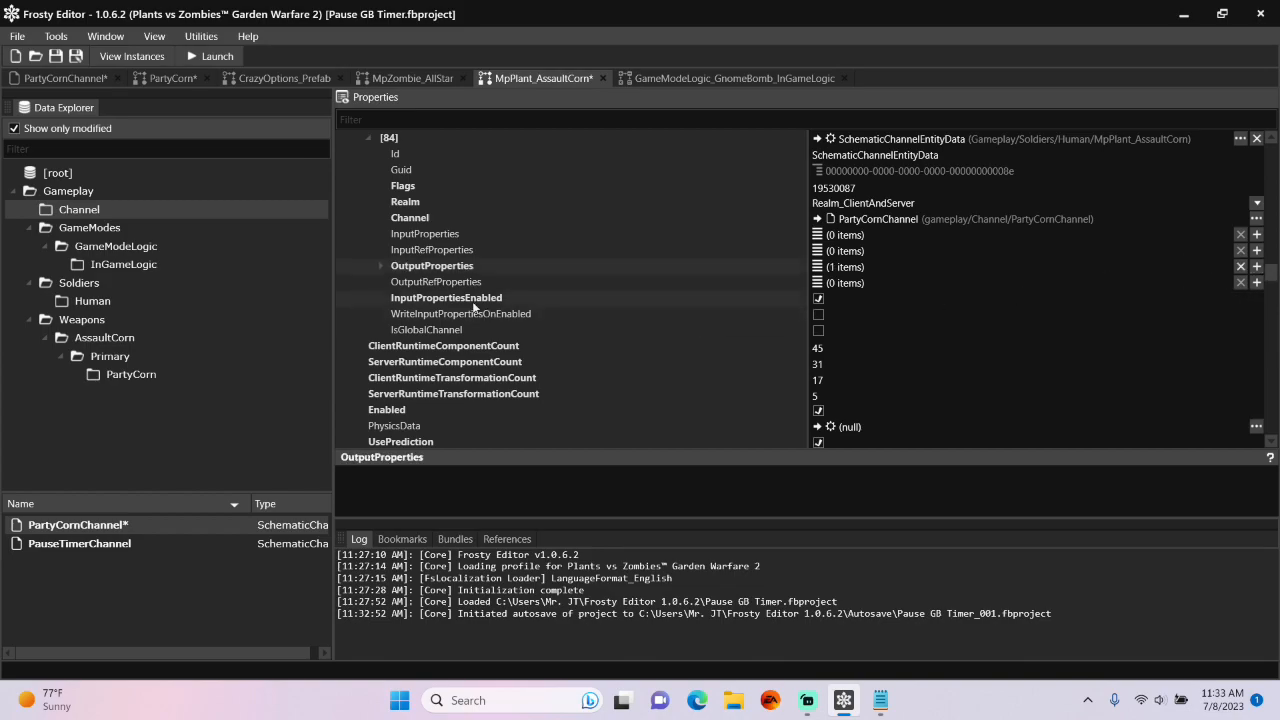
{"action": "left_click", "coordinate": [380, 265]}
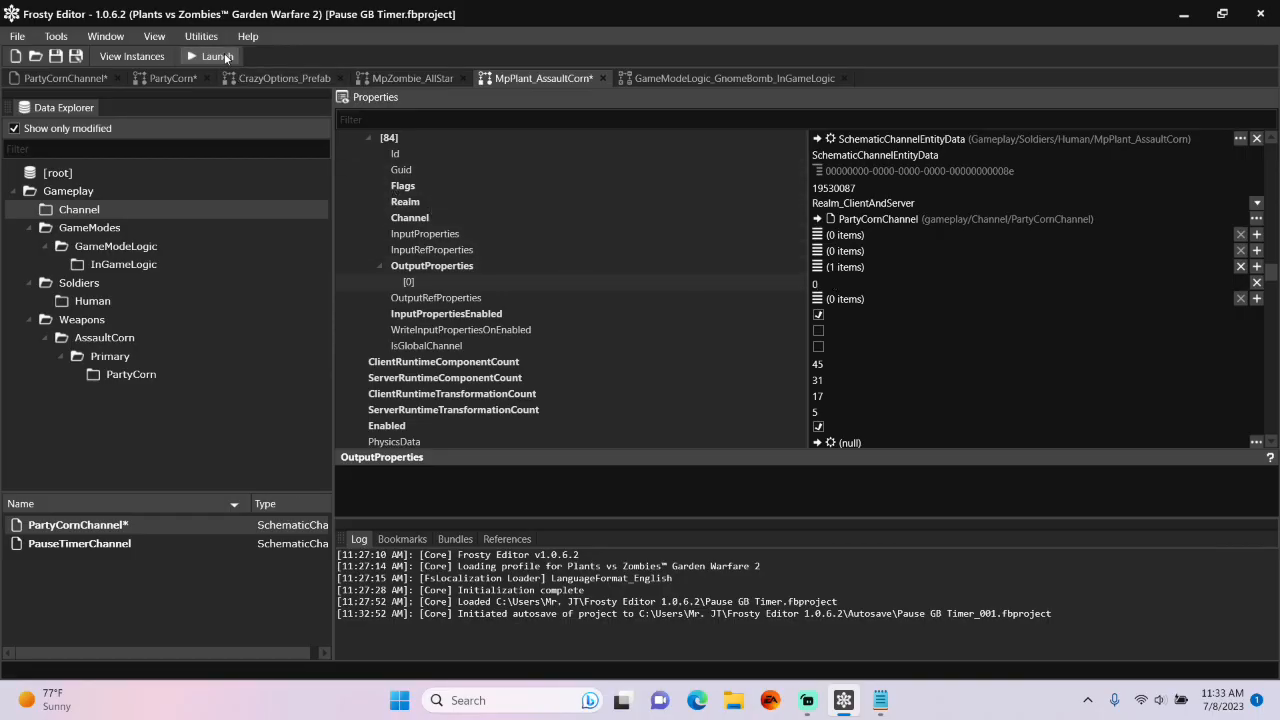
{"action": "left_click", "coordinate": [210, 56]}
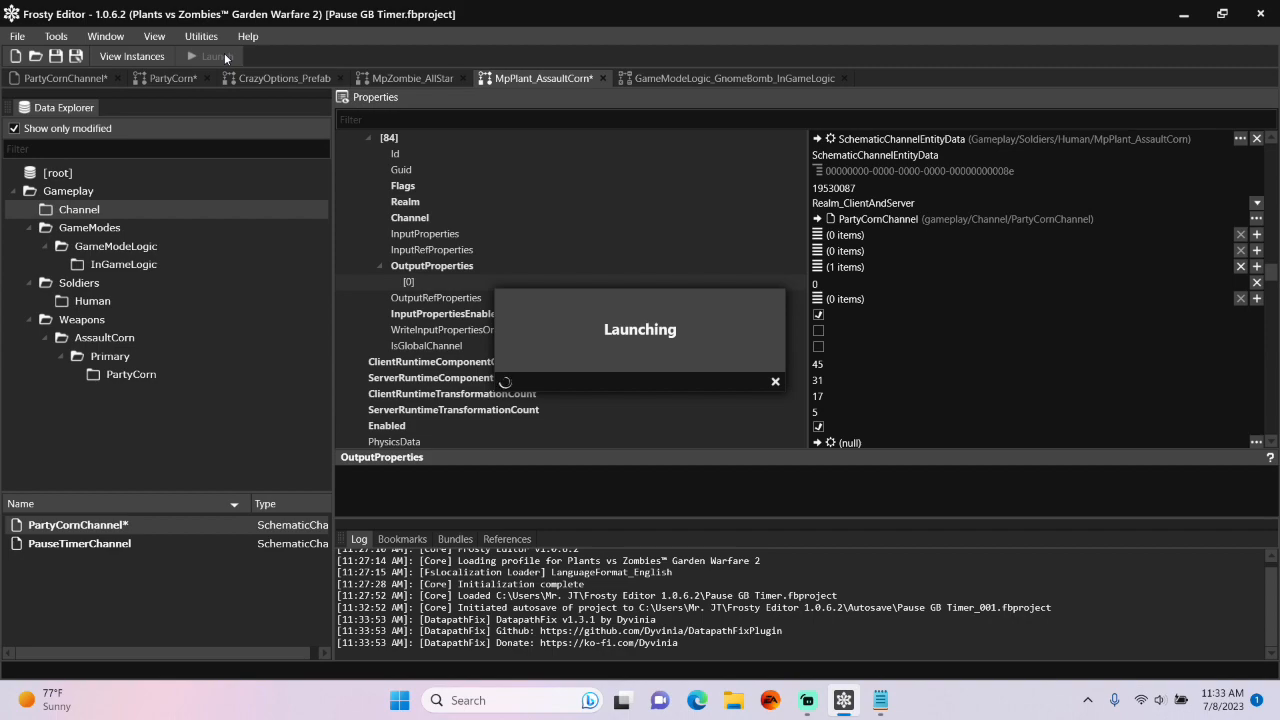